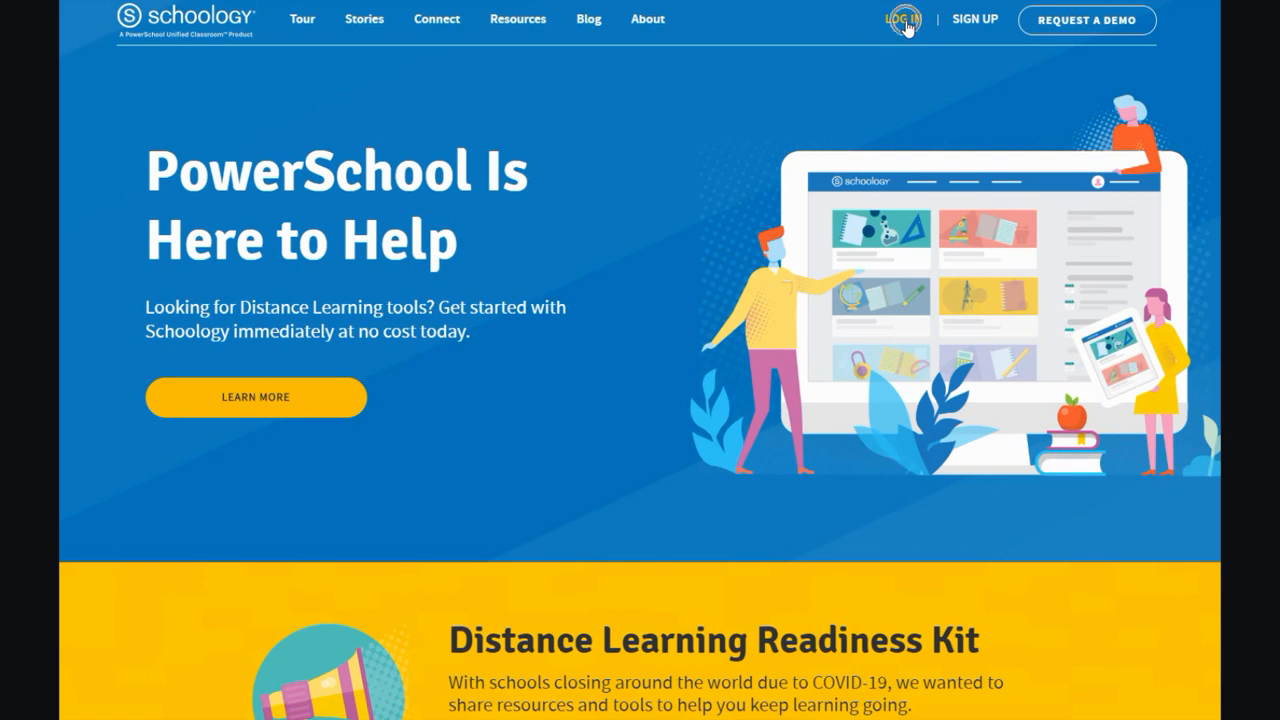
# Step: Log in to Schoology and open the AEDY Conference 2020: Sending LEAs course from Courses
pyautogui.click(903, 20)
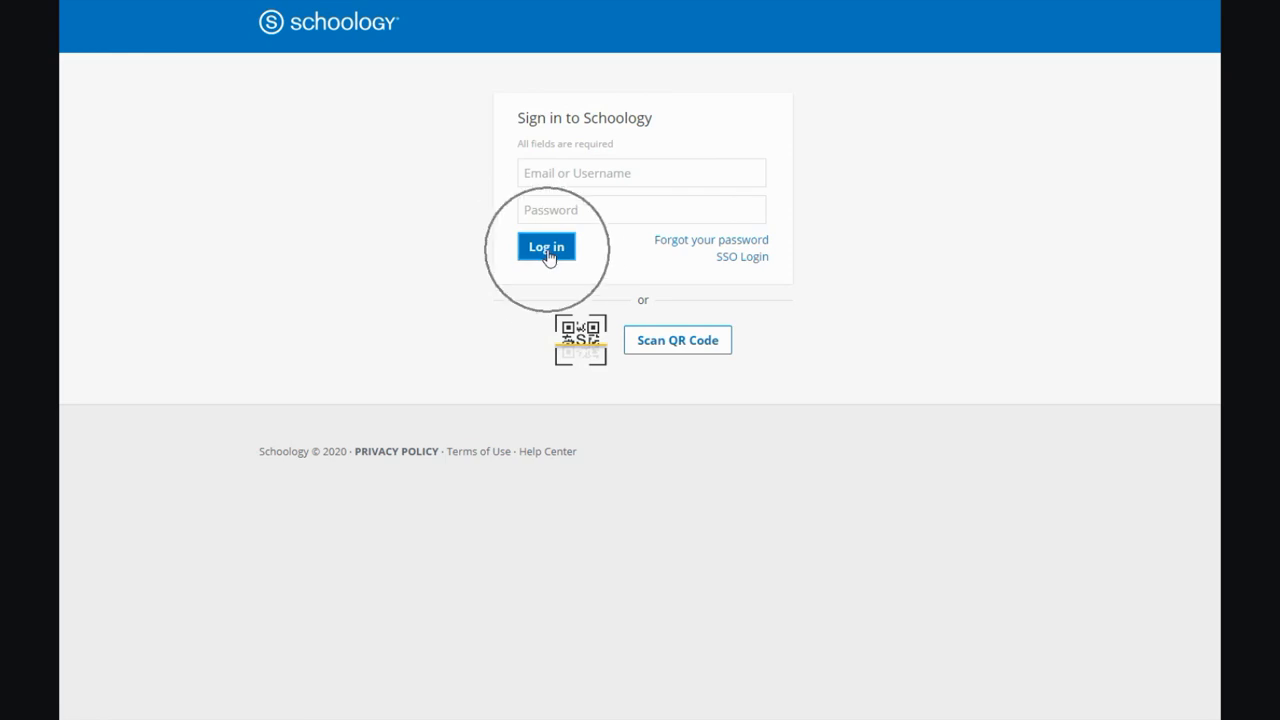
pyautogui.click(546, 246)
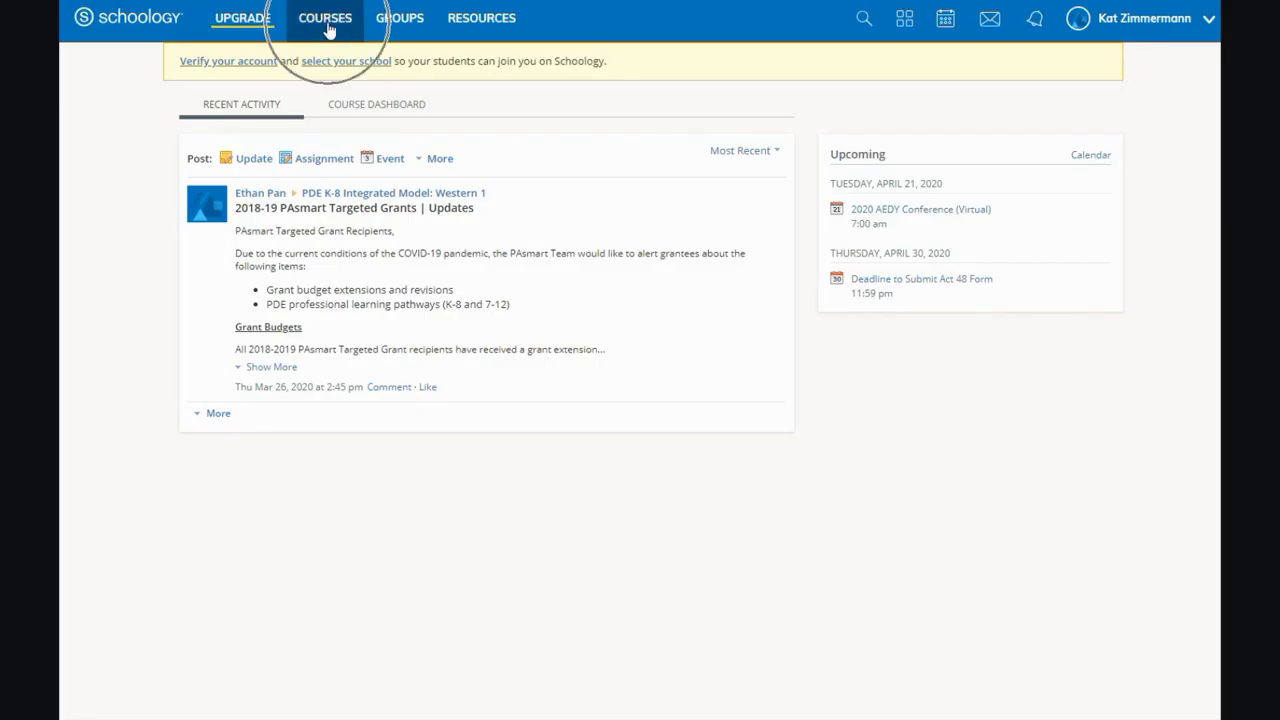
pyautogui.click(324, 18)
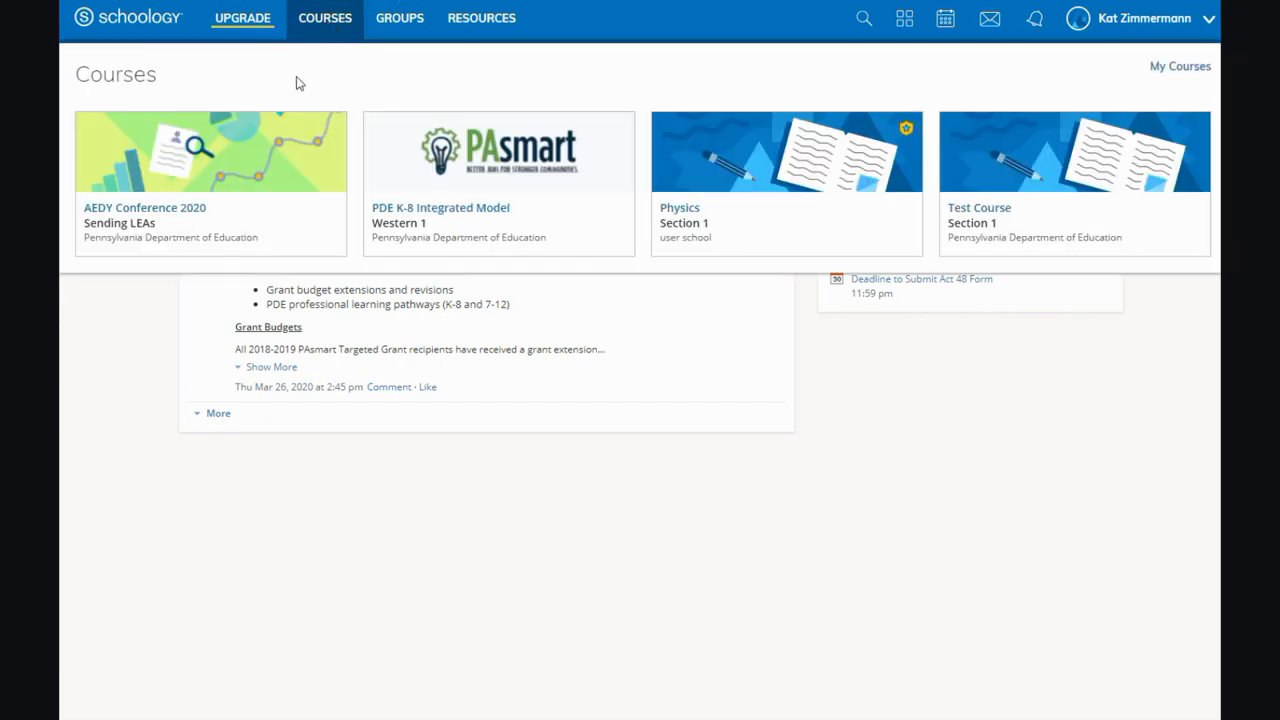
pyautogui.moveTo(254, 217)
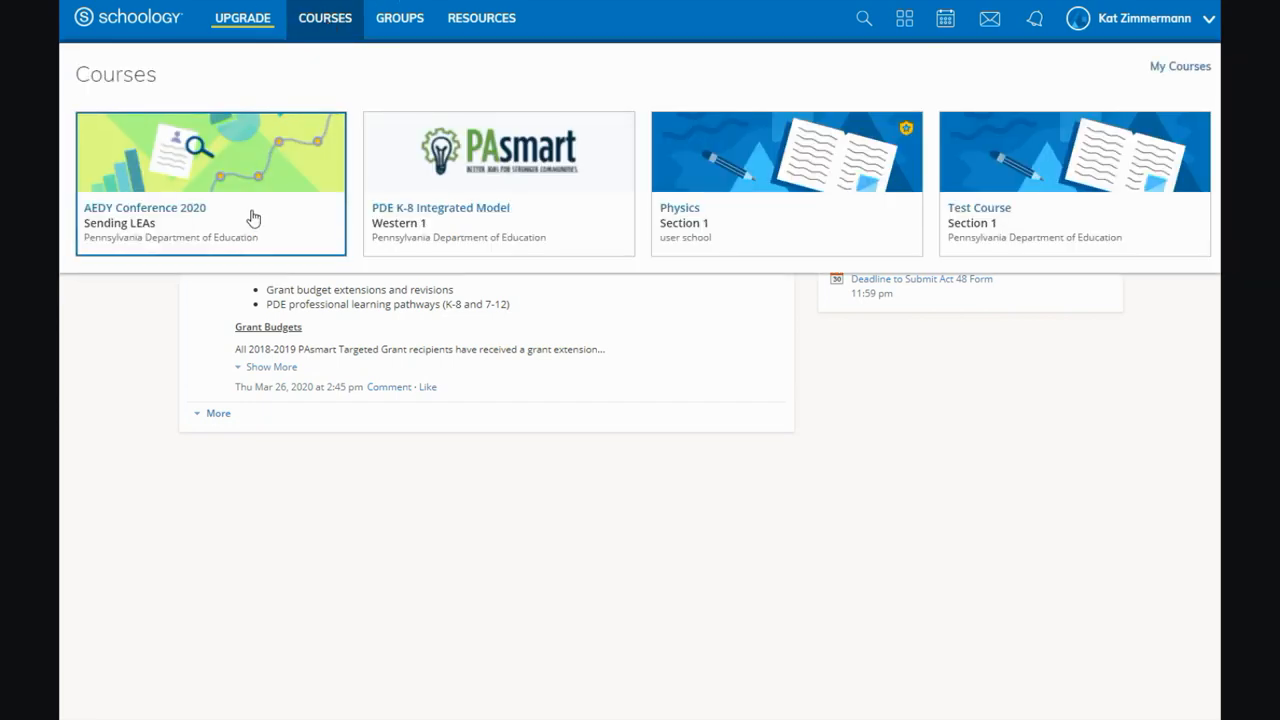
pyautogui.click(144, 207)
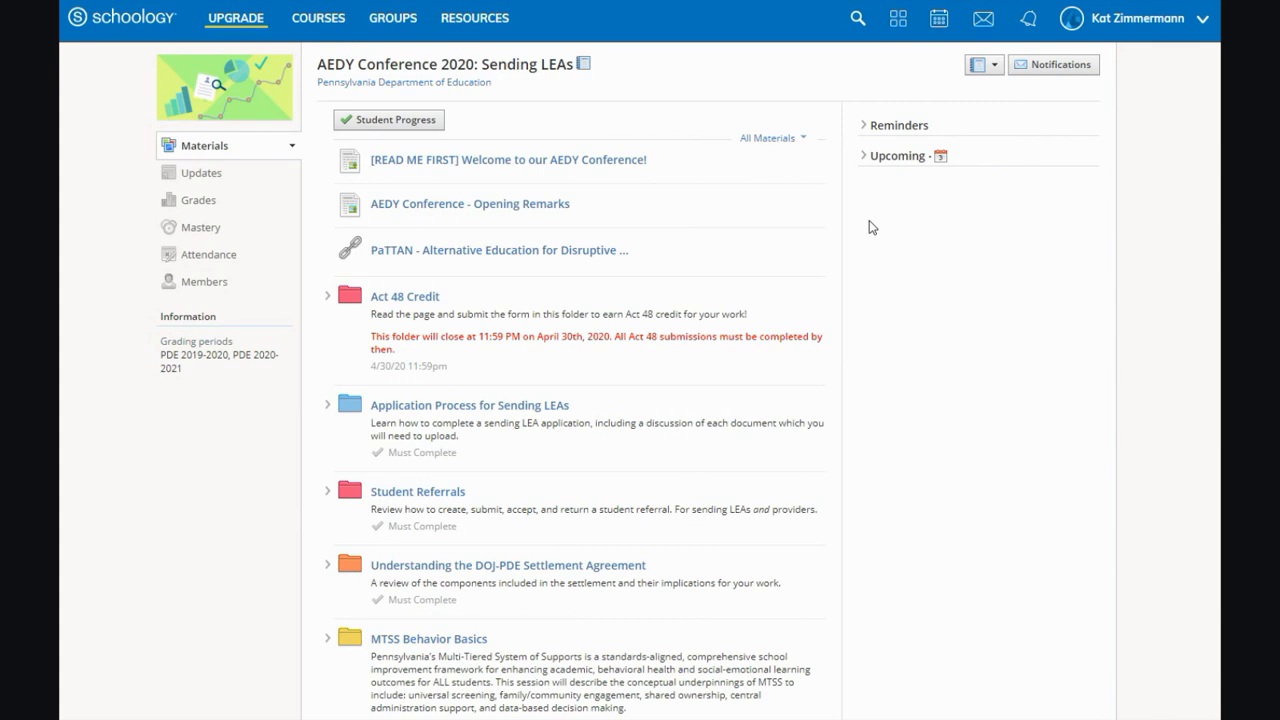
pyautogui.moveTo(303, 138)
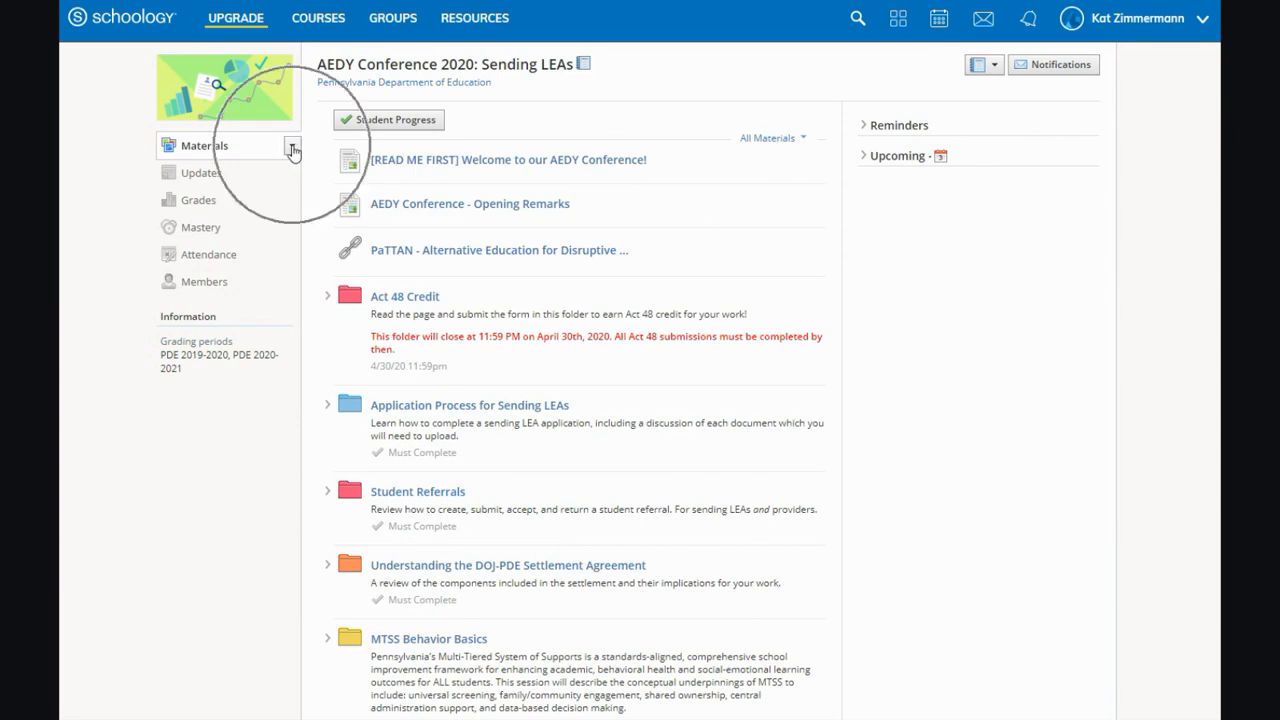
pyautogui.click(287, 145)
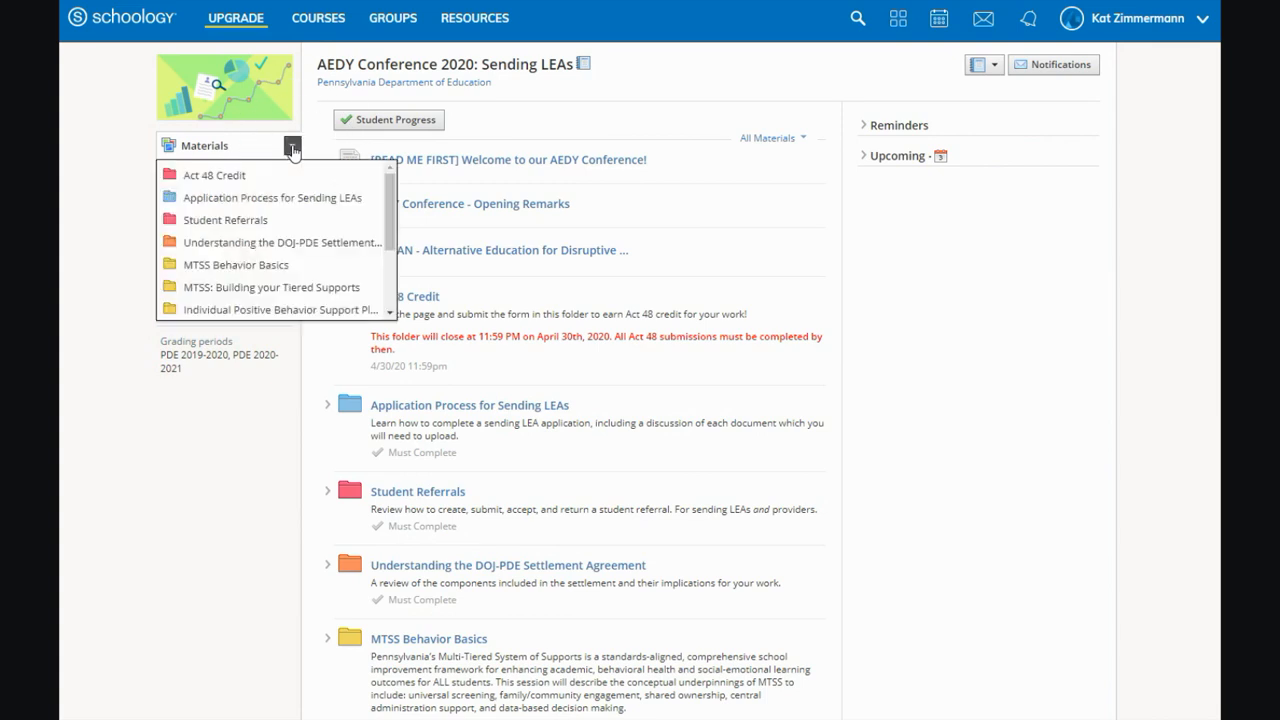
pyautogui.scroll(-3)
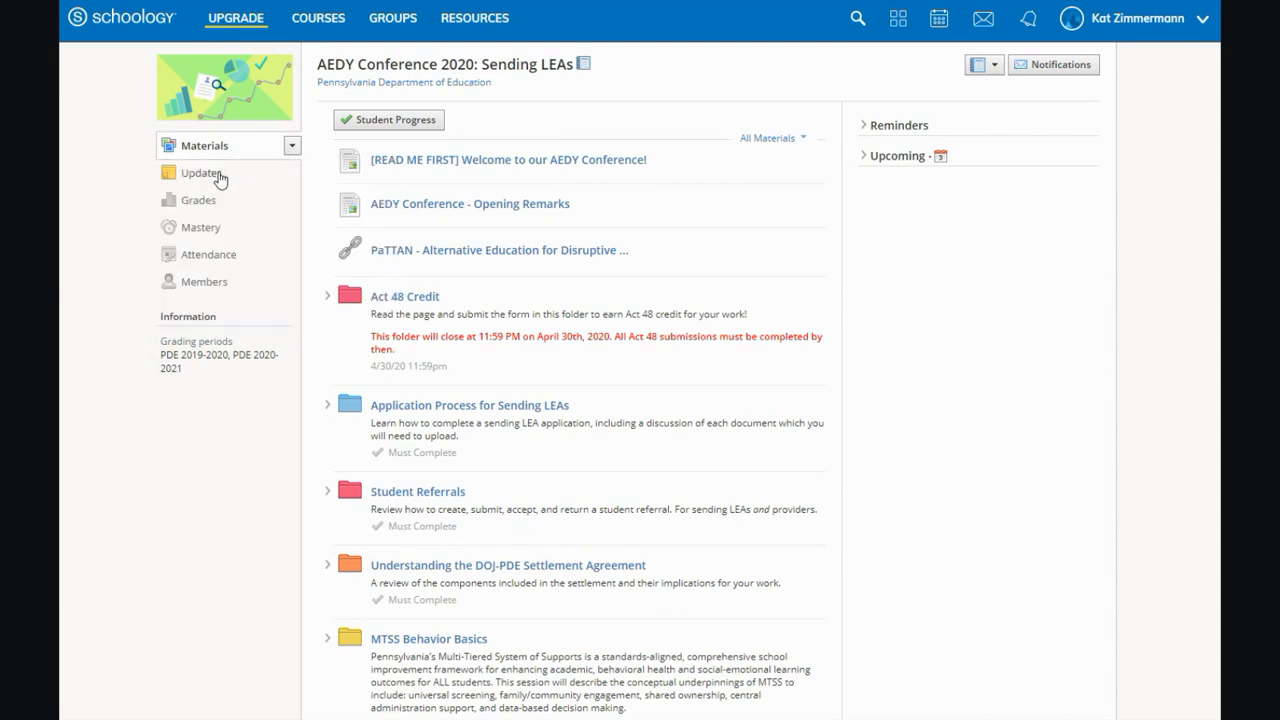
pyautogui.moveTo(229, 178)
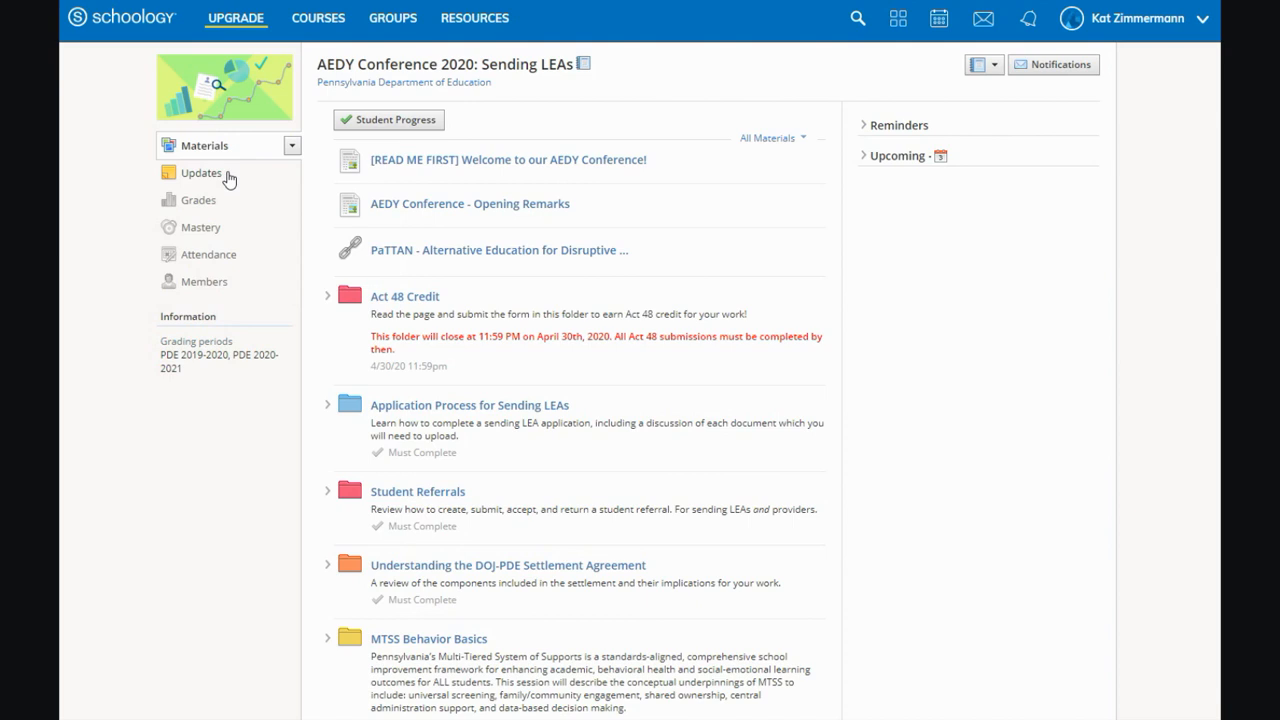
pyautogui.moveTo(229, 205)
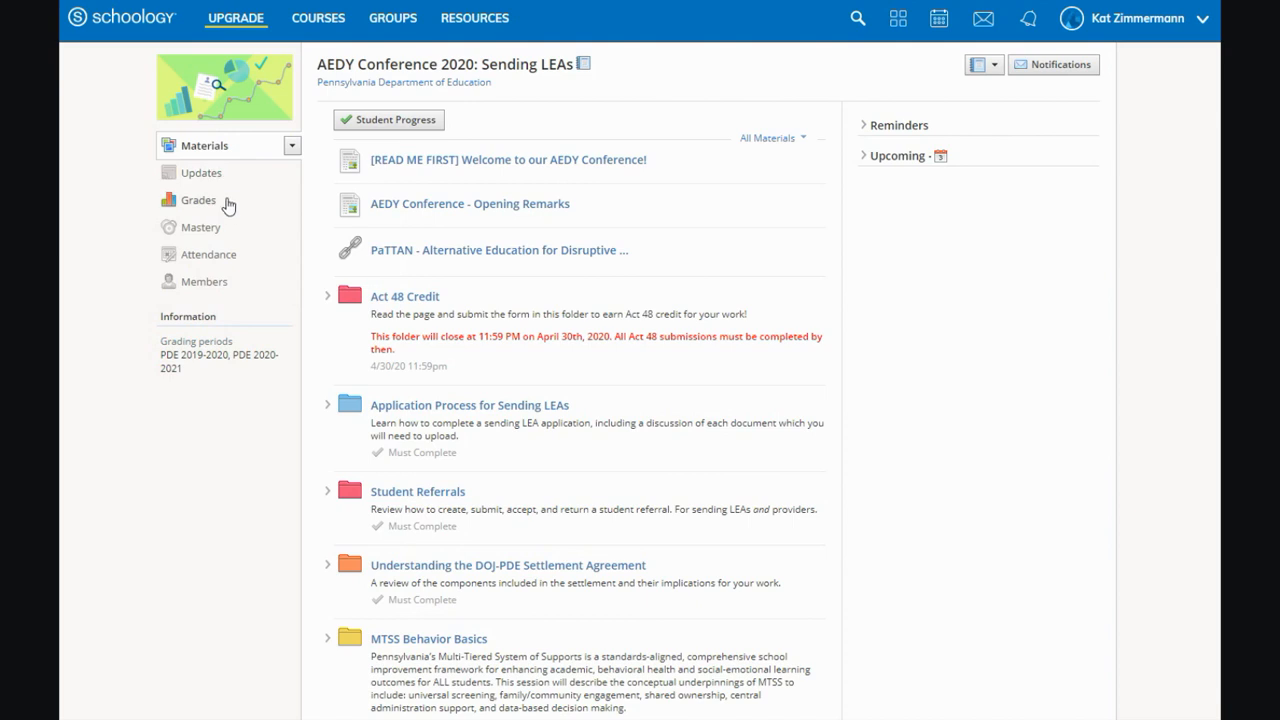
pyautogui.moveTo(228, 234)
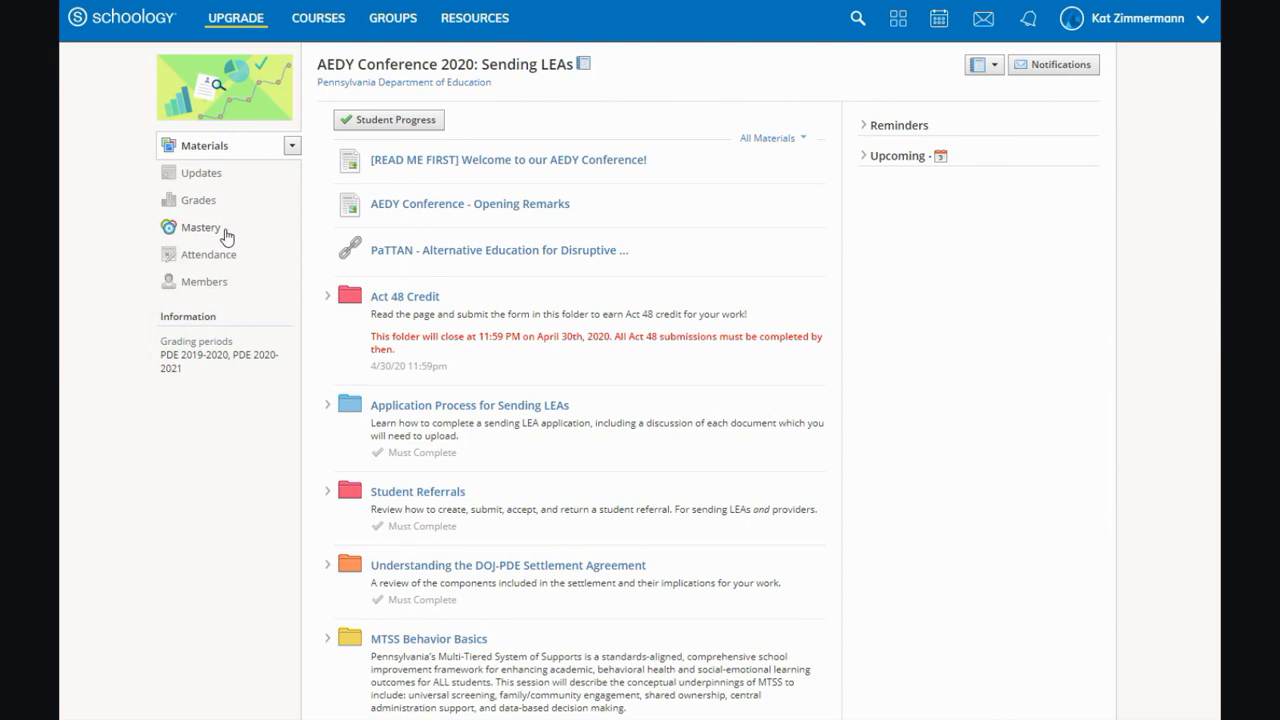
pyautogui.moveTo(872, 123)
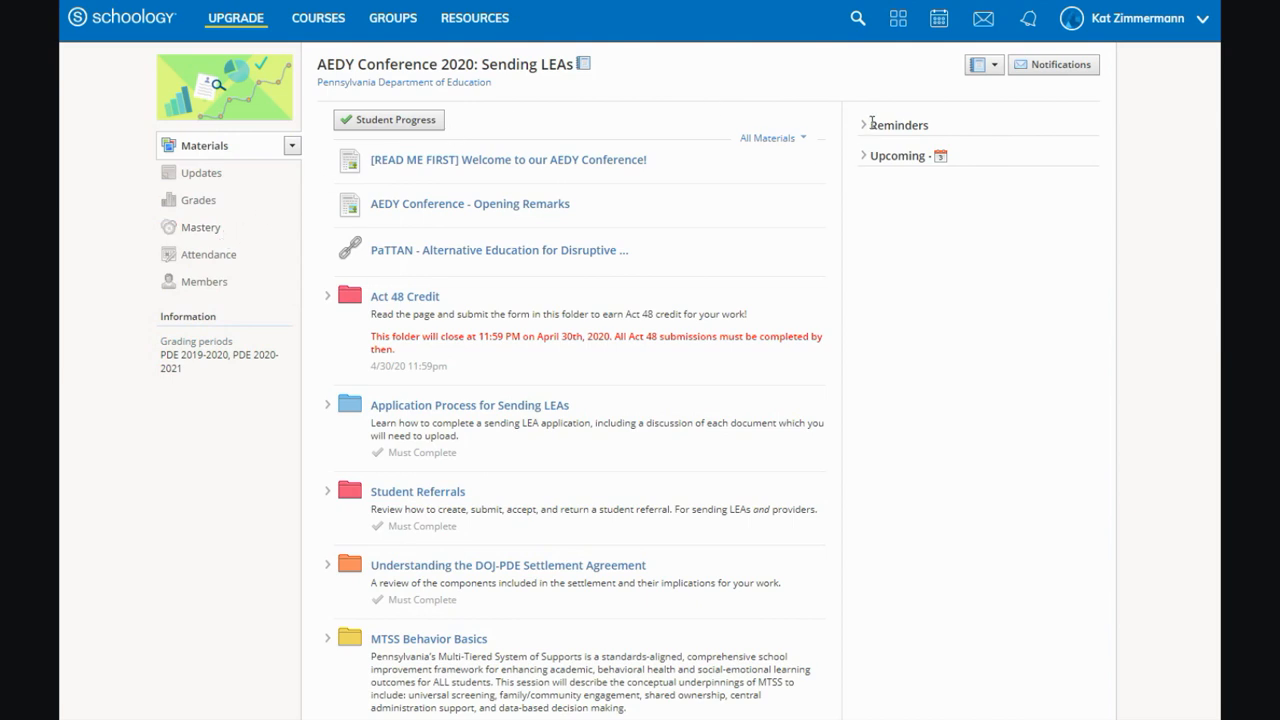
pyautogui.moveTo(865, 160)
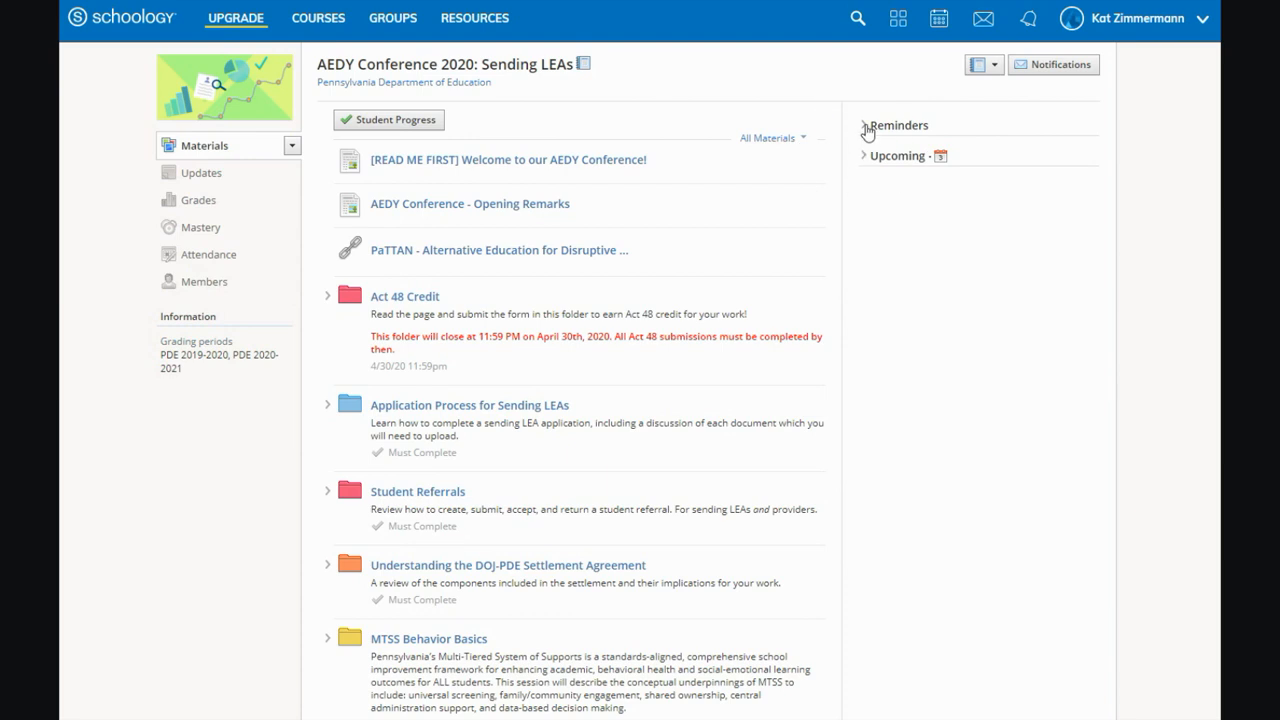
# Step: Collapse the Reminders section and expand Upcoming to show the Act 48 form deadline
pyautogui.click(866, 125)
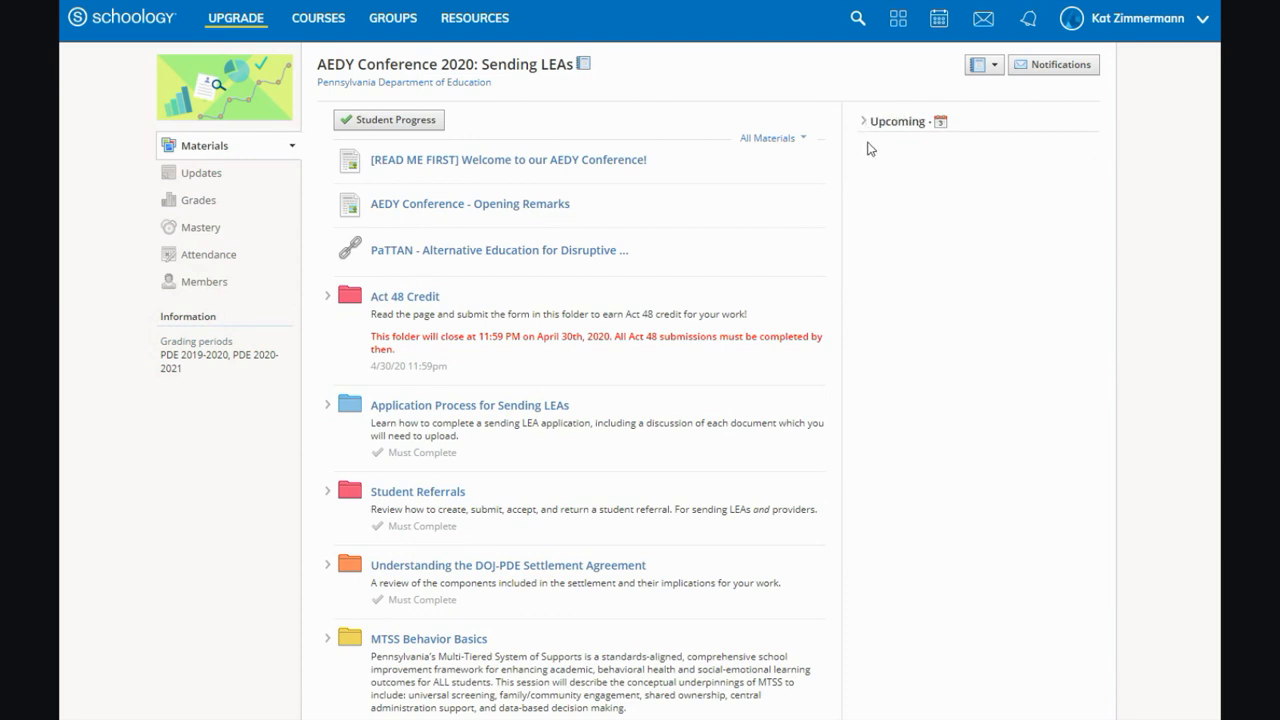
pyautogui.moveTo(878, 154)
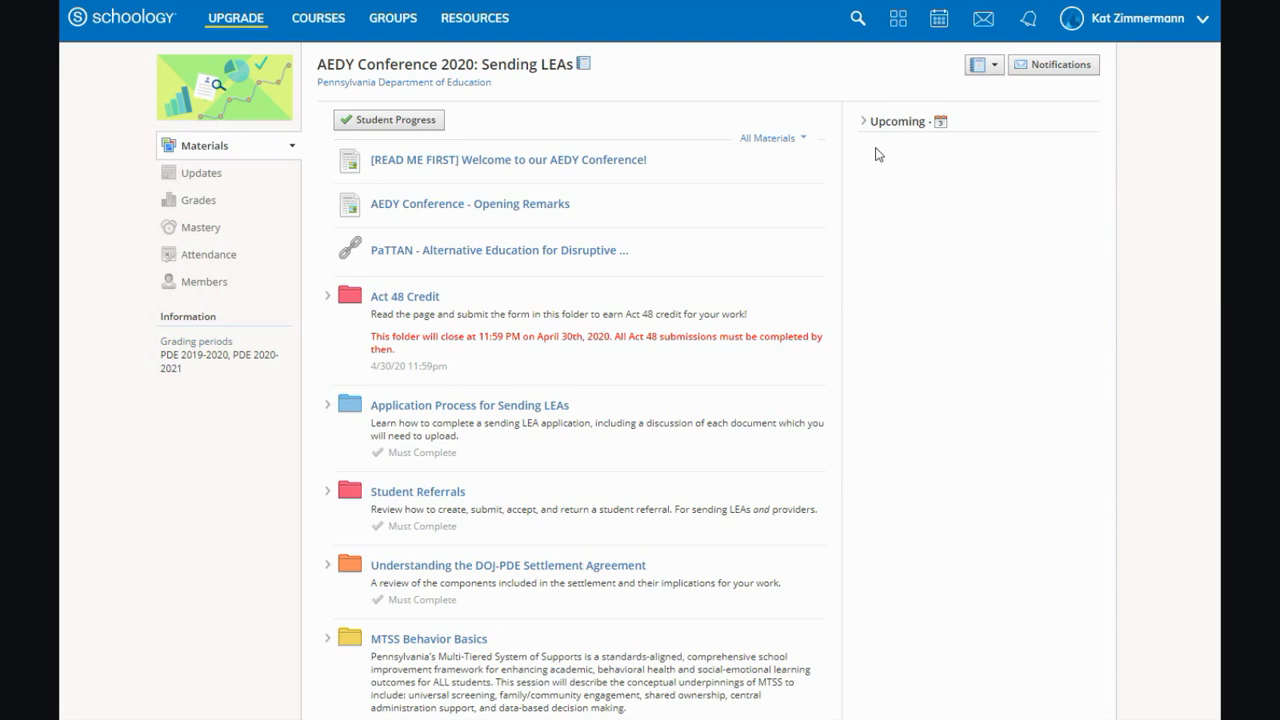
pyautogui.click(865, 120)
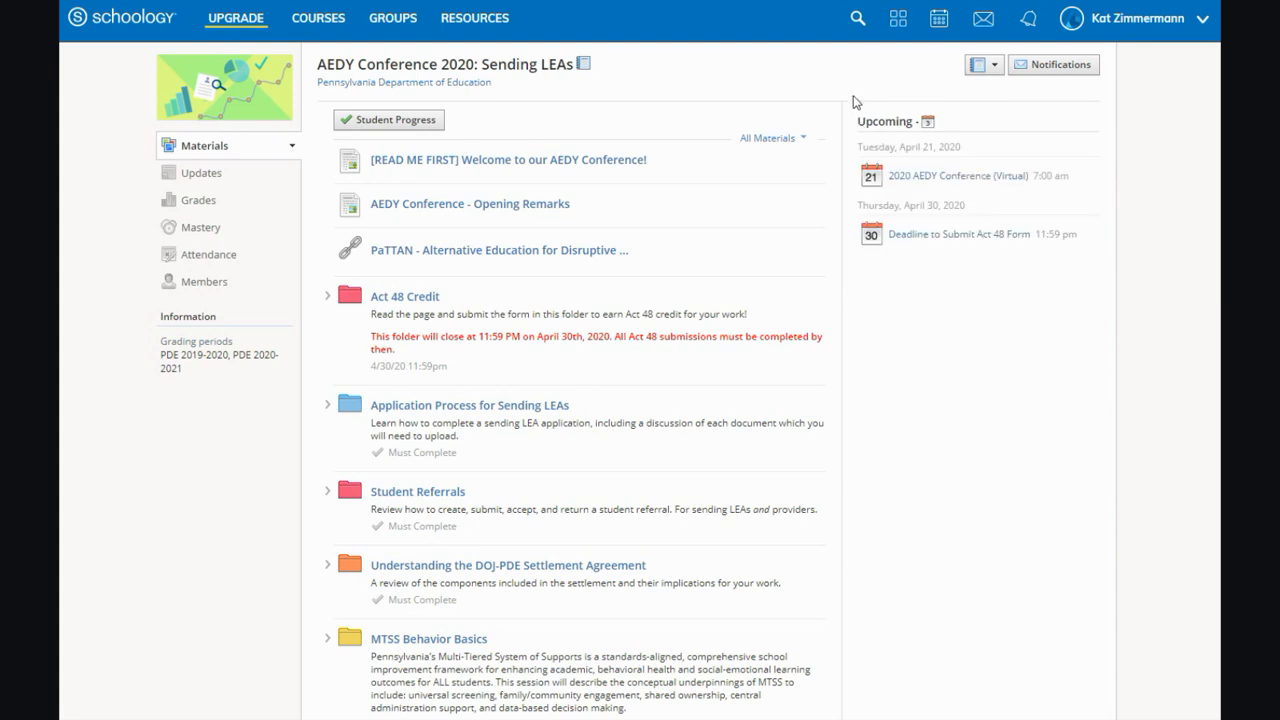
pyautogui.moveTo(850, 159)
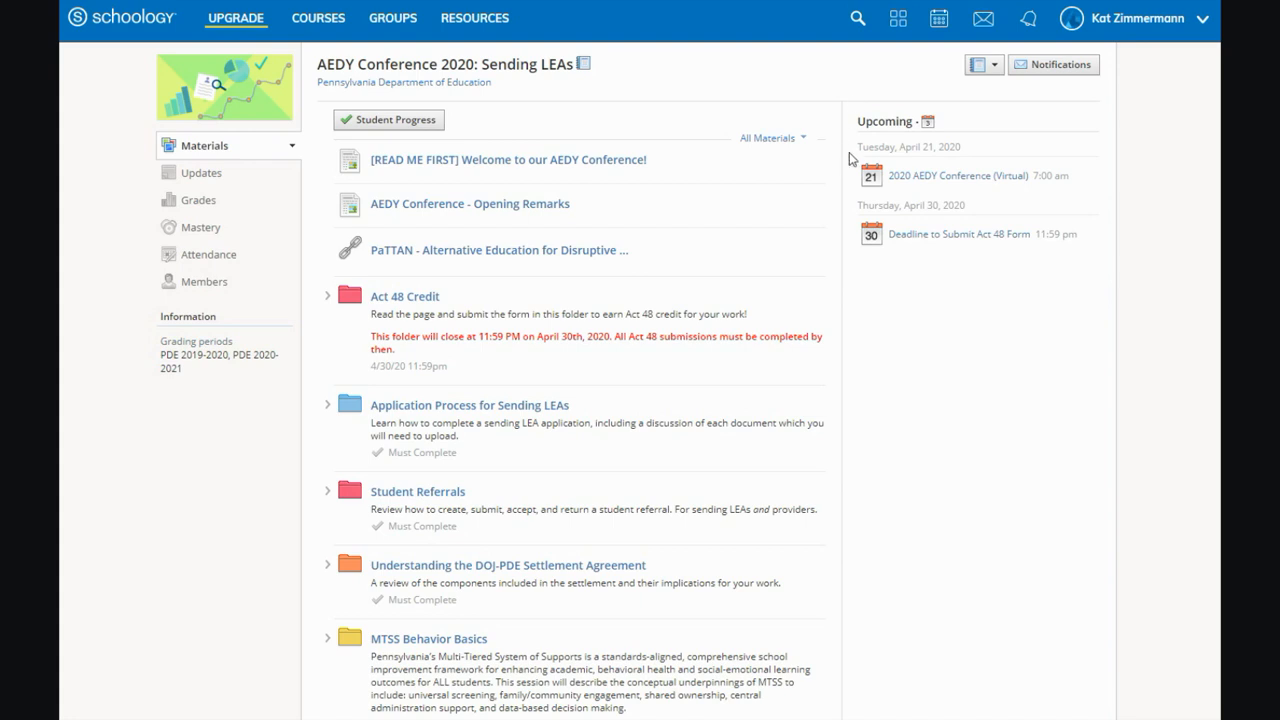
pyautogui.moveTo(855, 217)
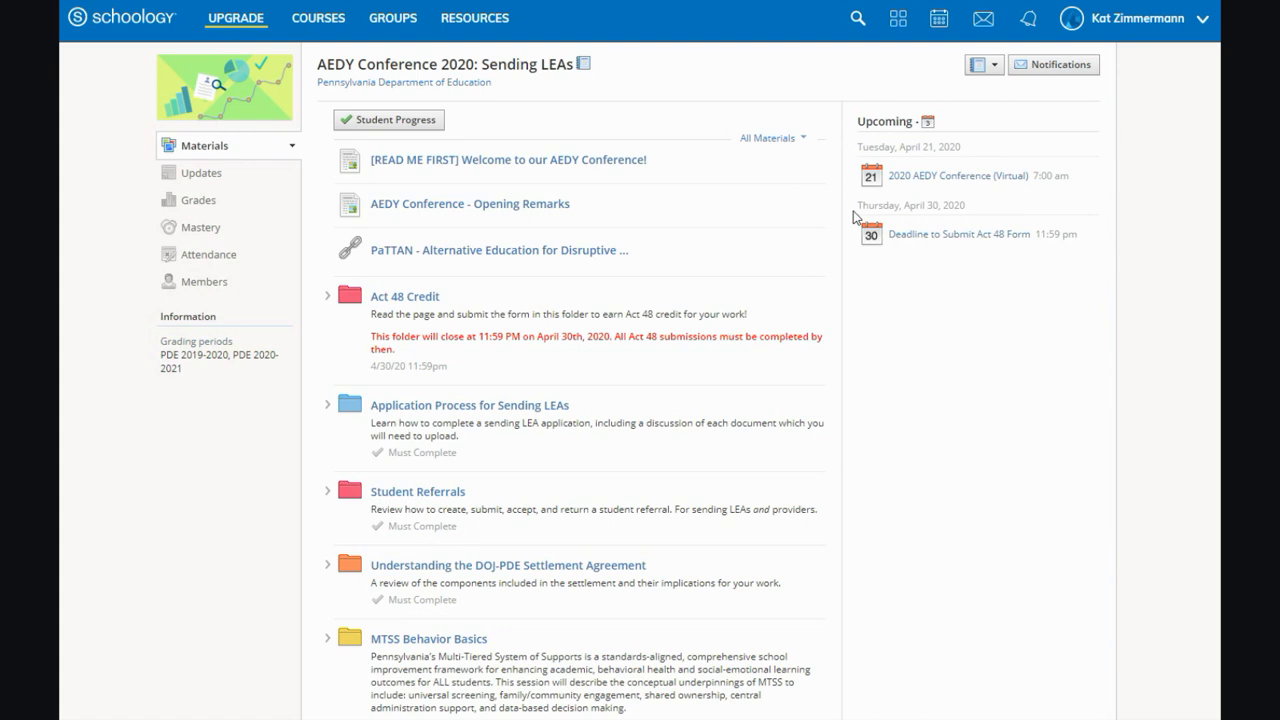
pyautogui.moveTo(728, 170)
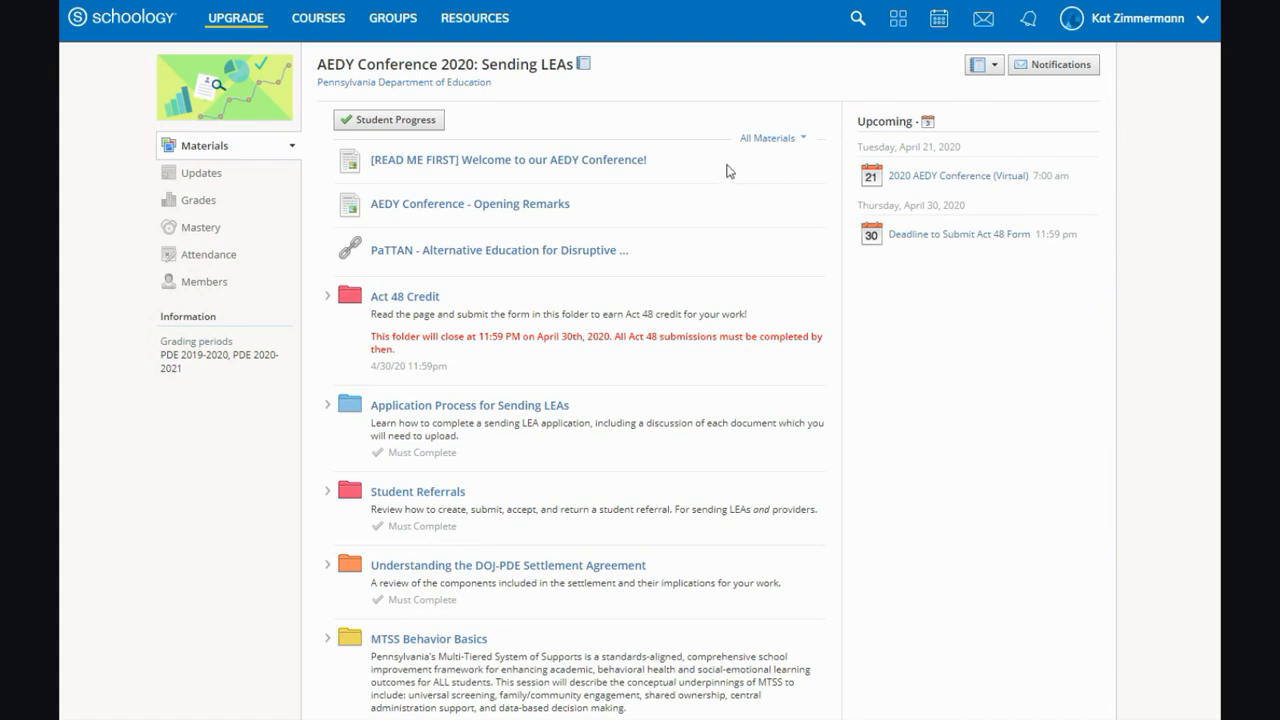
pyautogui.moveTo(688, 206)
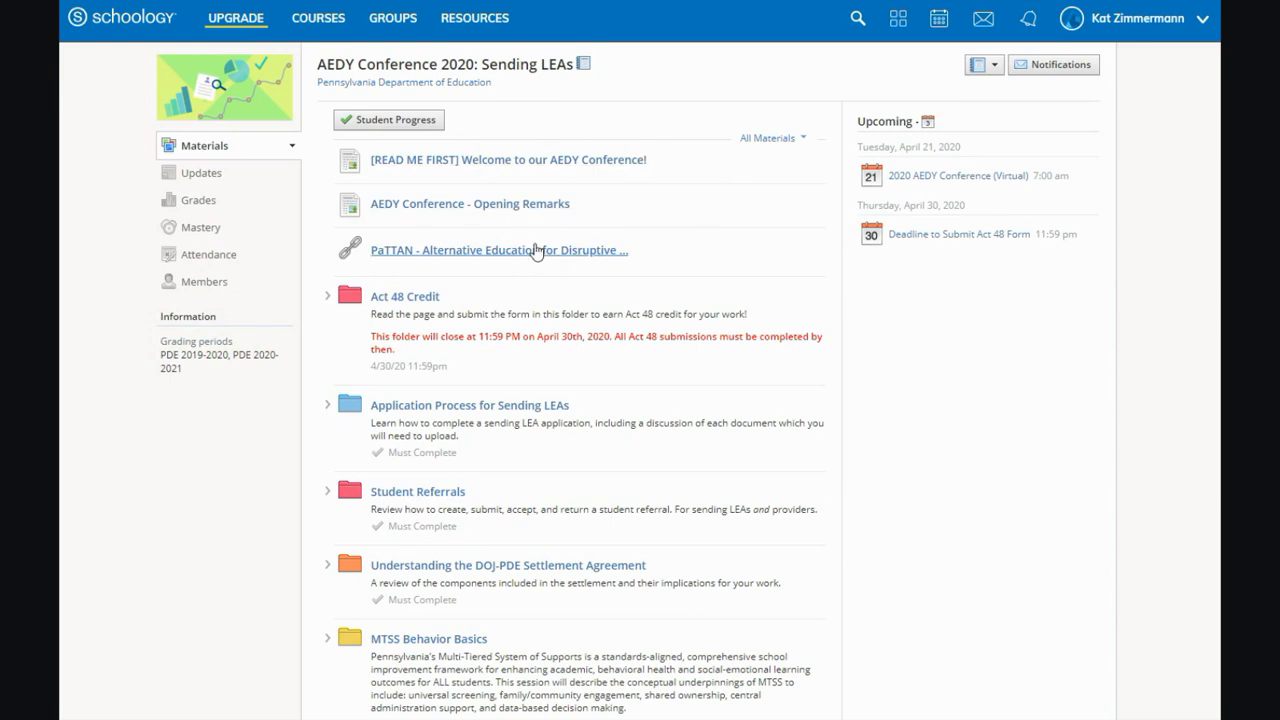
pyautogui.moveTo(532, 258)
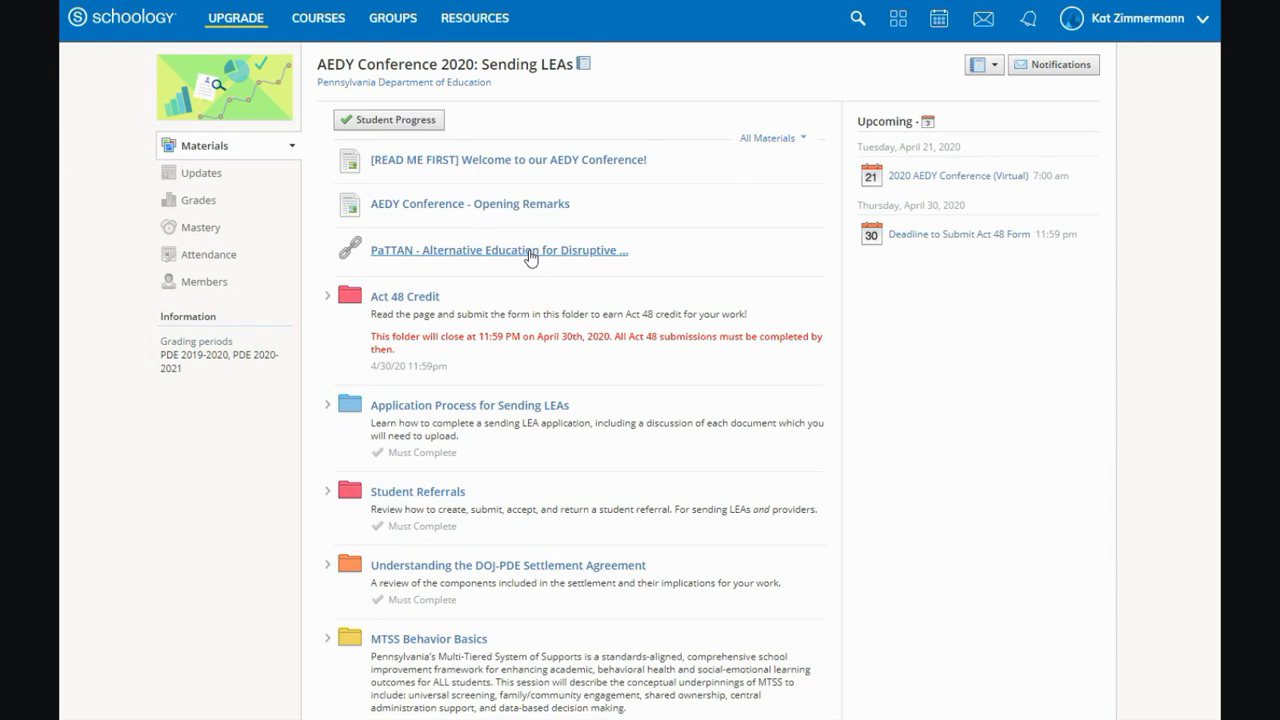
pyautogui.moveTo(779, 316)
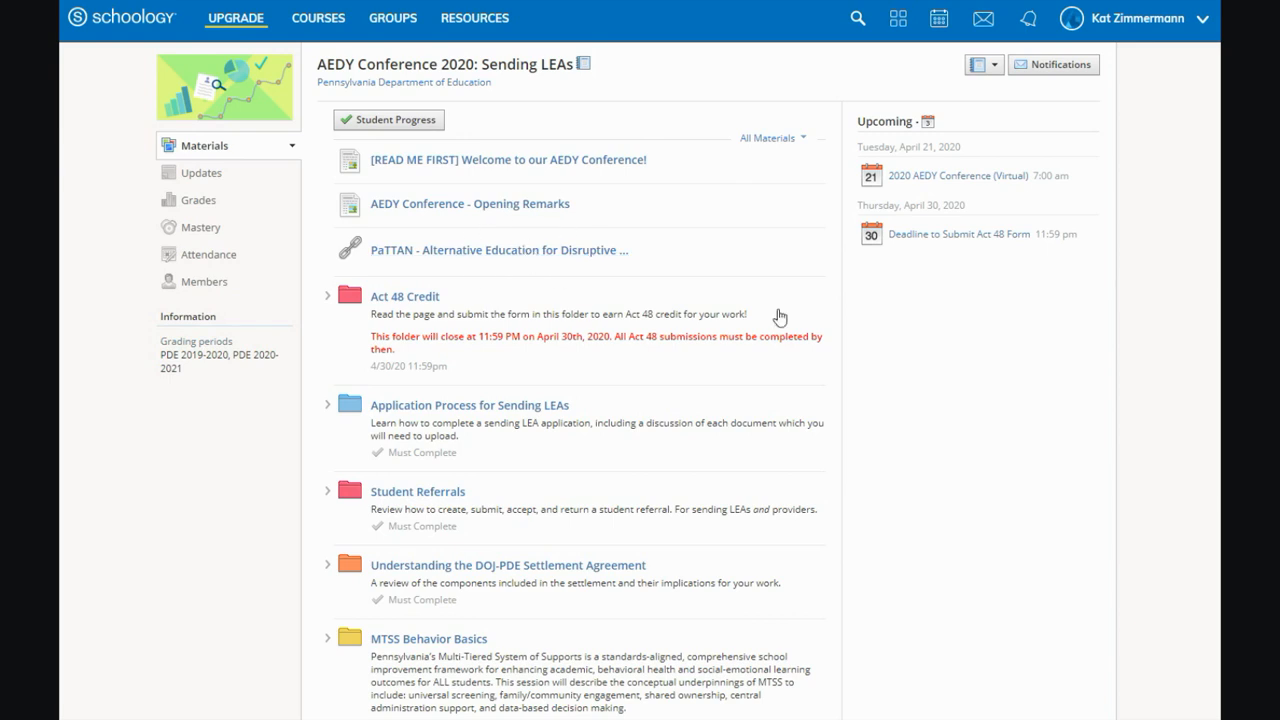
pyautogui.scroll(-3)
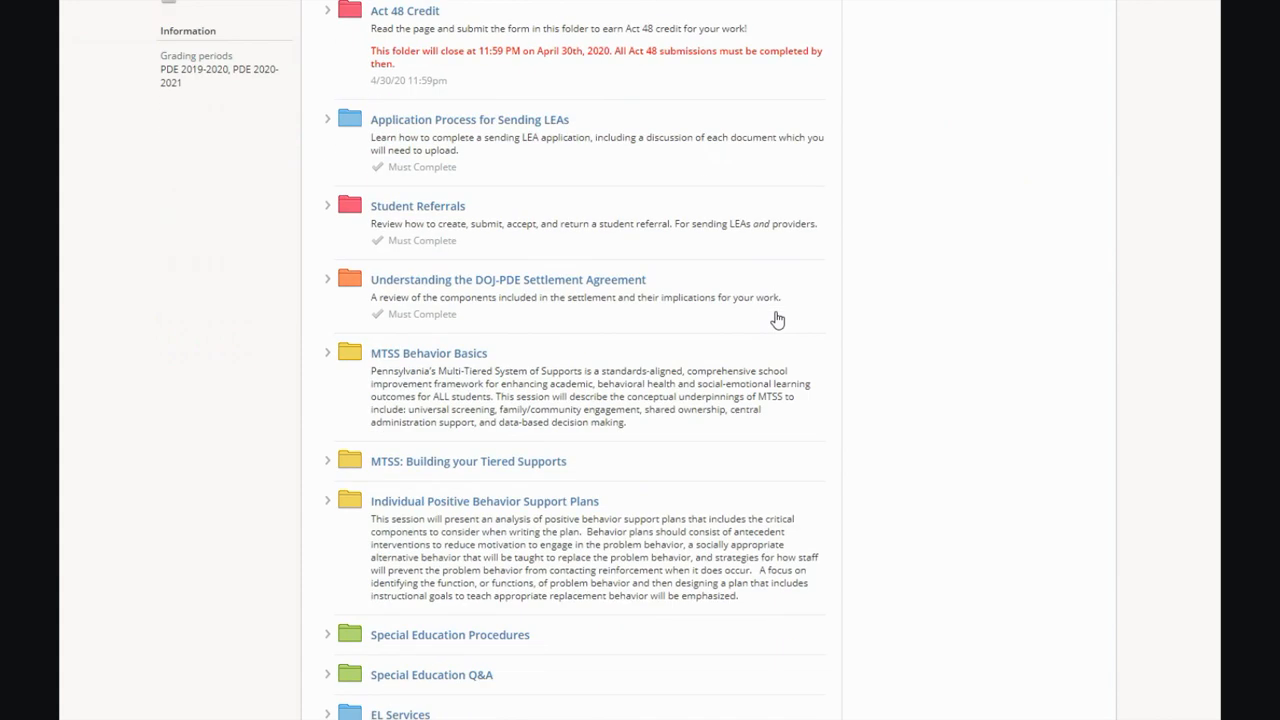
pyautogui.scroll(3)
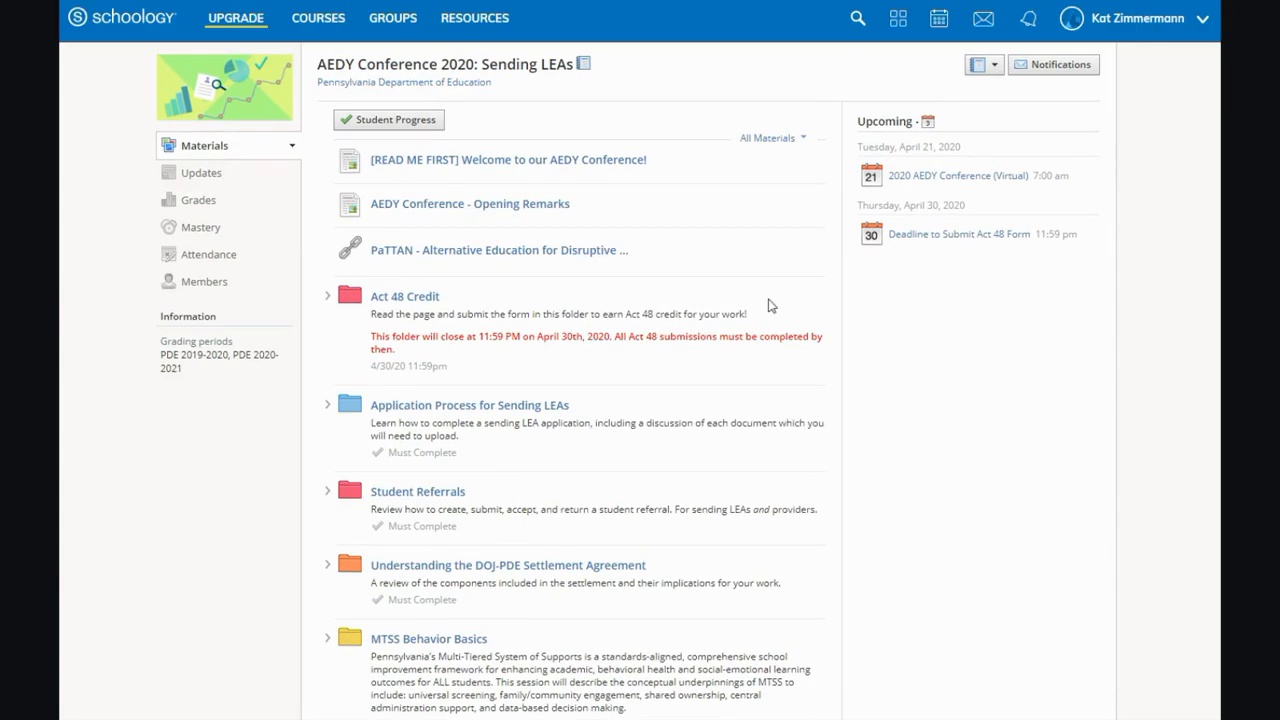
pyautogui.moveTo(234, 491)
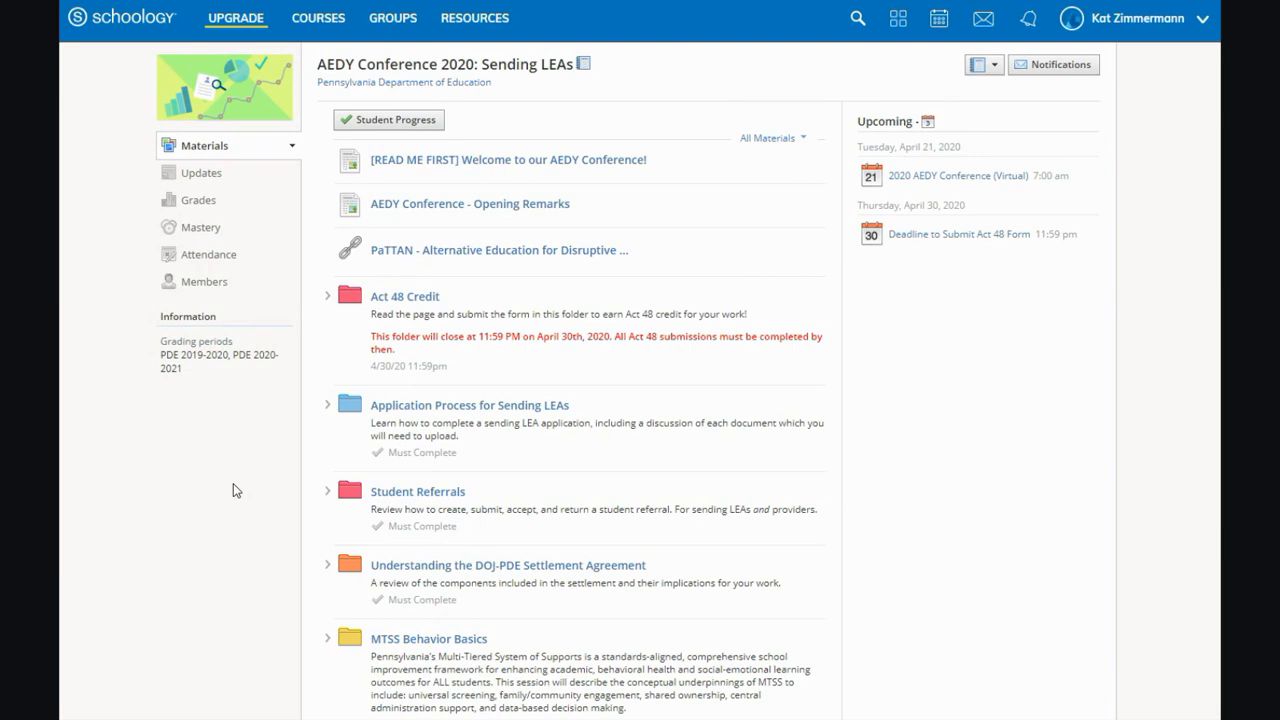
pyautogui.moveTo(395, 498)
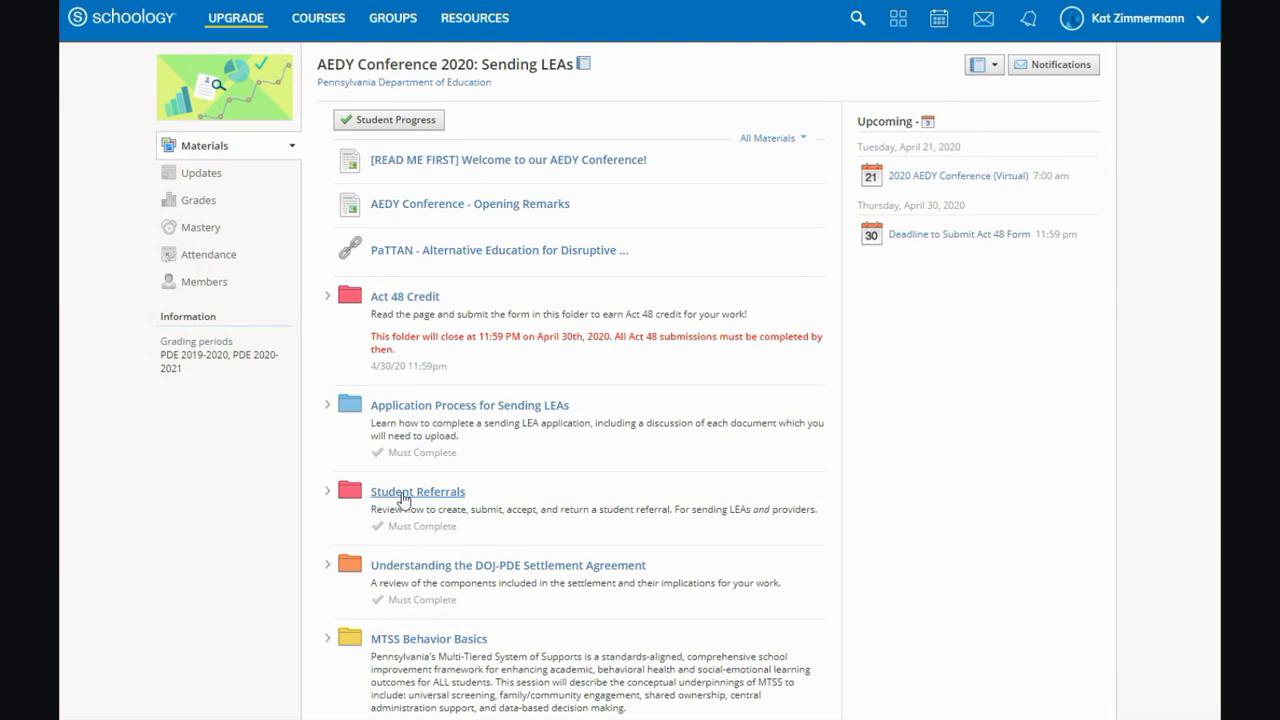
# Step: Open the Student Referrals folder in the course materials
pyautogui.click(417, 491)
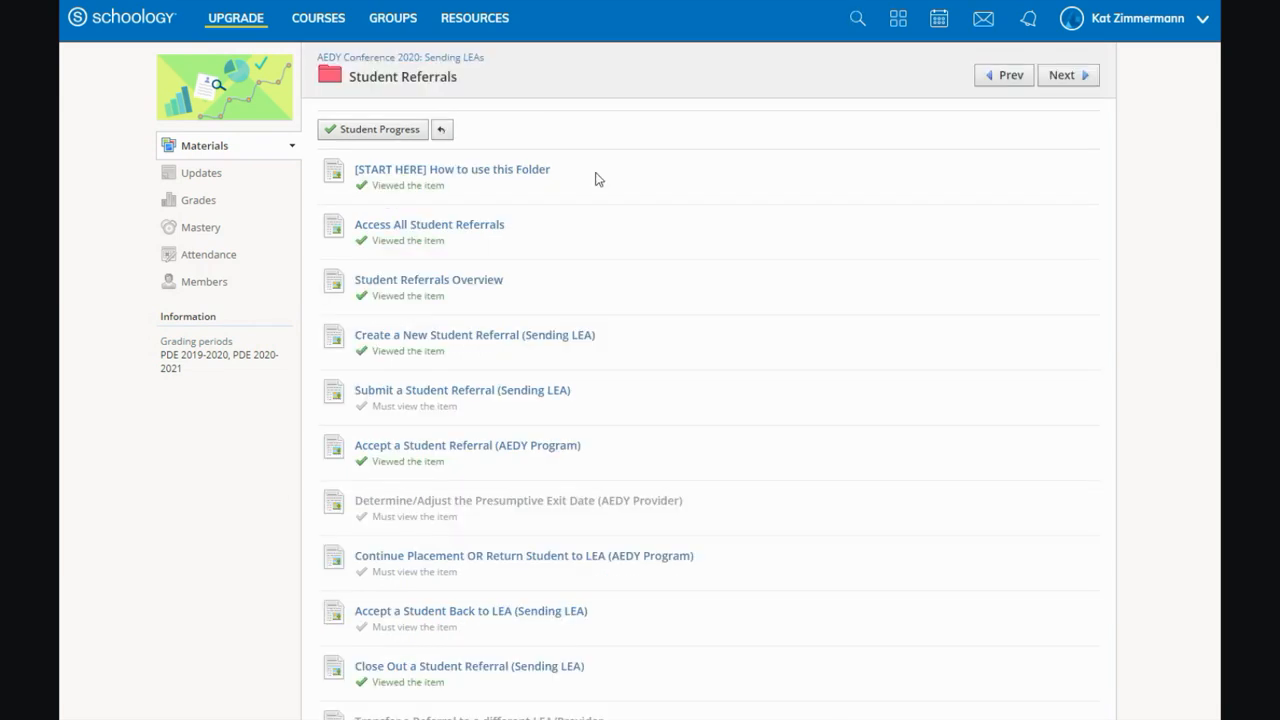
pyautogui.moveTo(496, 185)
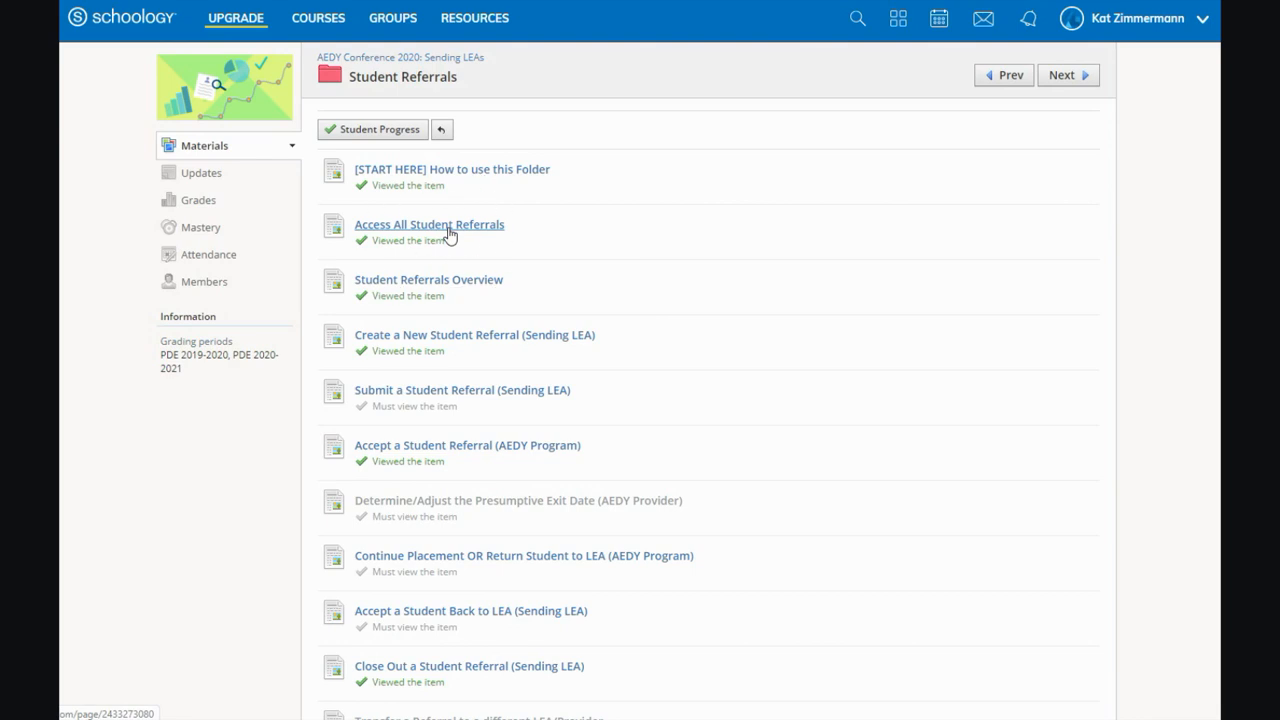
pyautogui.moveTo(385, 235)
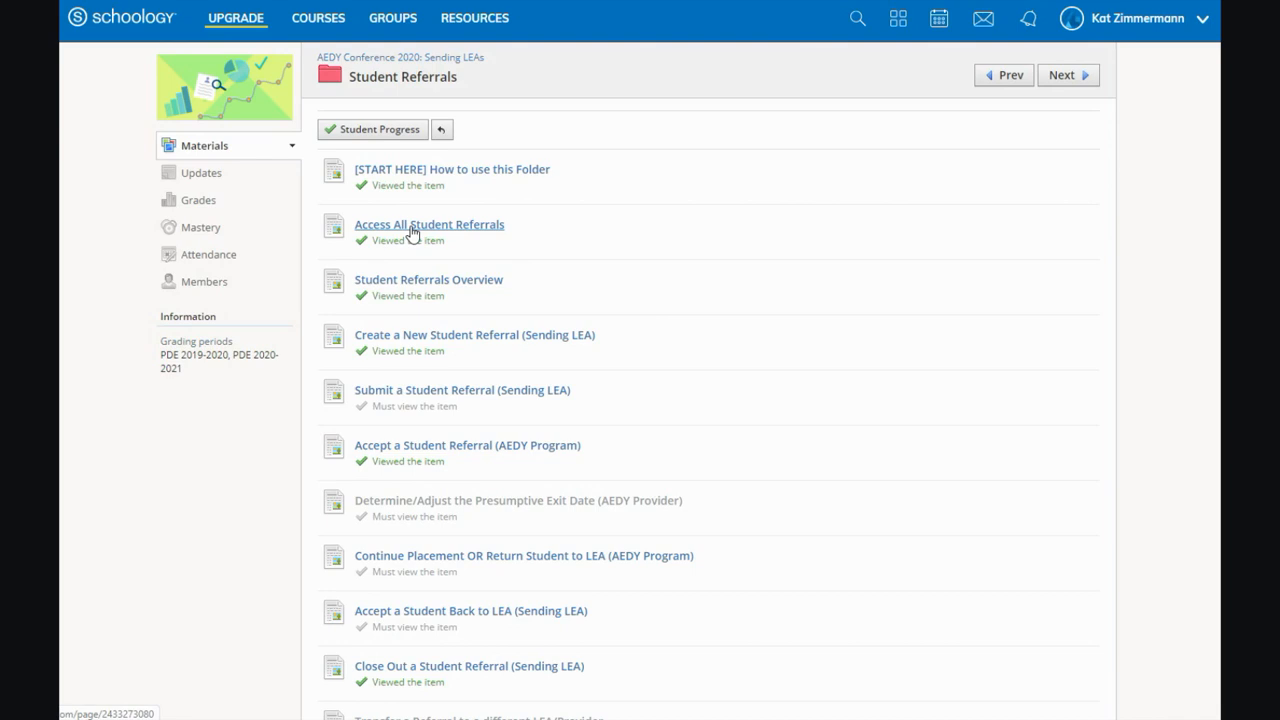
# Step: Open 'Access All Student Referrals' and scroll through its Sending LEA and In-House steps
pyautogui.click(429, 224)
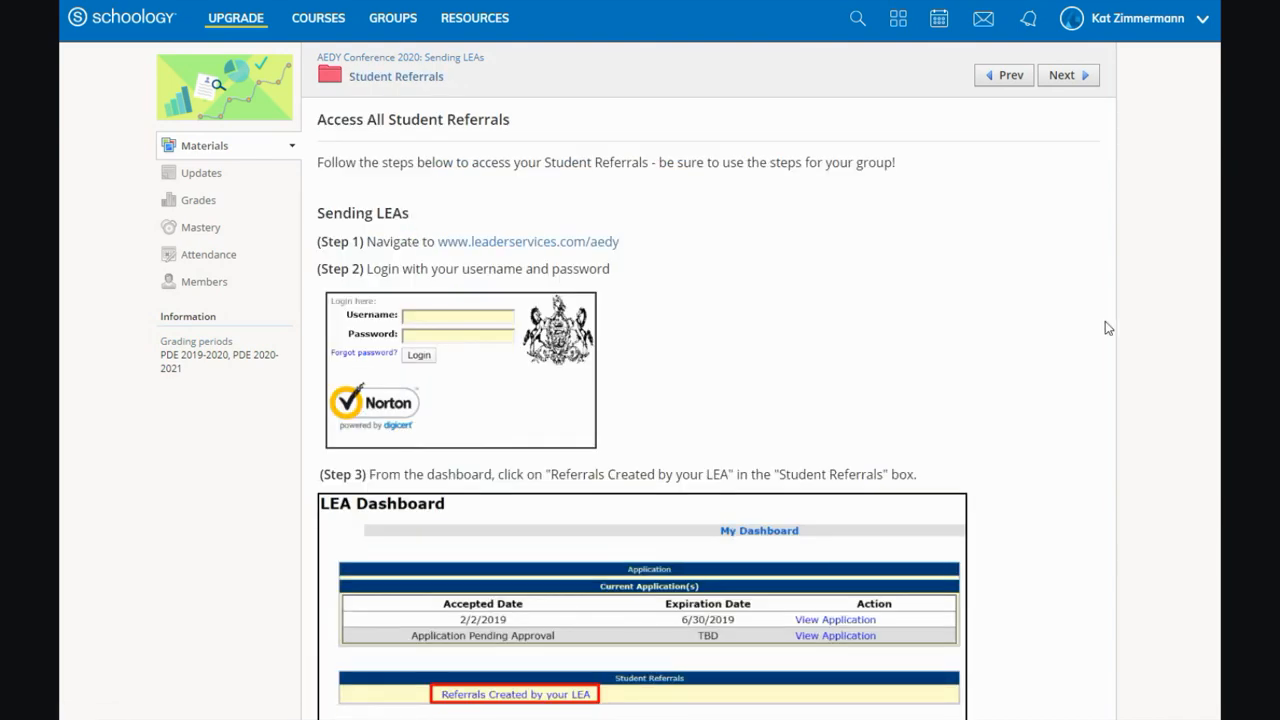
pyautogui.moveTo(1033, 344)
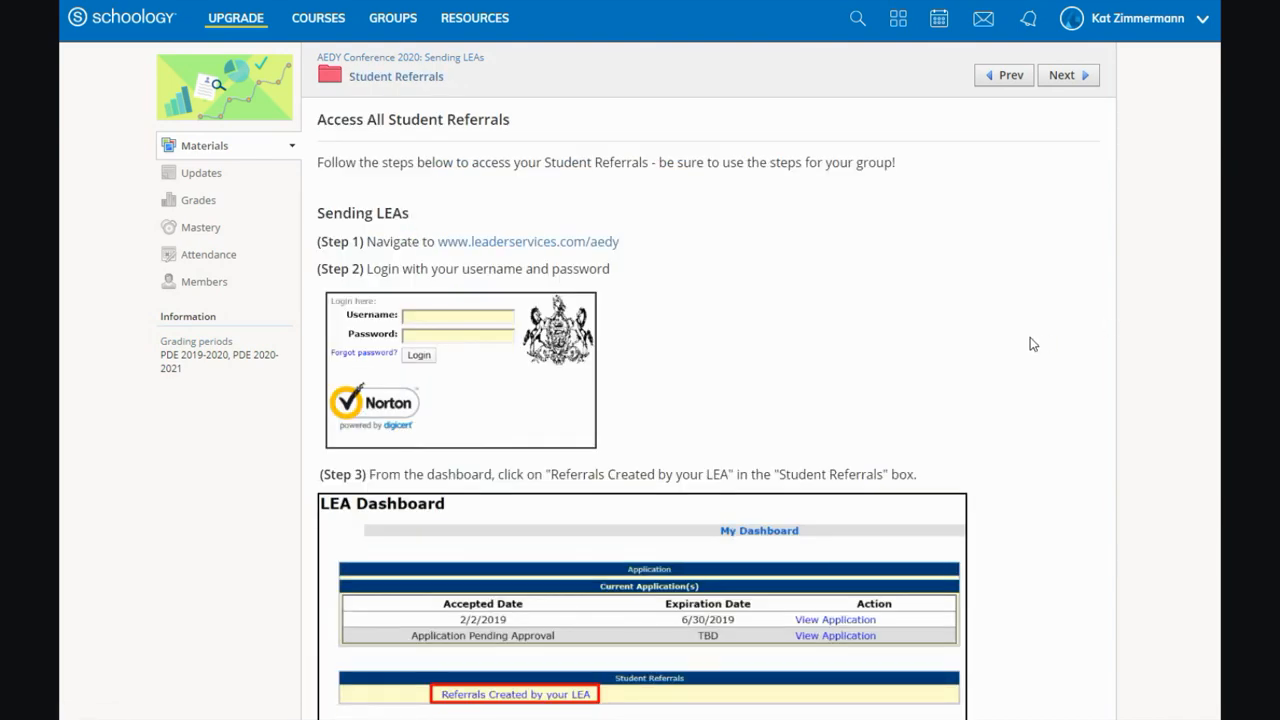
pyautogui.moveTo(1004, 358)
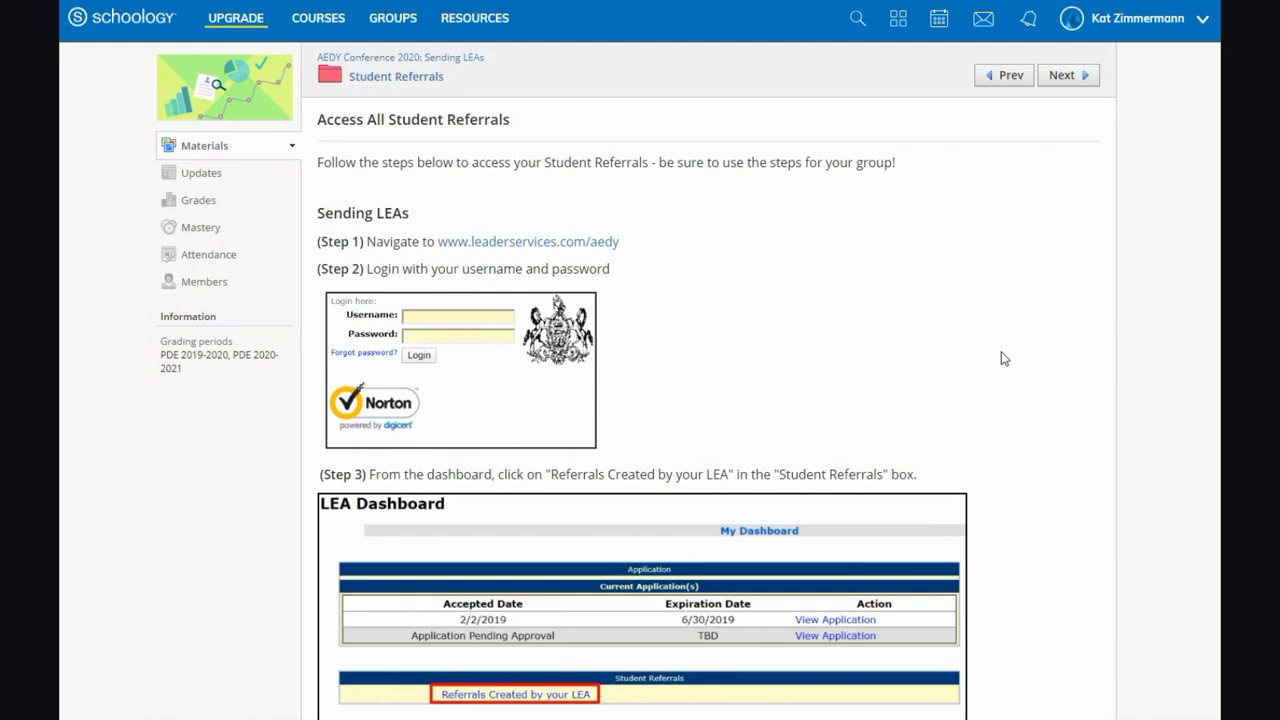
pyautogui.moveTo(1039, 348)
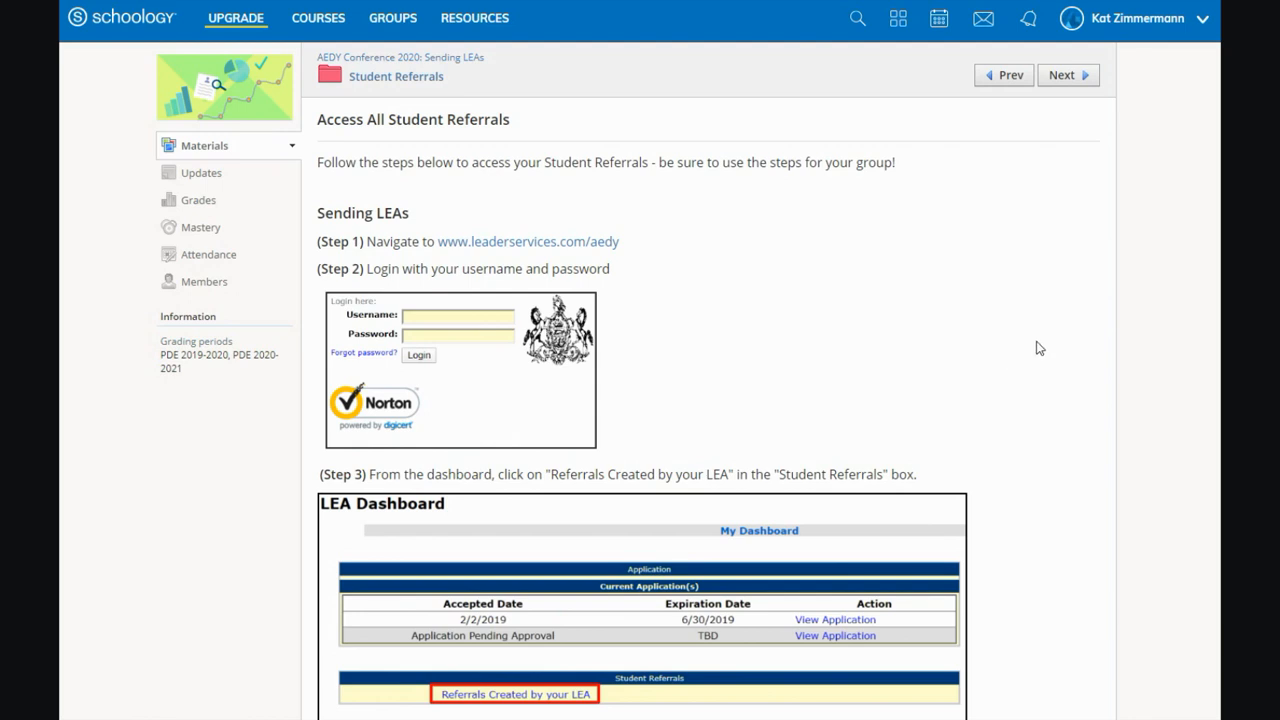
pyautogui.moveTo(1054, 382)
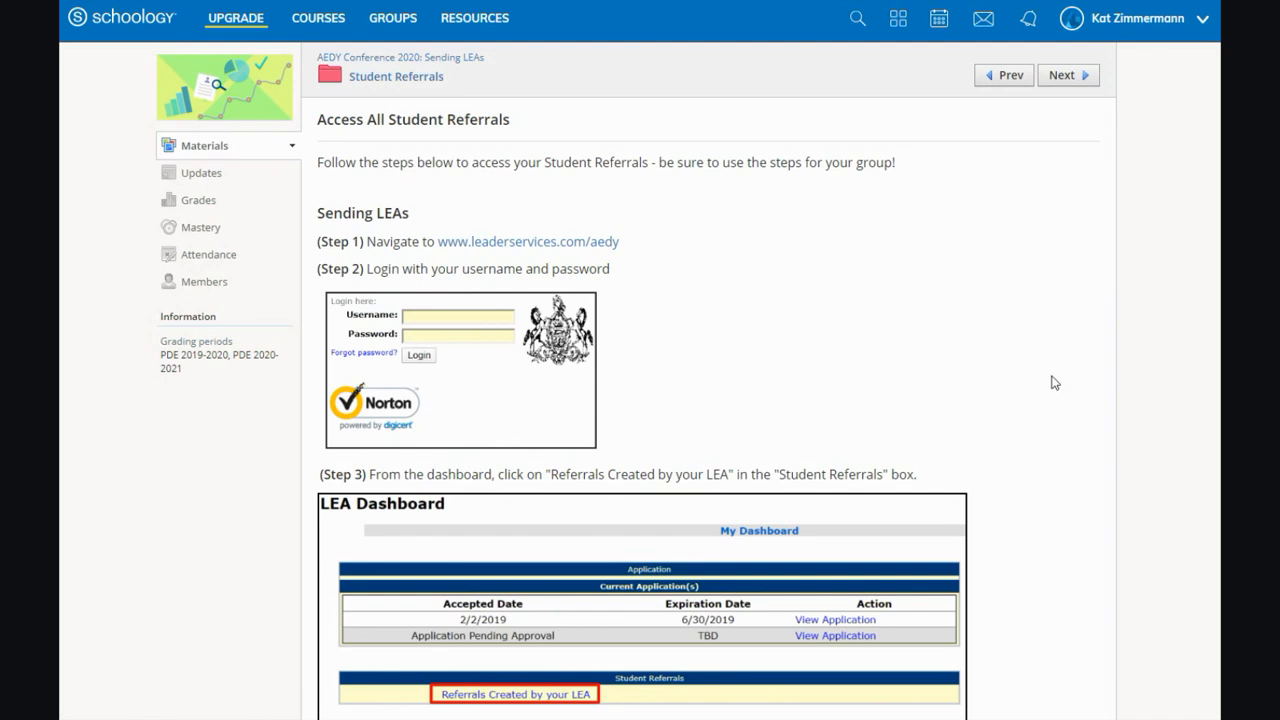
pyautogui.scroll(-3)
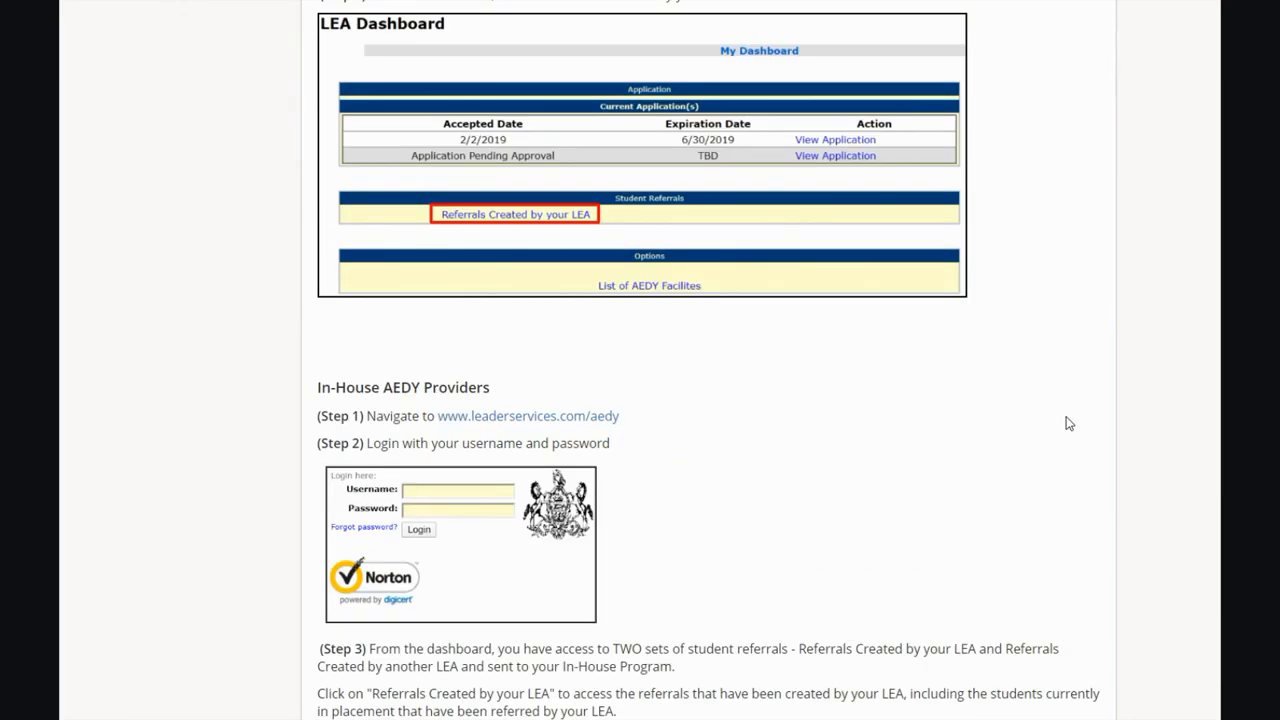
pyautogui.scroll(-3)
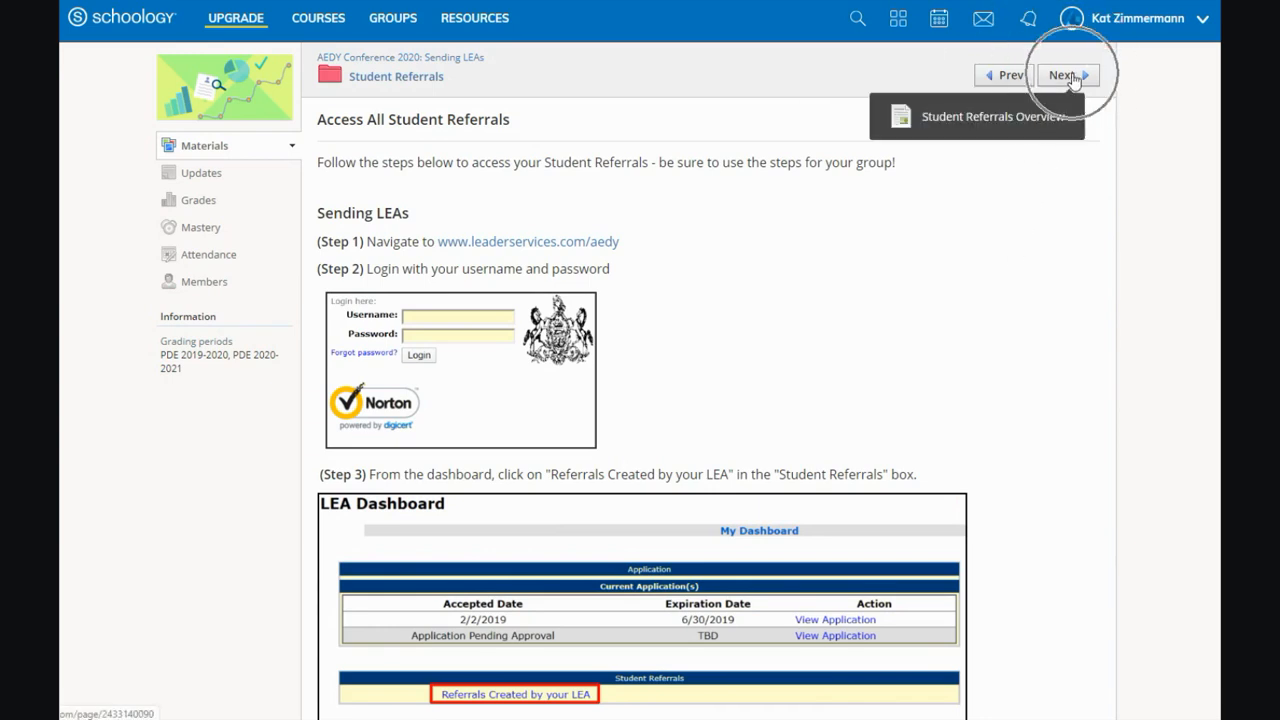
# Step: Go Next to the Student Referrals Overview and open the Materials folder list
pyautogui.click(1065, 74)
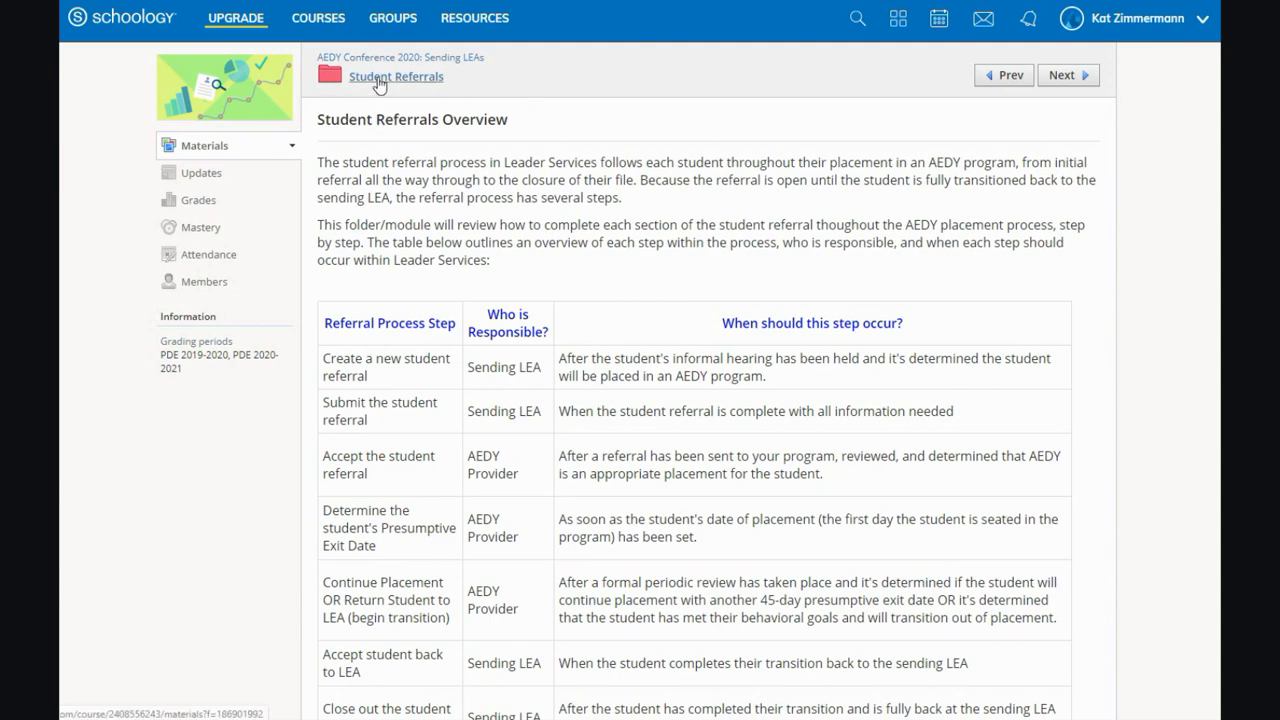
pyautogui.click(291, 145)
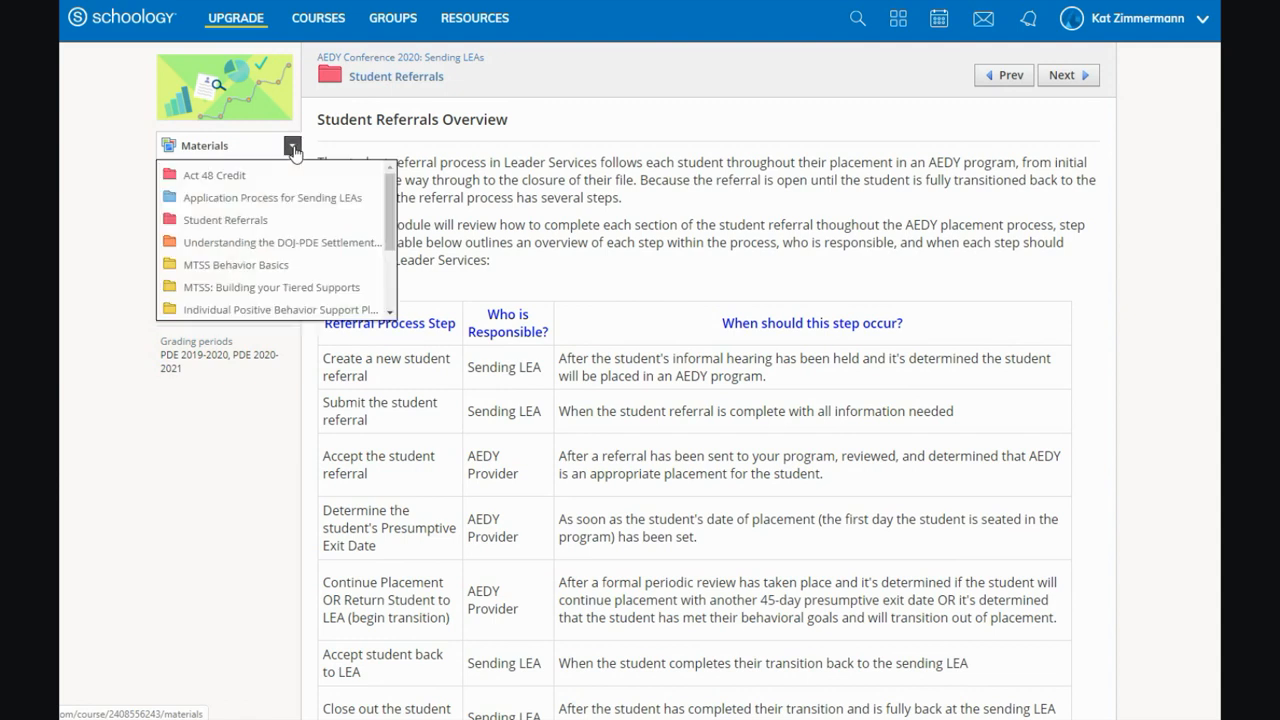
pyautogui.moveTo(272, 226)
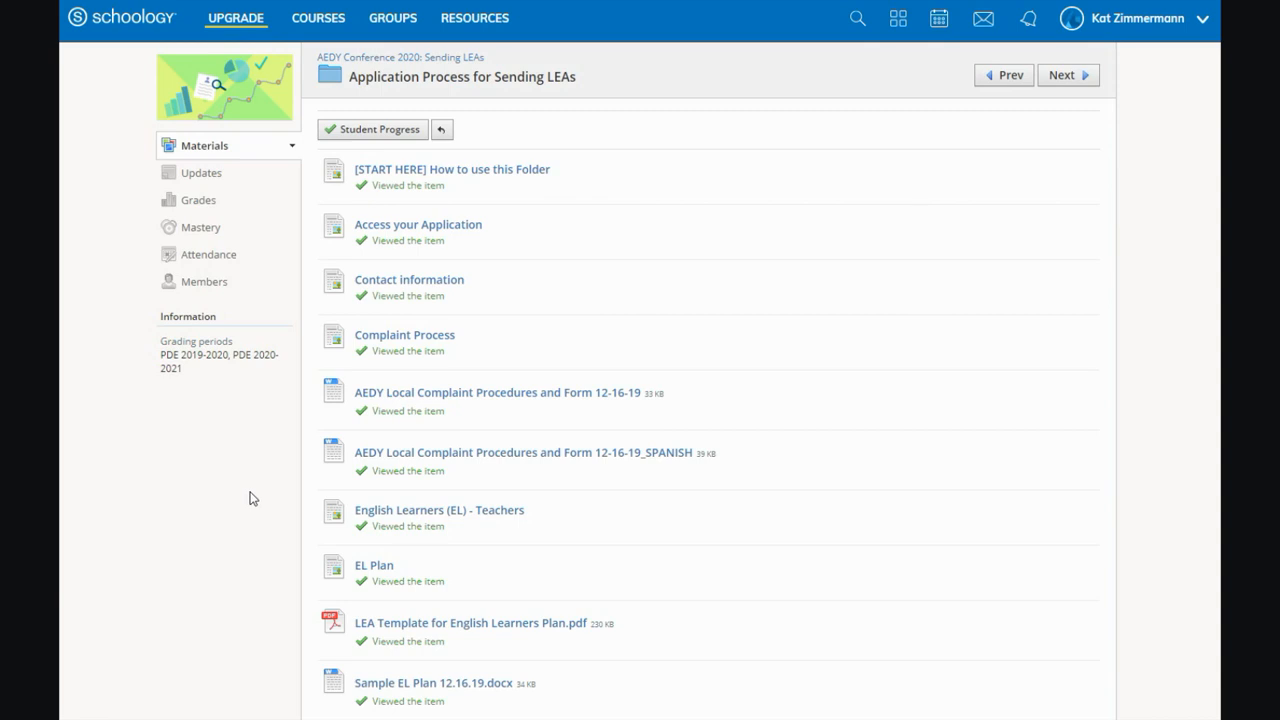
pyautogui.moveTo(339, 343)
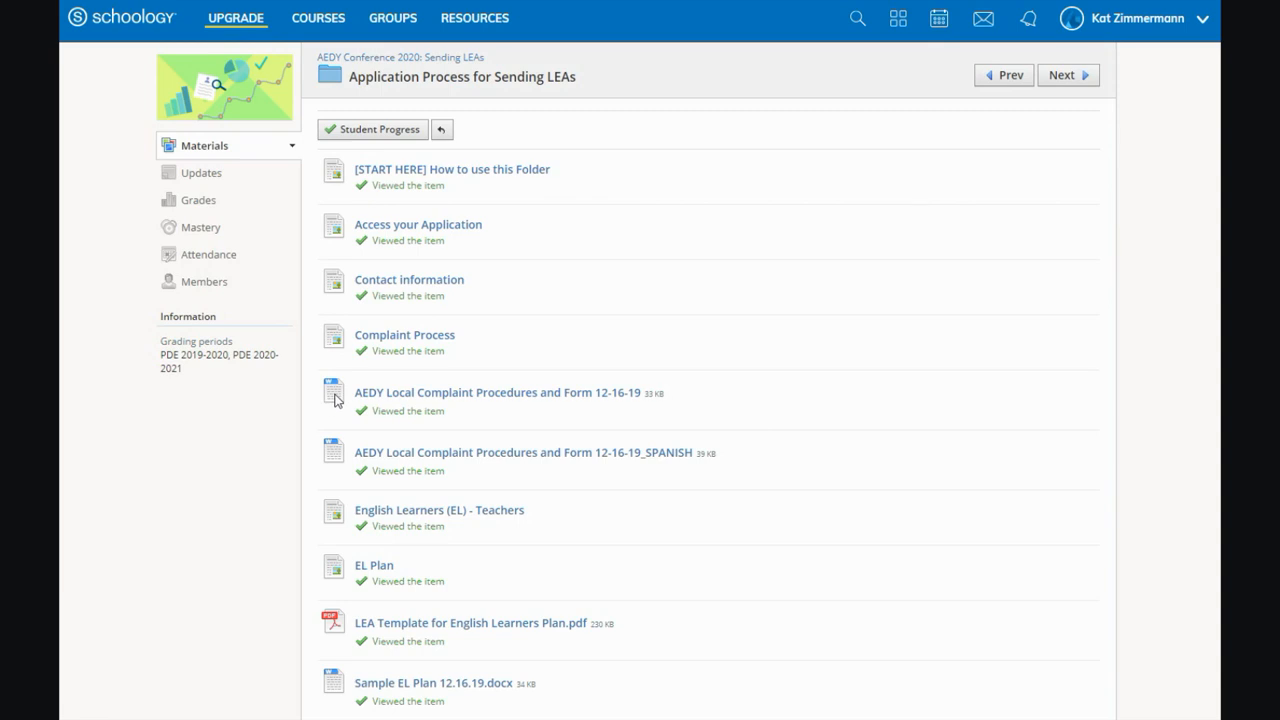
pyautogui.moveTo(338, 635)
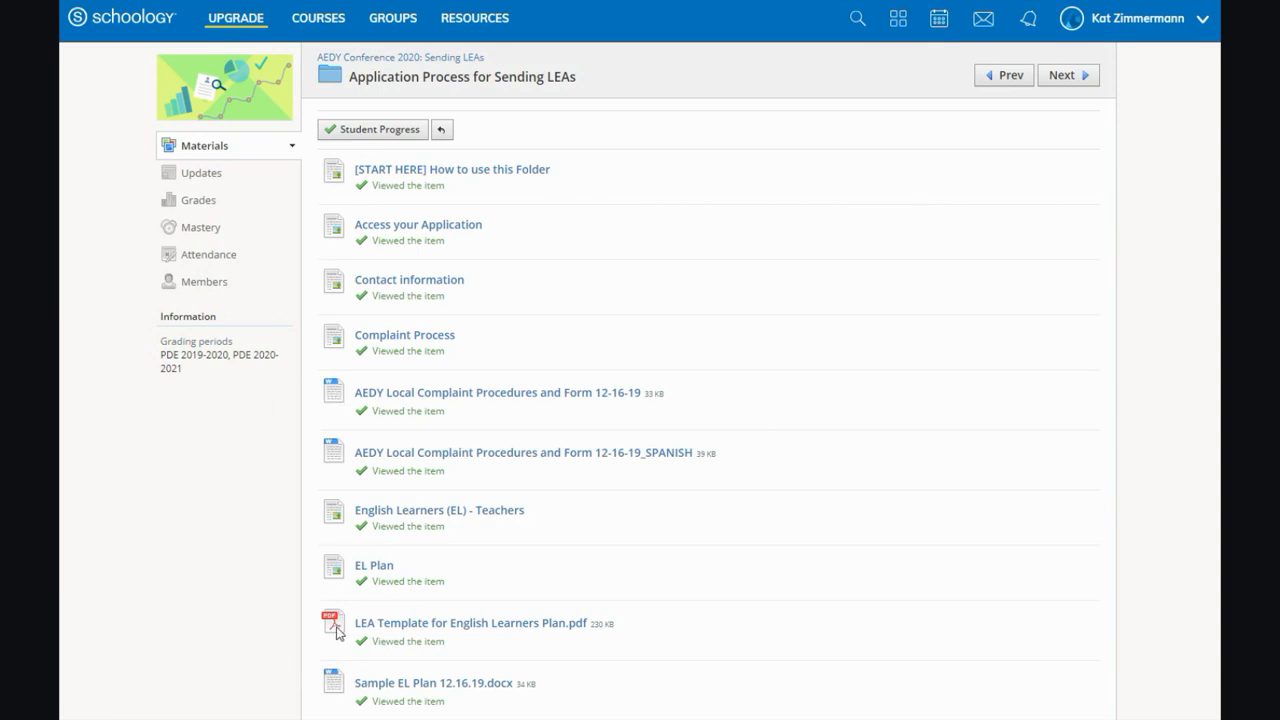
pyautogui.moveTo(337, 399)
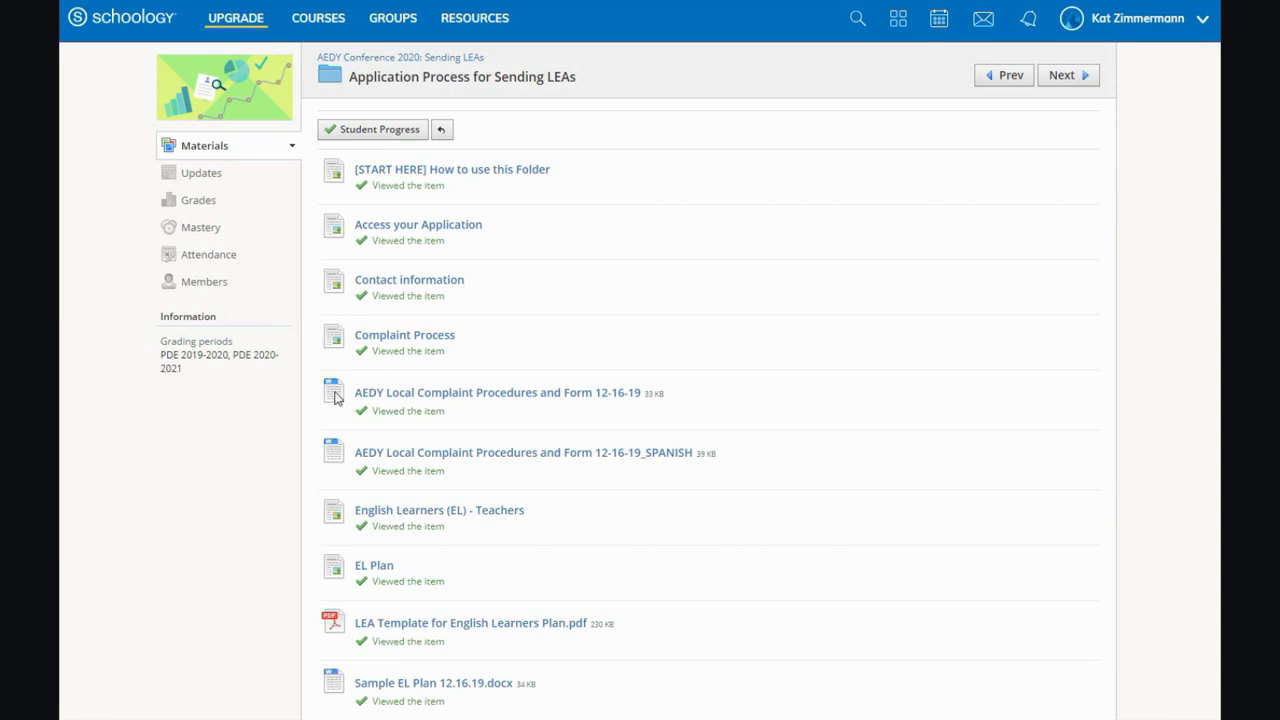
pyautogui.moveTo(512, 399)
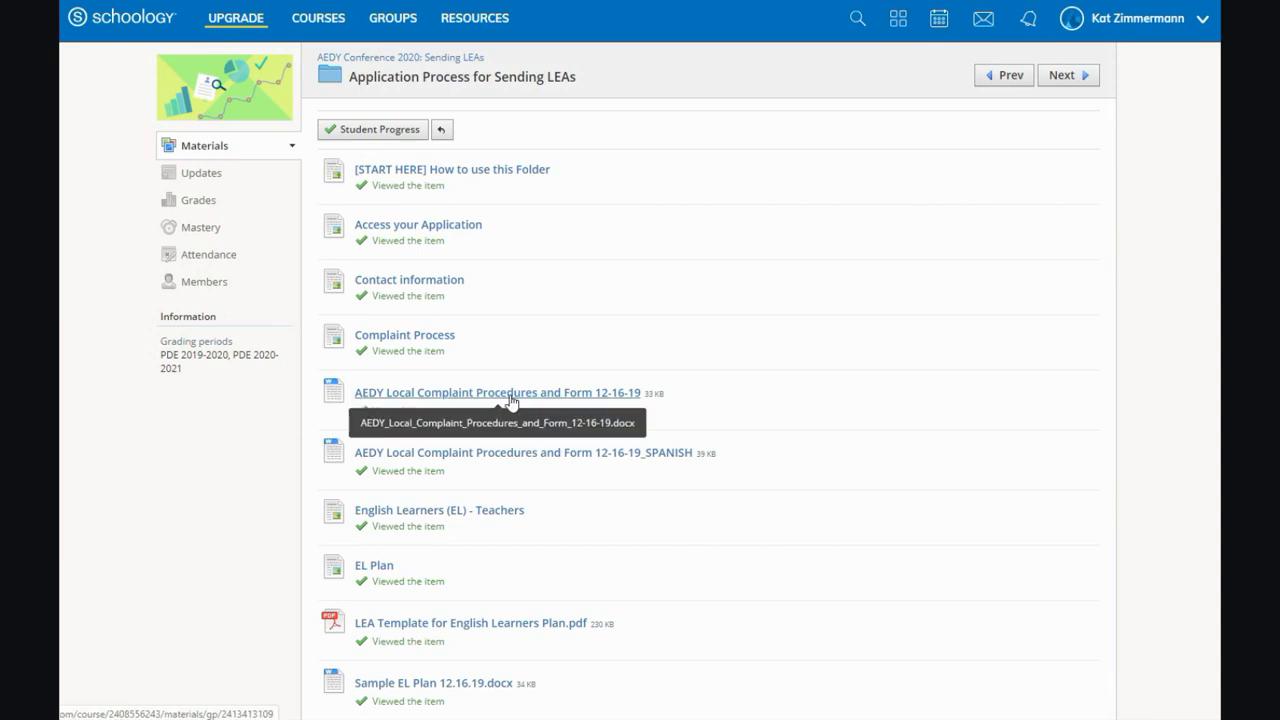
# Step: Preview 'AEDY Local Complaint Procedures and Form 12-16-19', scroll it, and start a text search
pyautogui.click(498, 392)
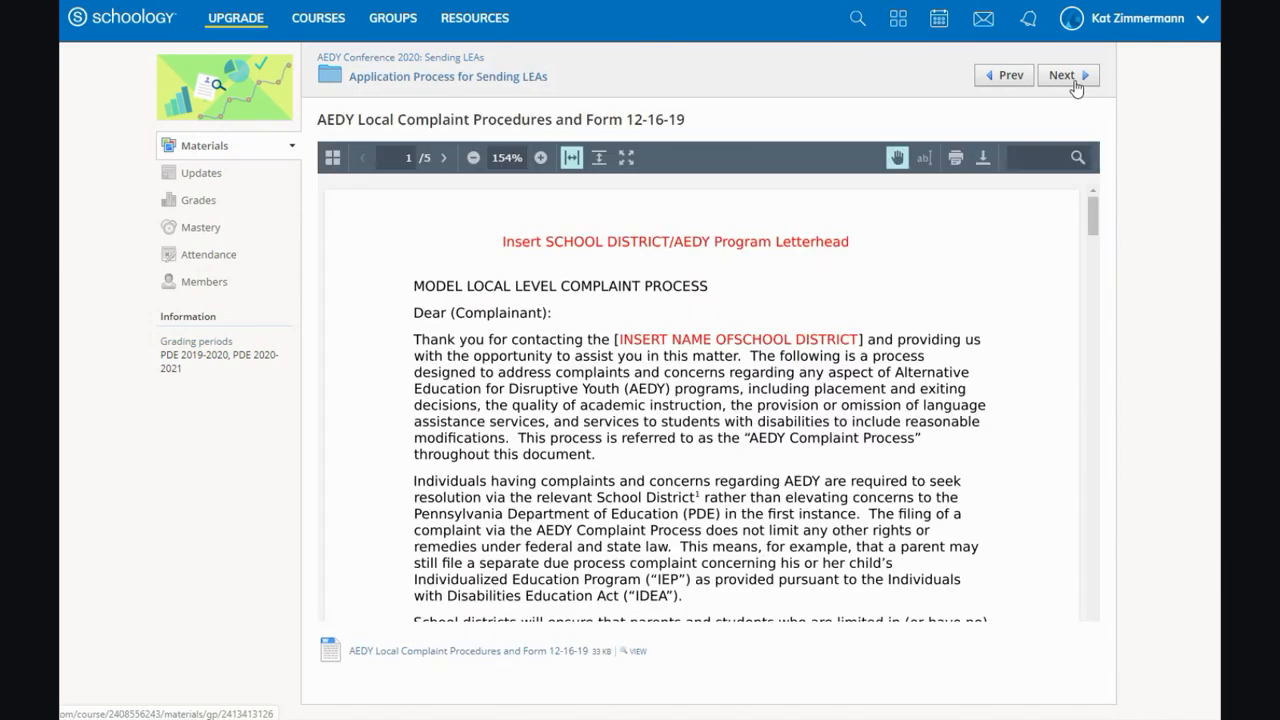
pyautogui.moveTo(1135, 243)
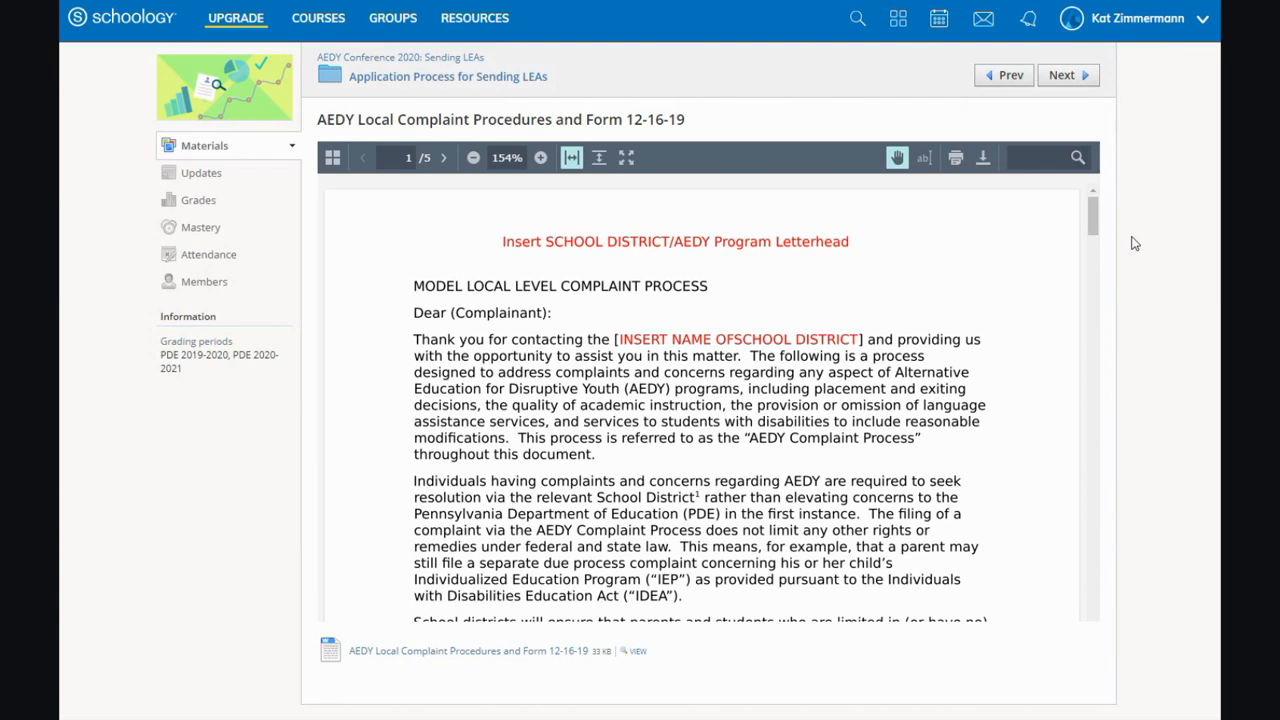
pyautogui.moveTo(1124, 249)
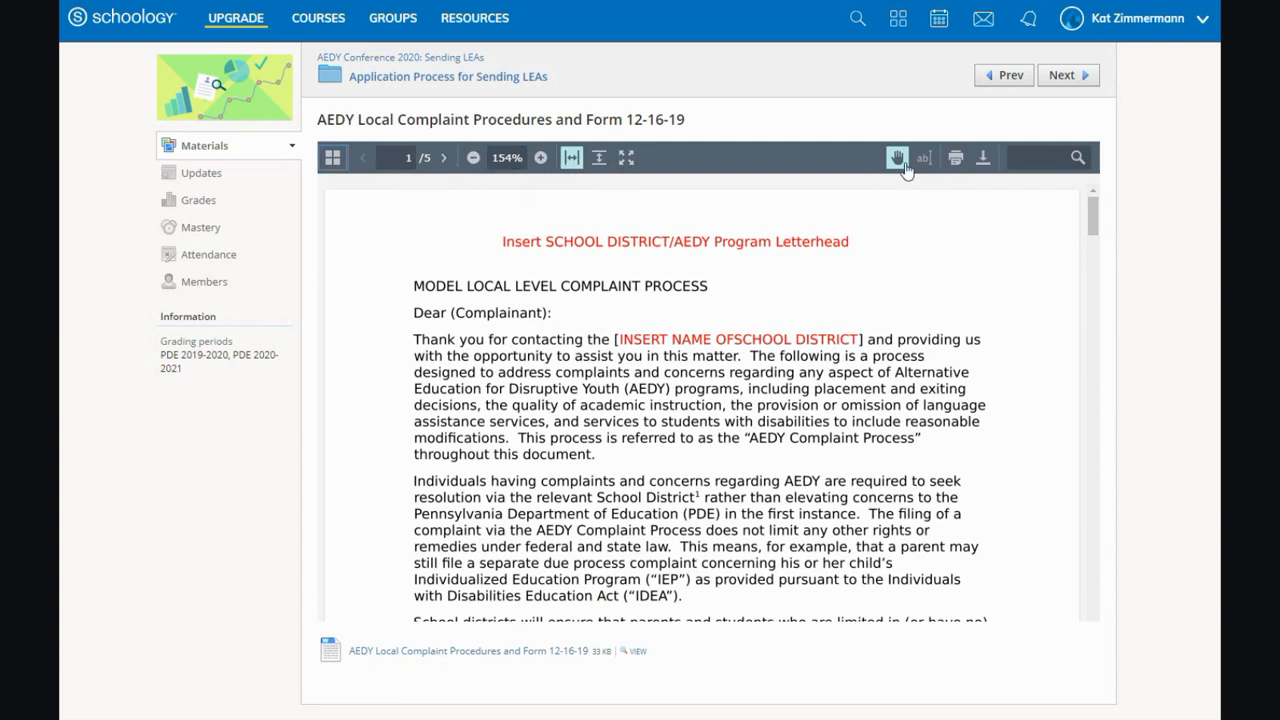
pyautogui.scroll(-3)
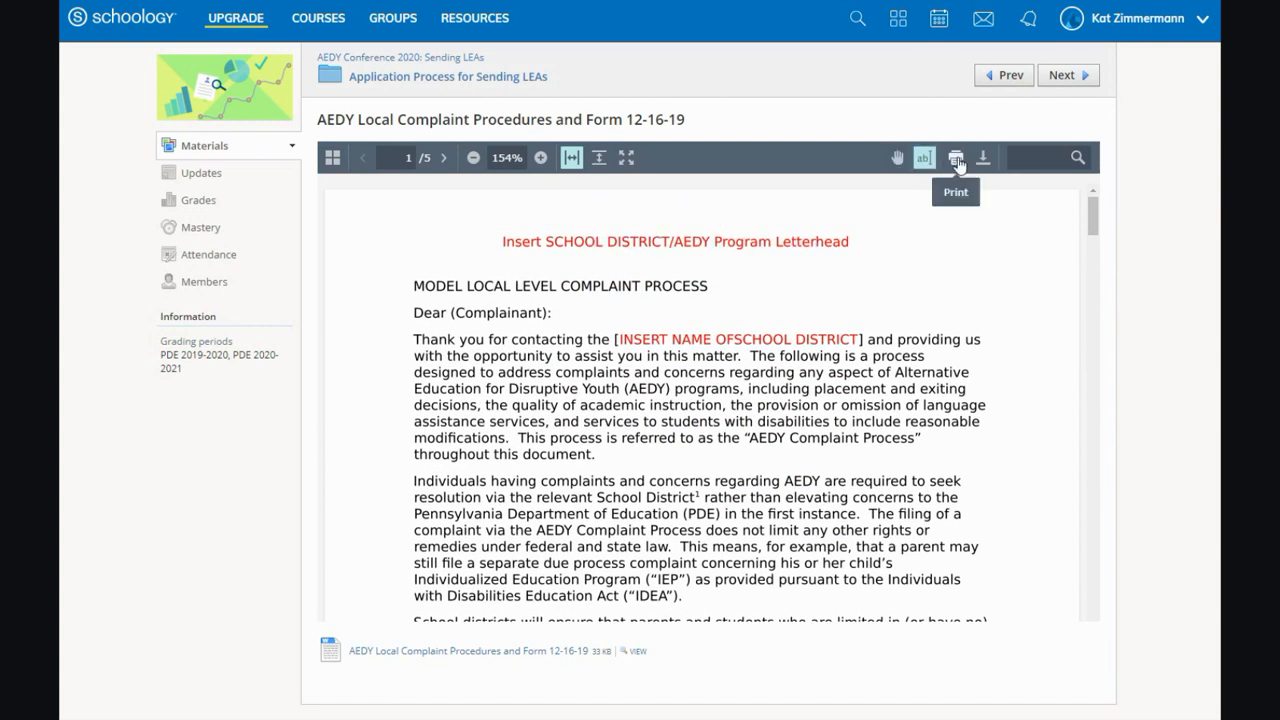
pyautogui.moveTo(983, 157)
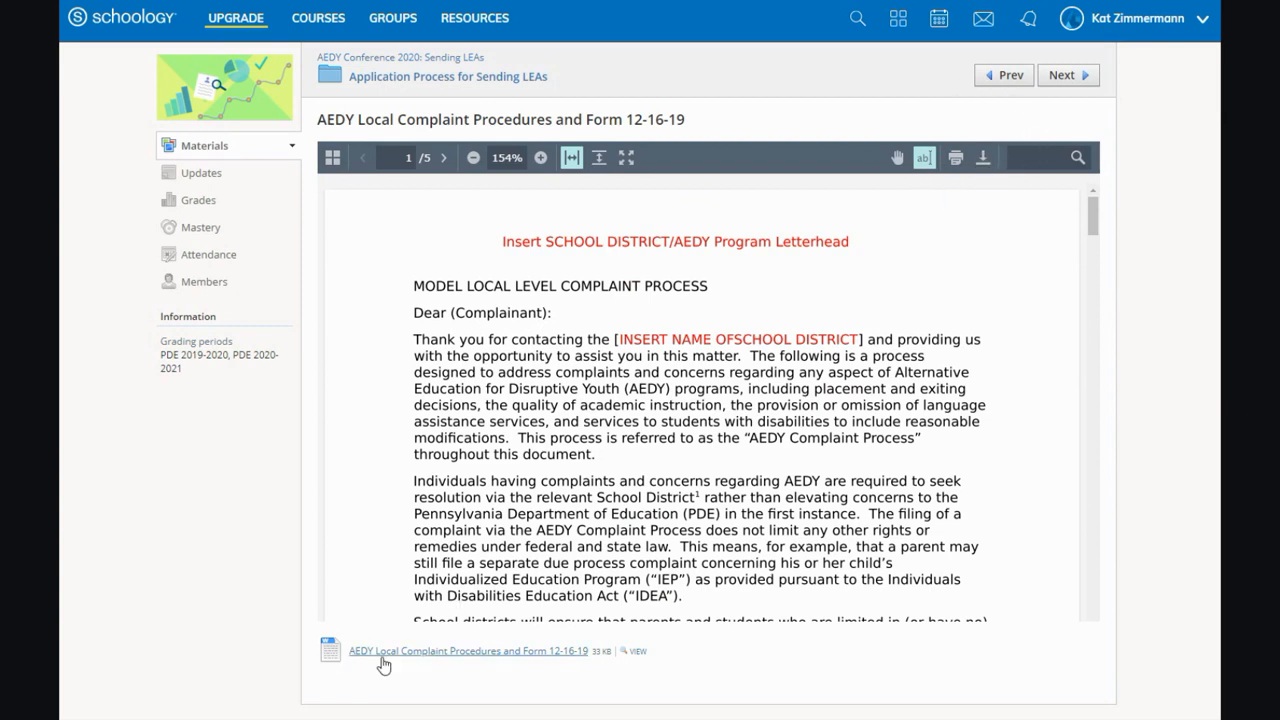
pyautogui.moveTo(383, 663)
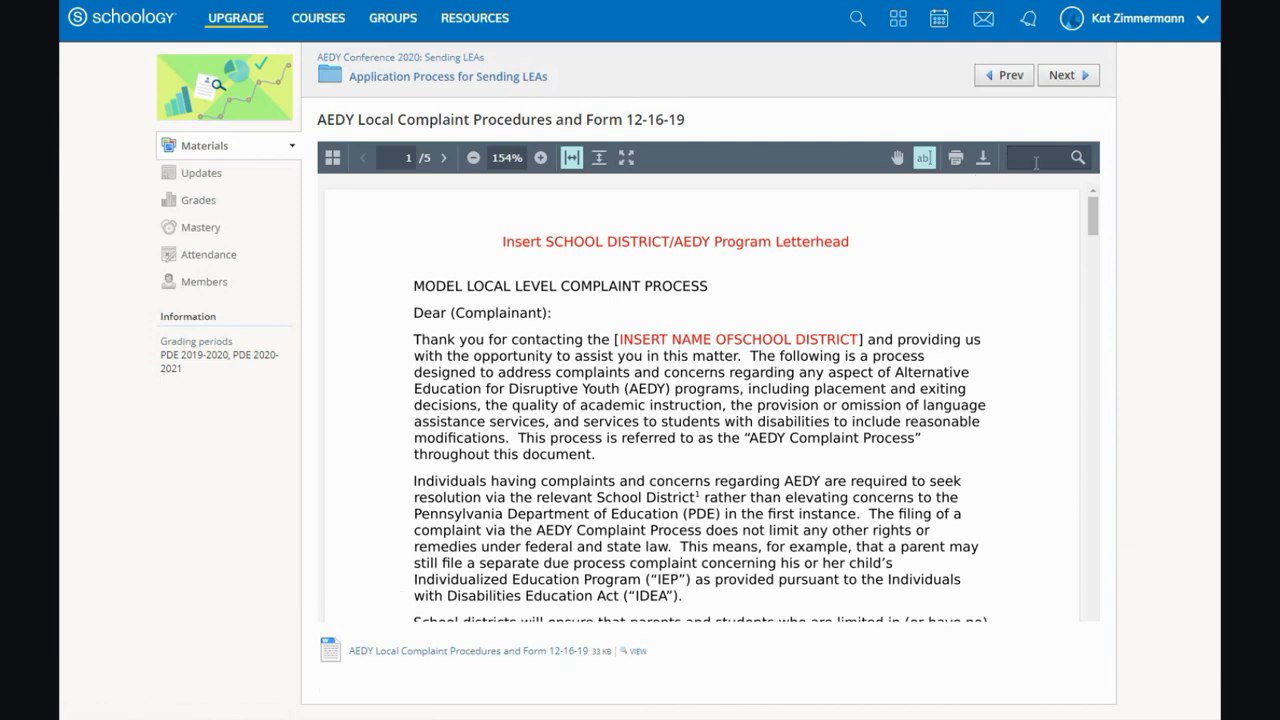
pyautogui.click(1038, 157)
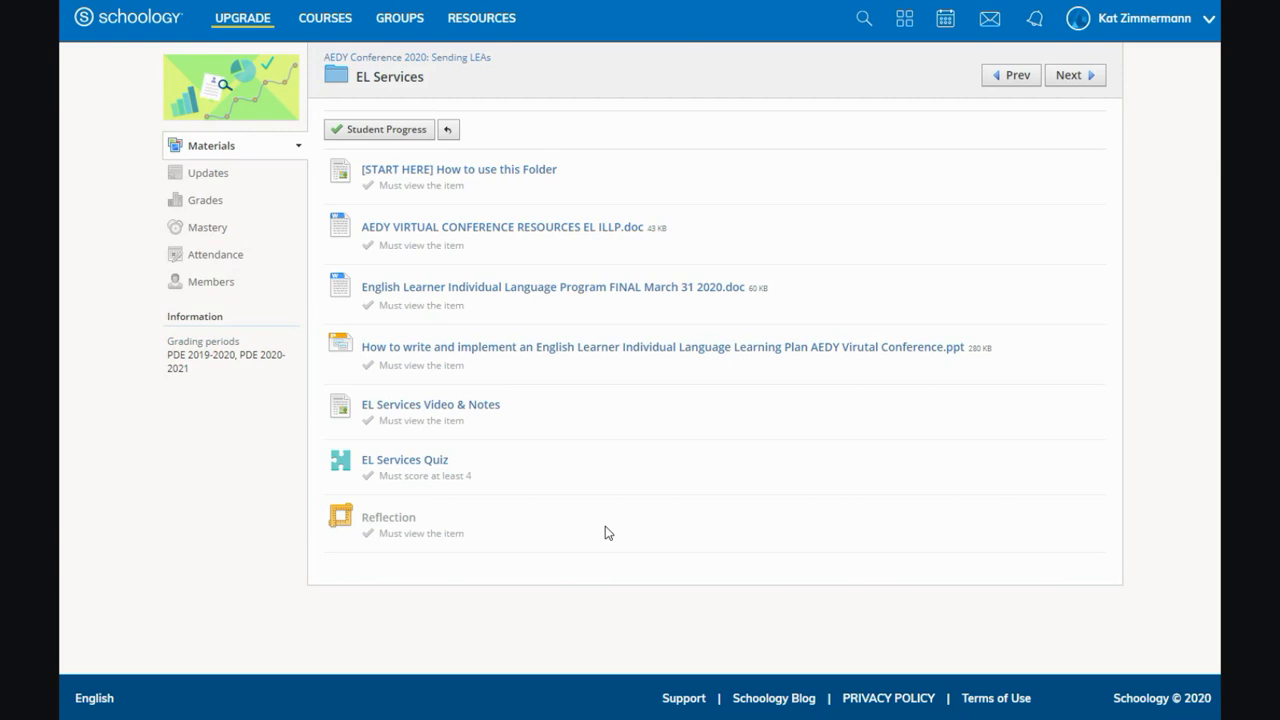
pyautogui.moveTo(411, 517)
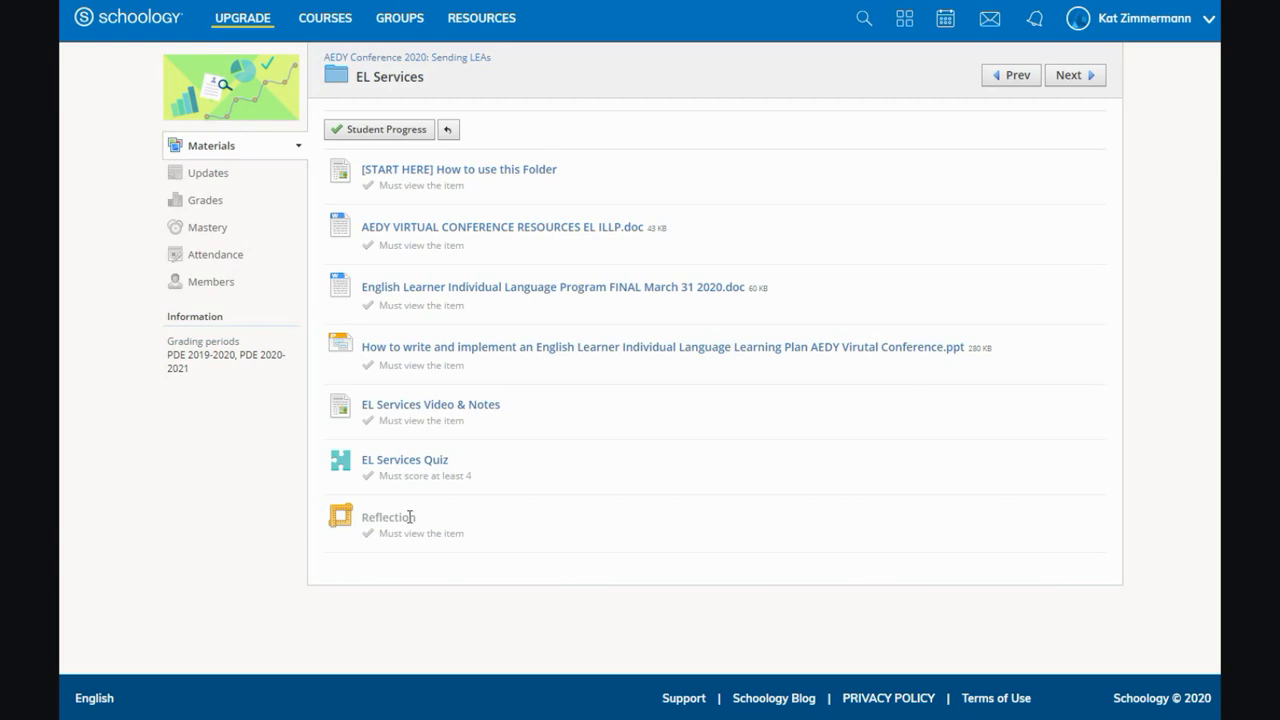
pyautogui.moveTo(422, 524)
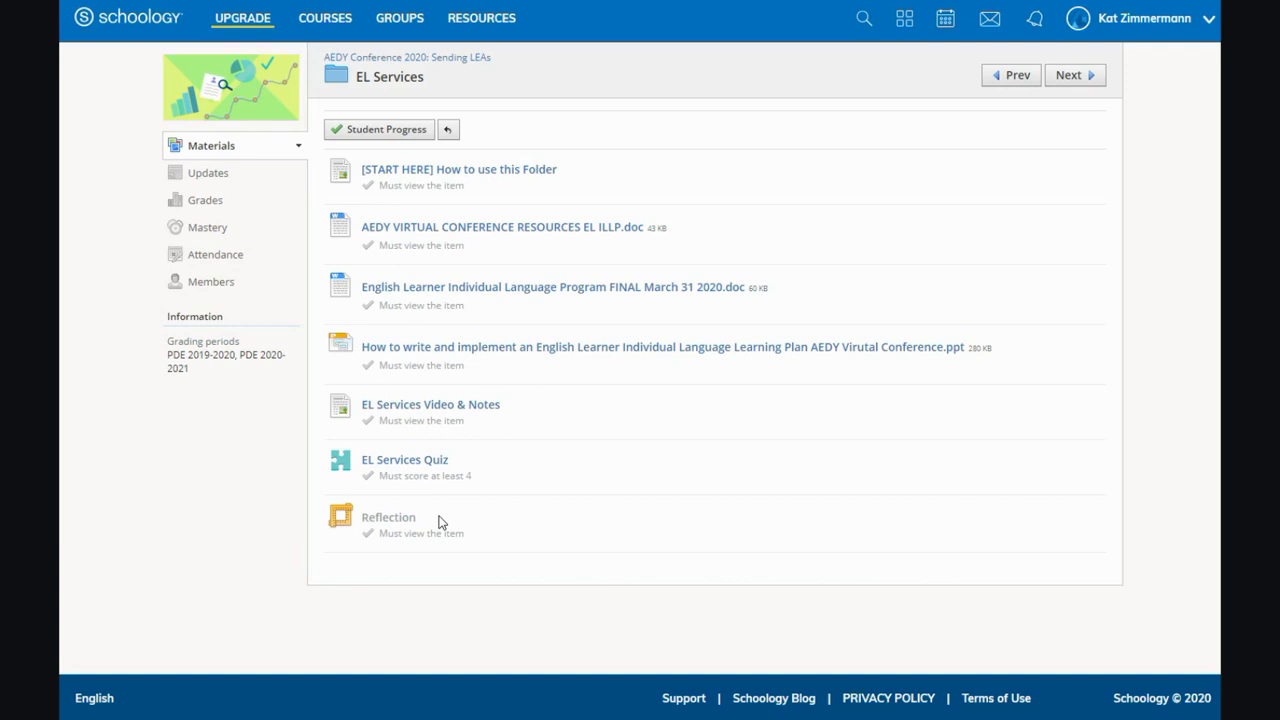
pyautogui.moveTo(532, 162)
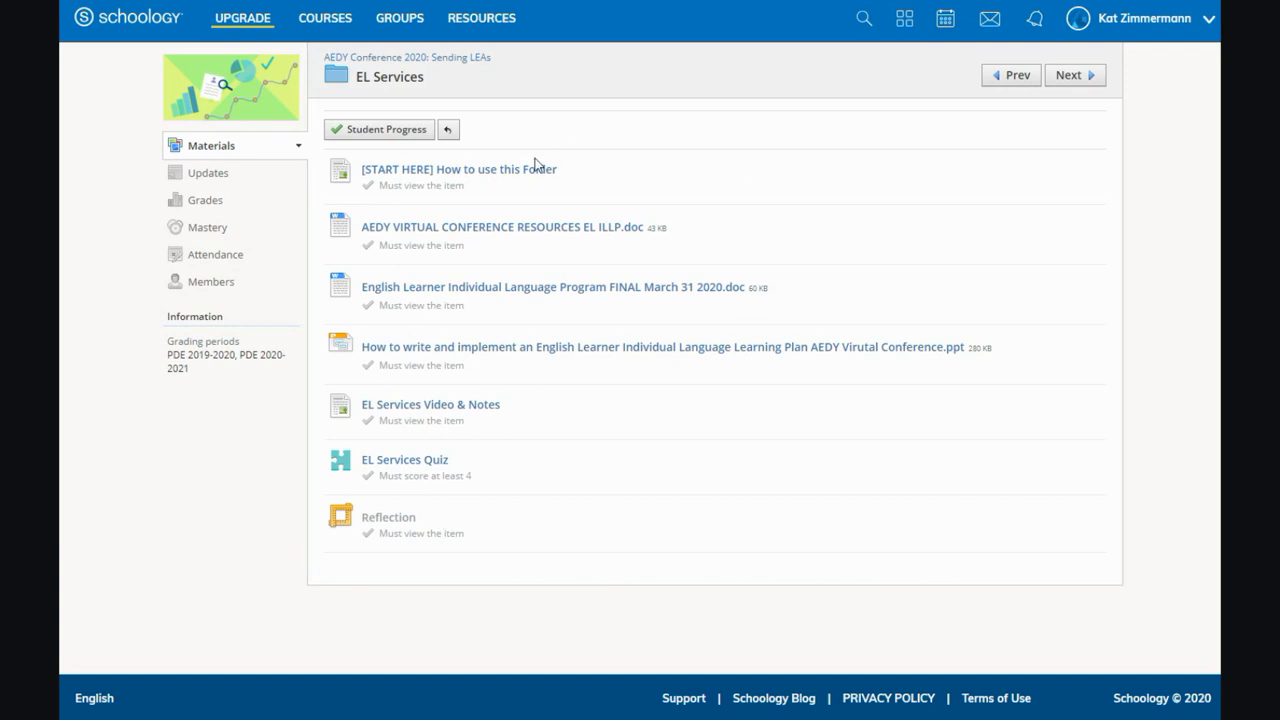
pyautogui.moveTo(442, 526)
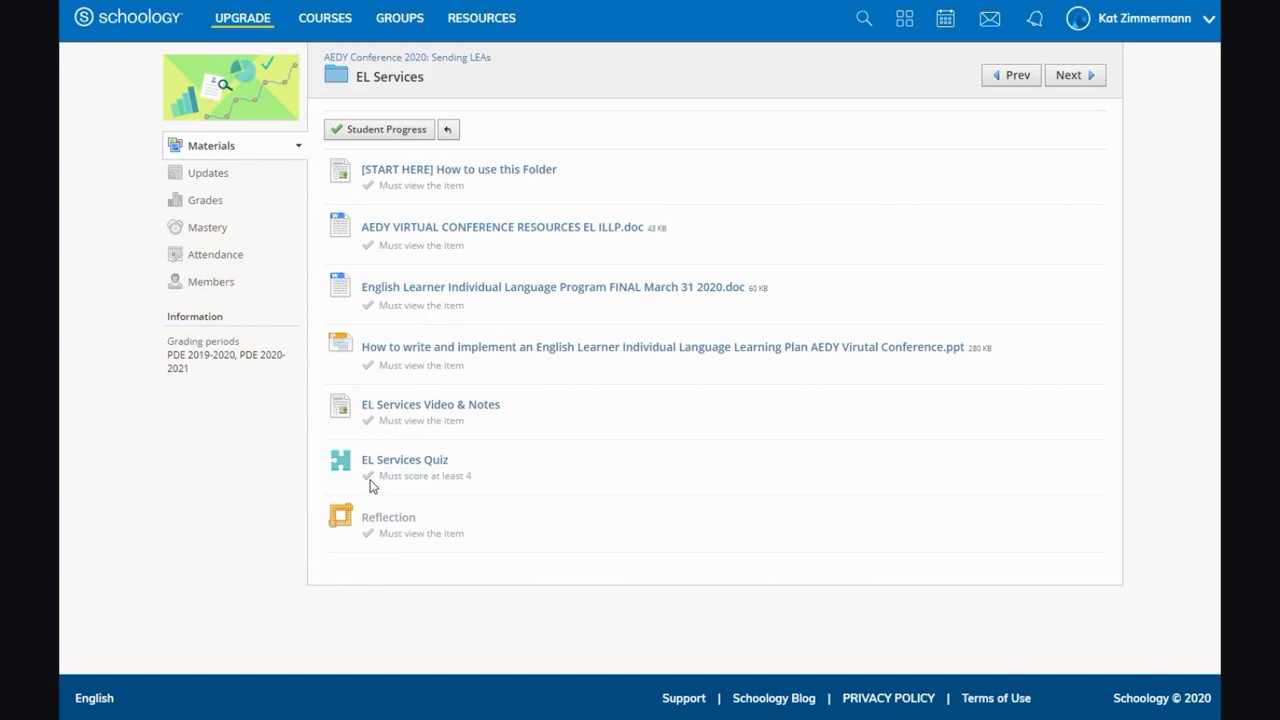
pyautogui.click(404, 459)
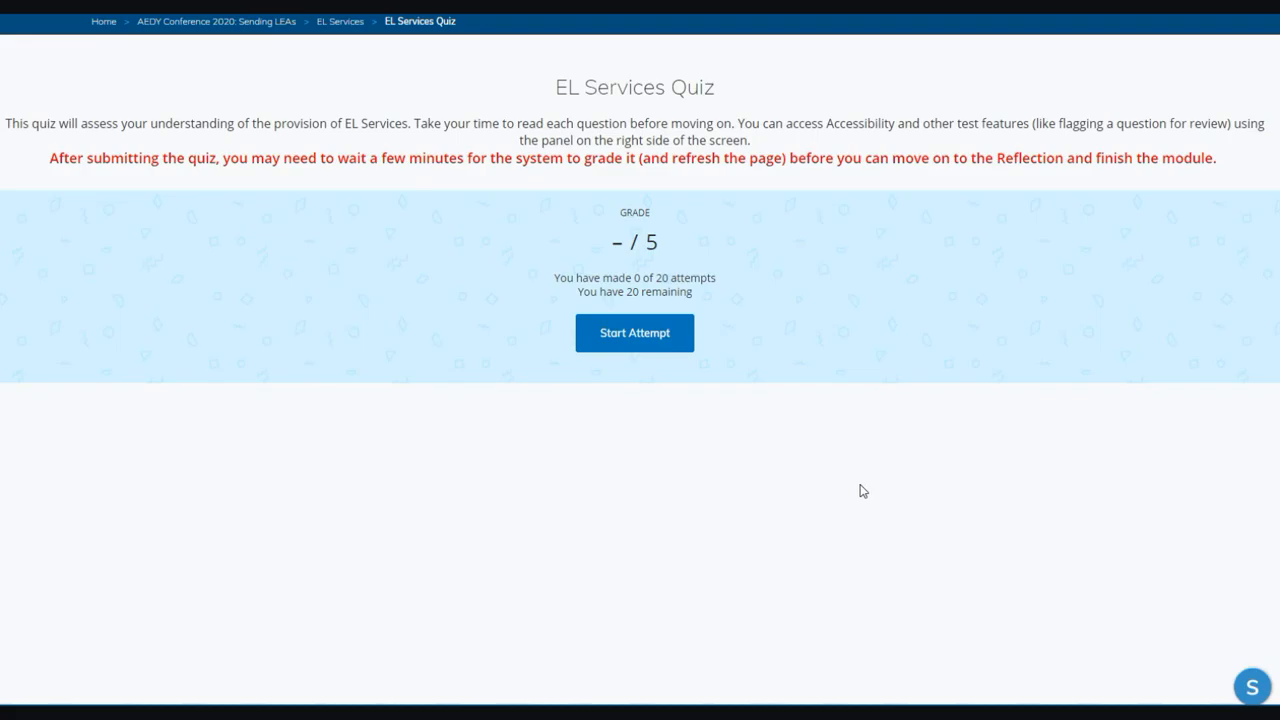
pyautogui.moveTo(883, 476)
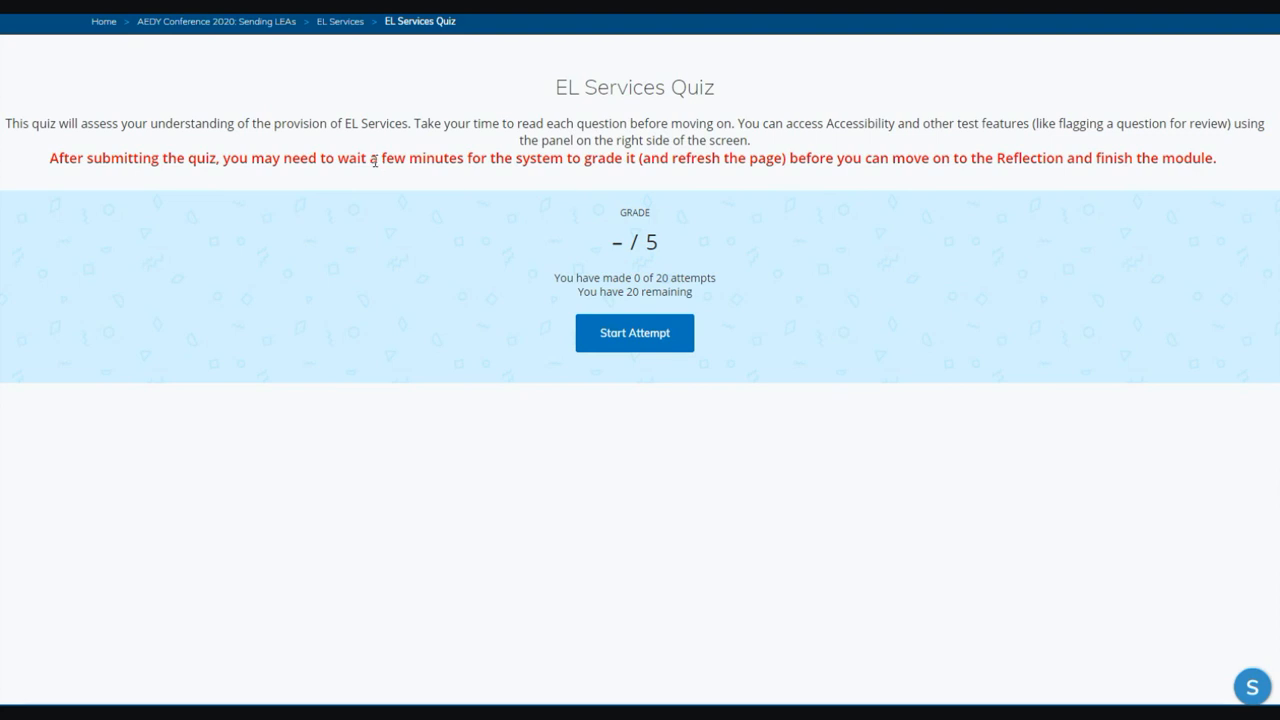
pyautogui.moveTo(784, 462)
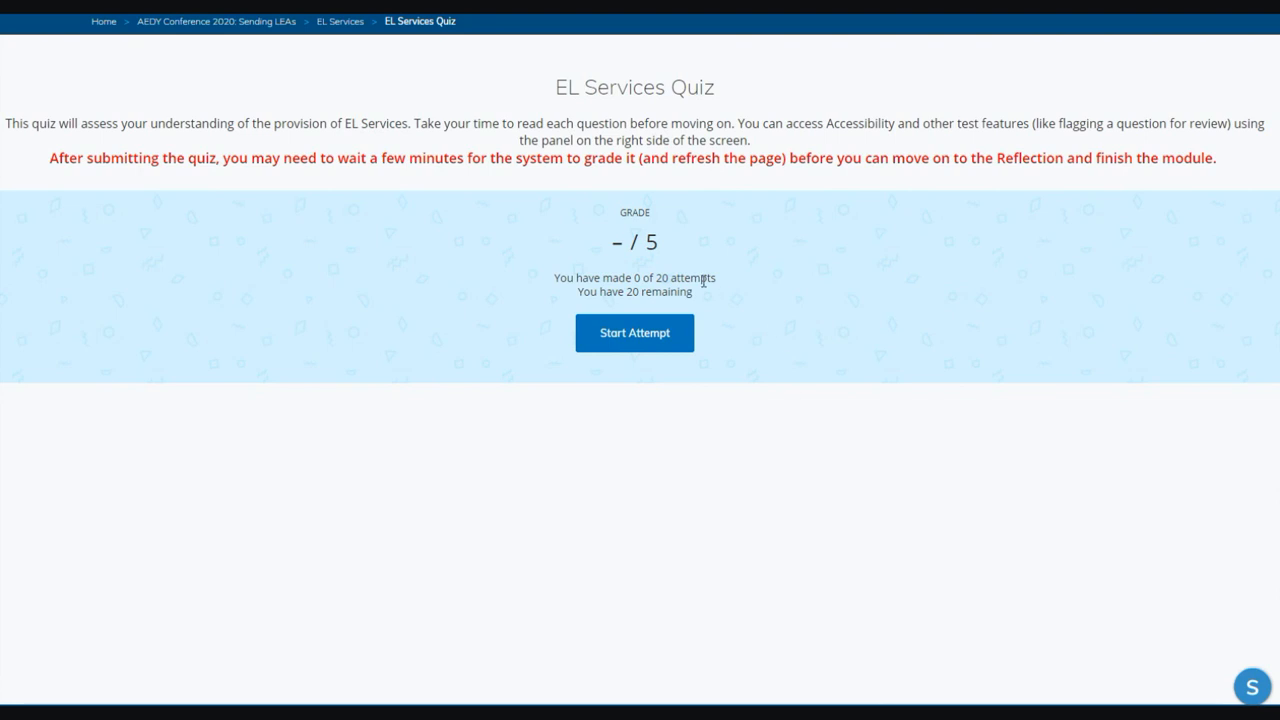
pyautogui.moveTo(657, 278)
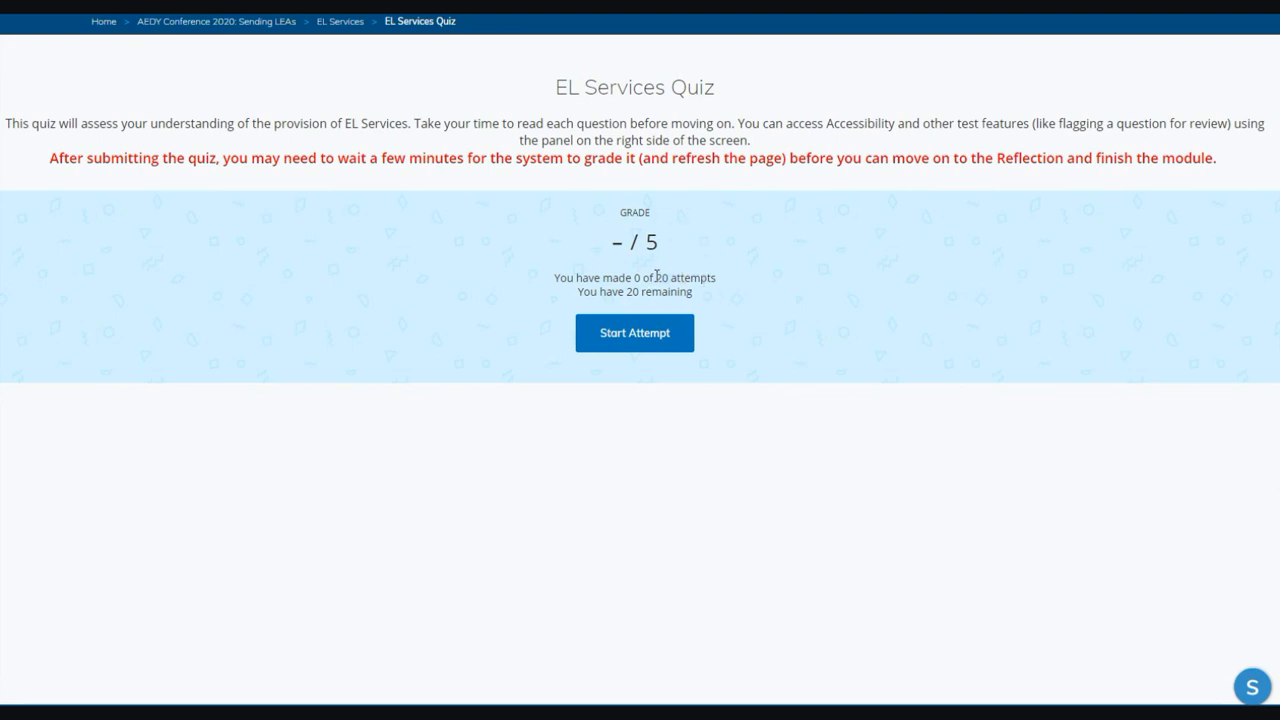
pyautogui.moveTo(724, 343)
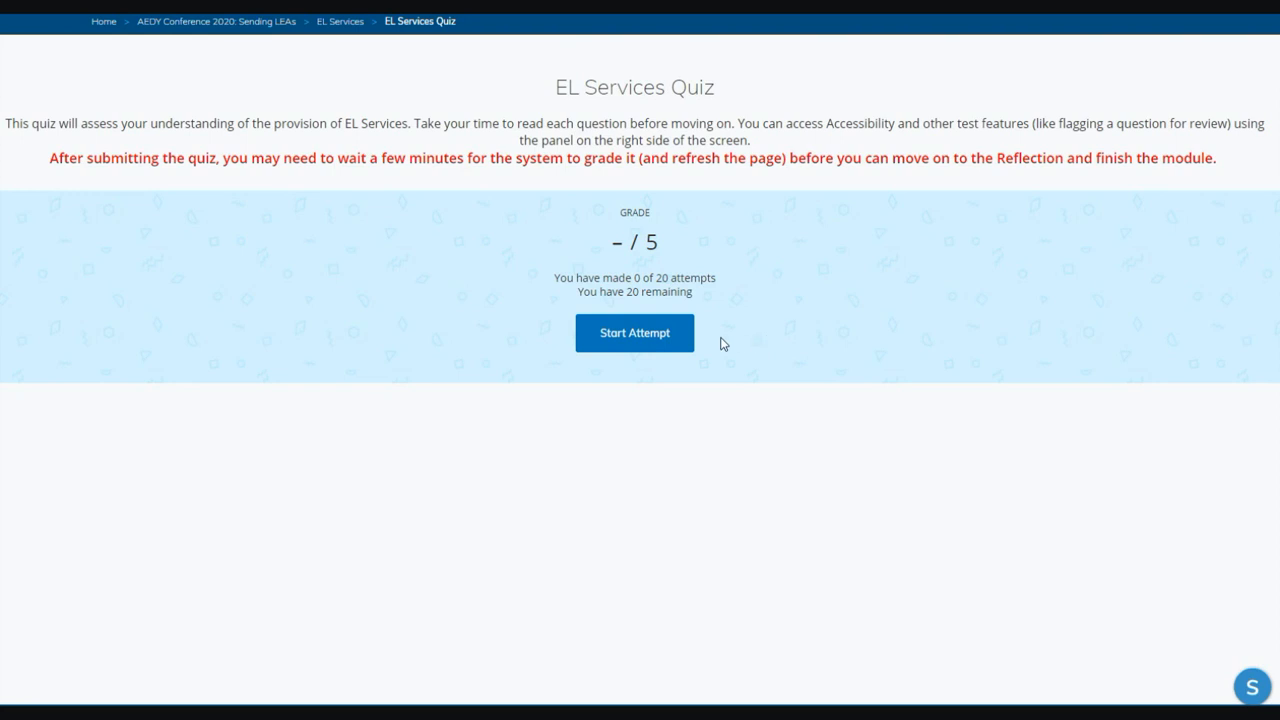
pyautogui.moveTo(634, 342)
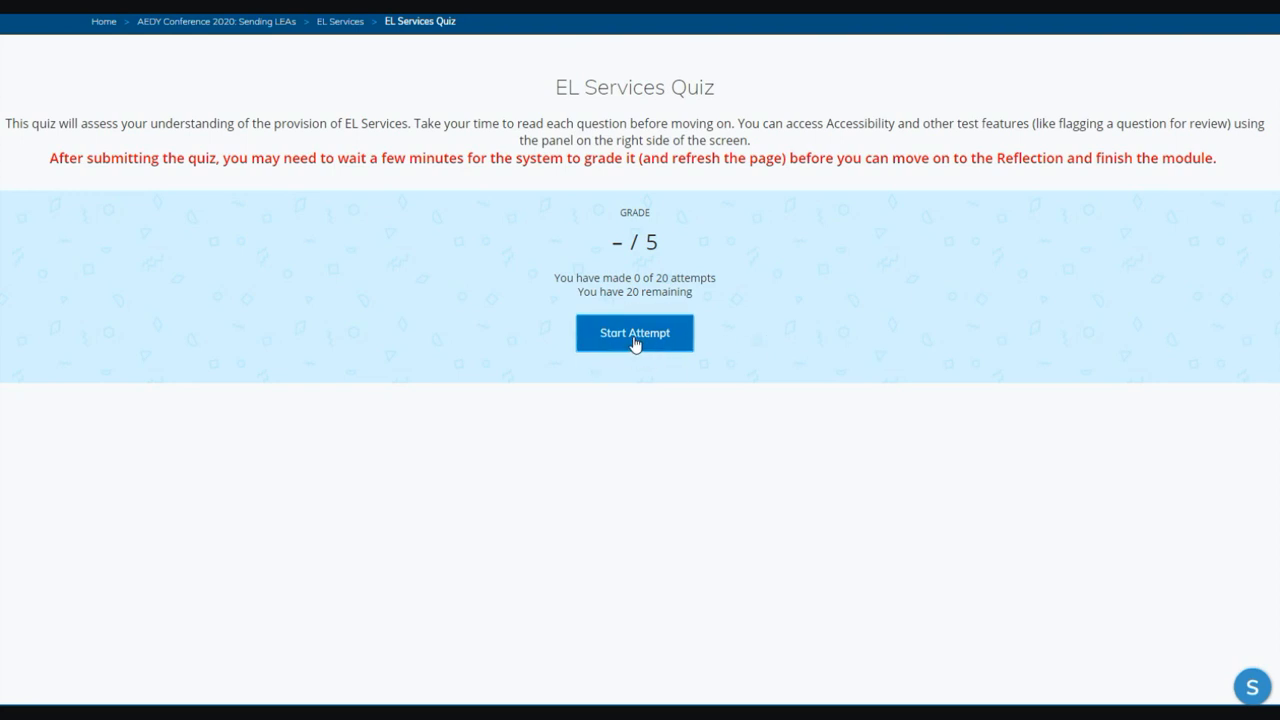
# Step: Start the EL Services Quiz attempt, checking Font size accessibility options and Eliminate Choices
pyautogui.click(634, 332)
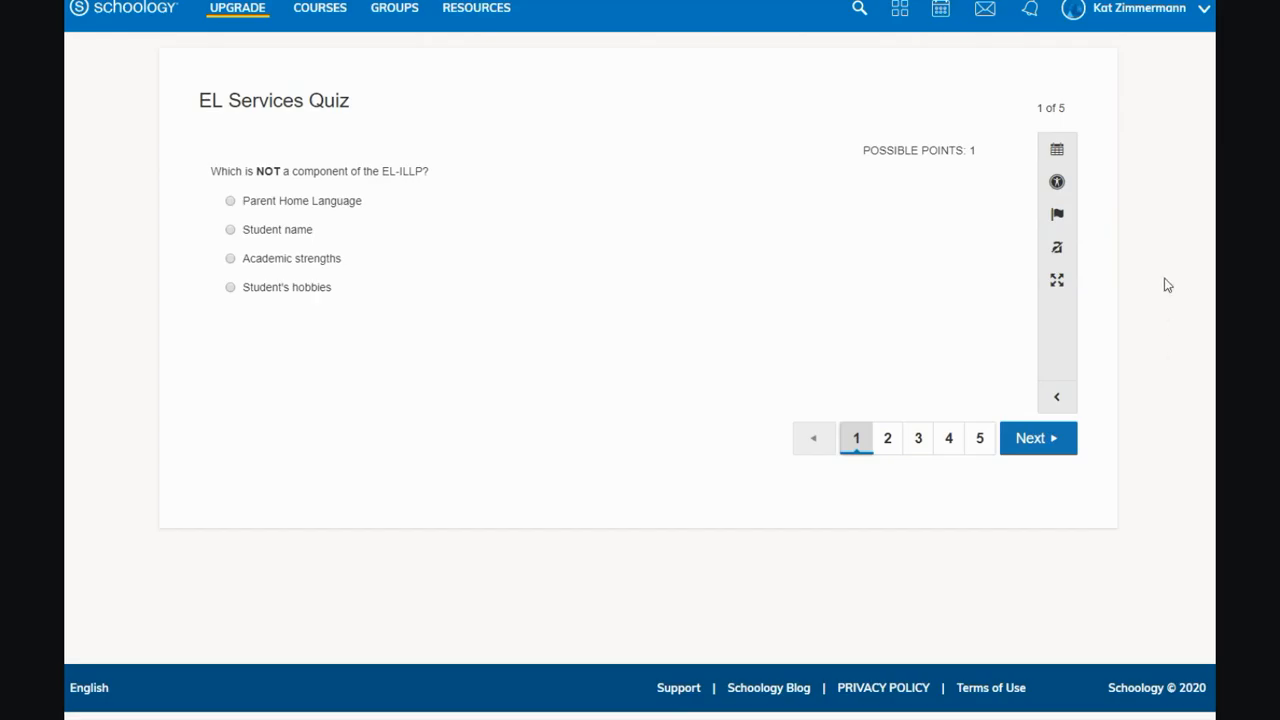
pyautogui.moveTo(1056, 248)
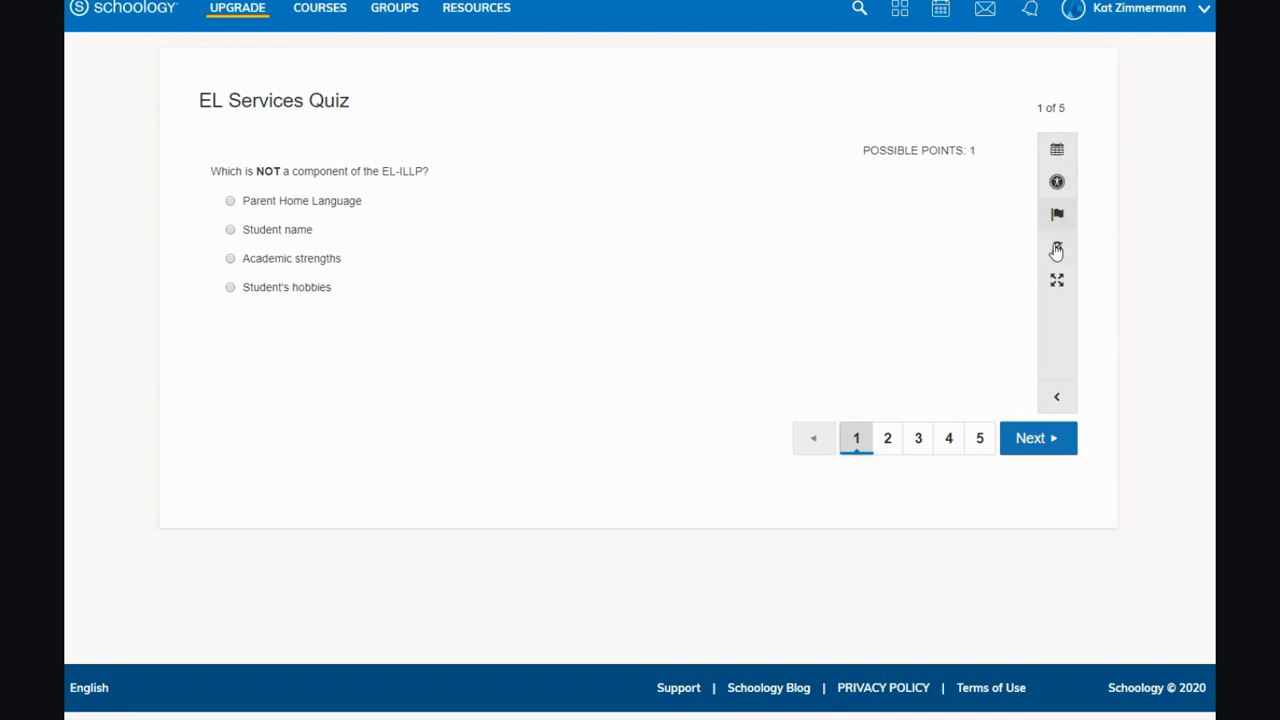
pyautogui.moveTo(1061, 398)
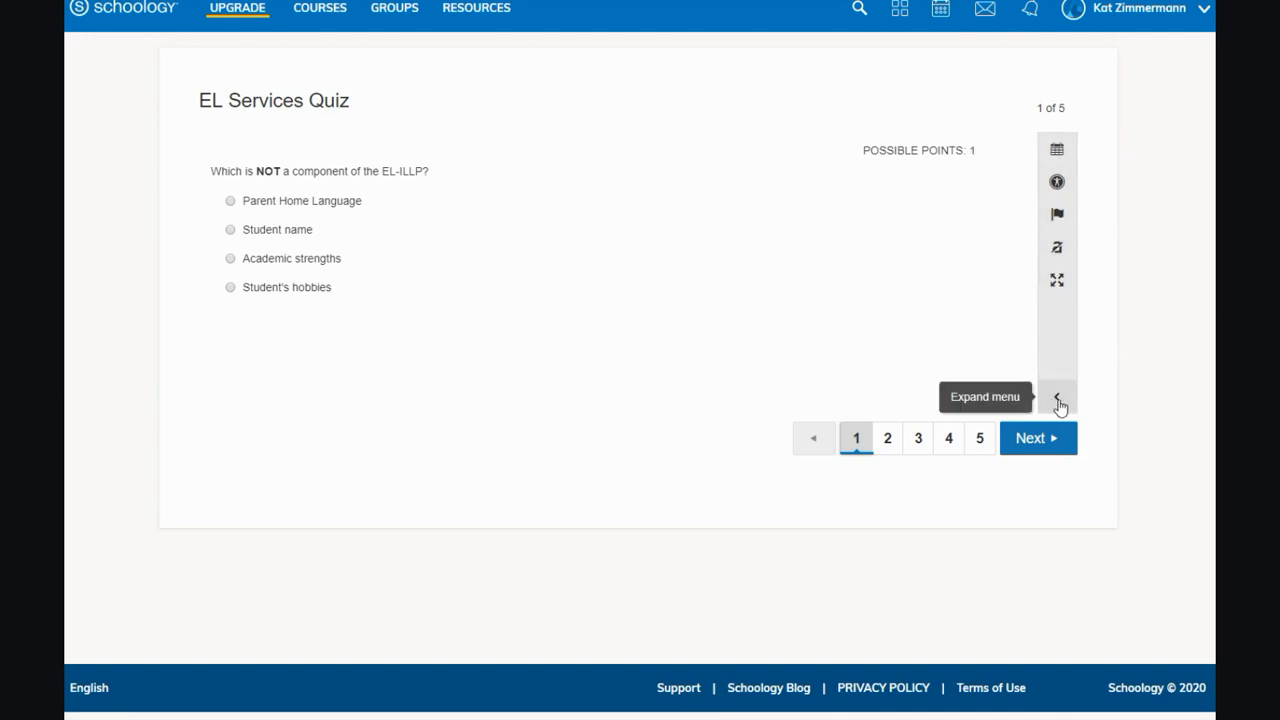
pyautogui.click(1059, 399)
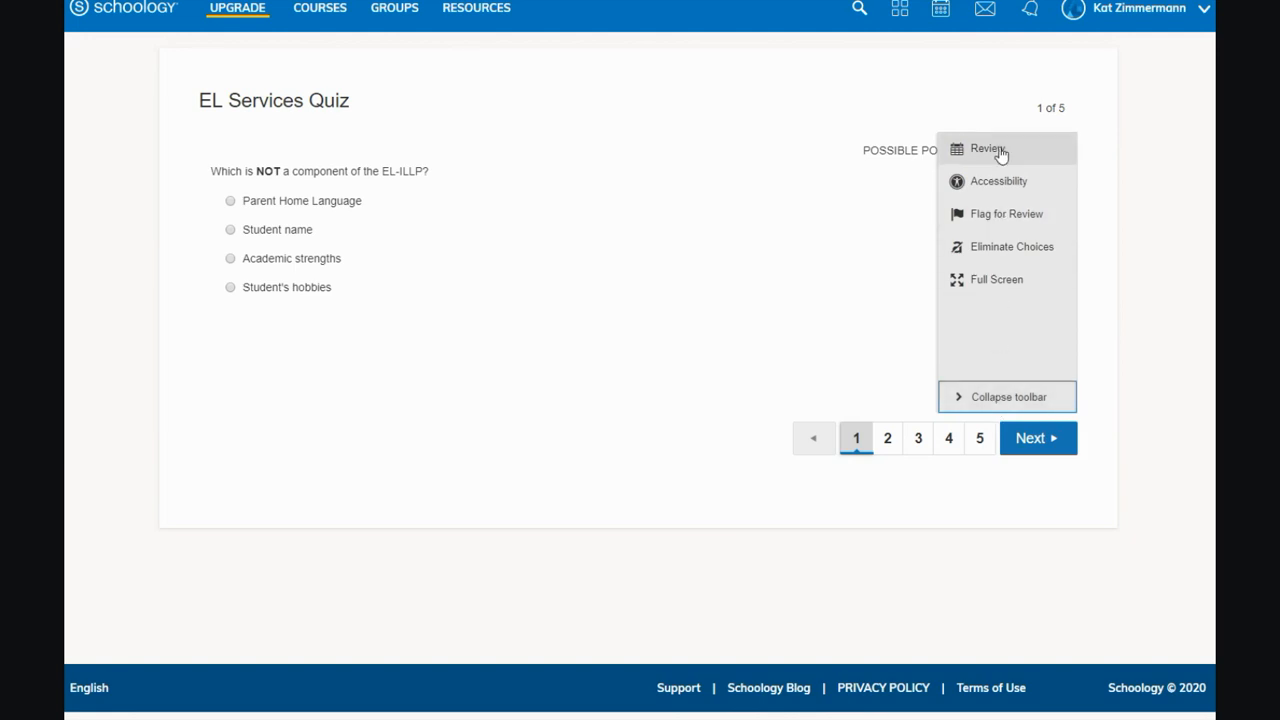
pyautogui.moveTo(1000, 162)
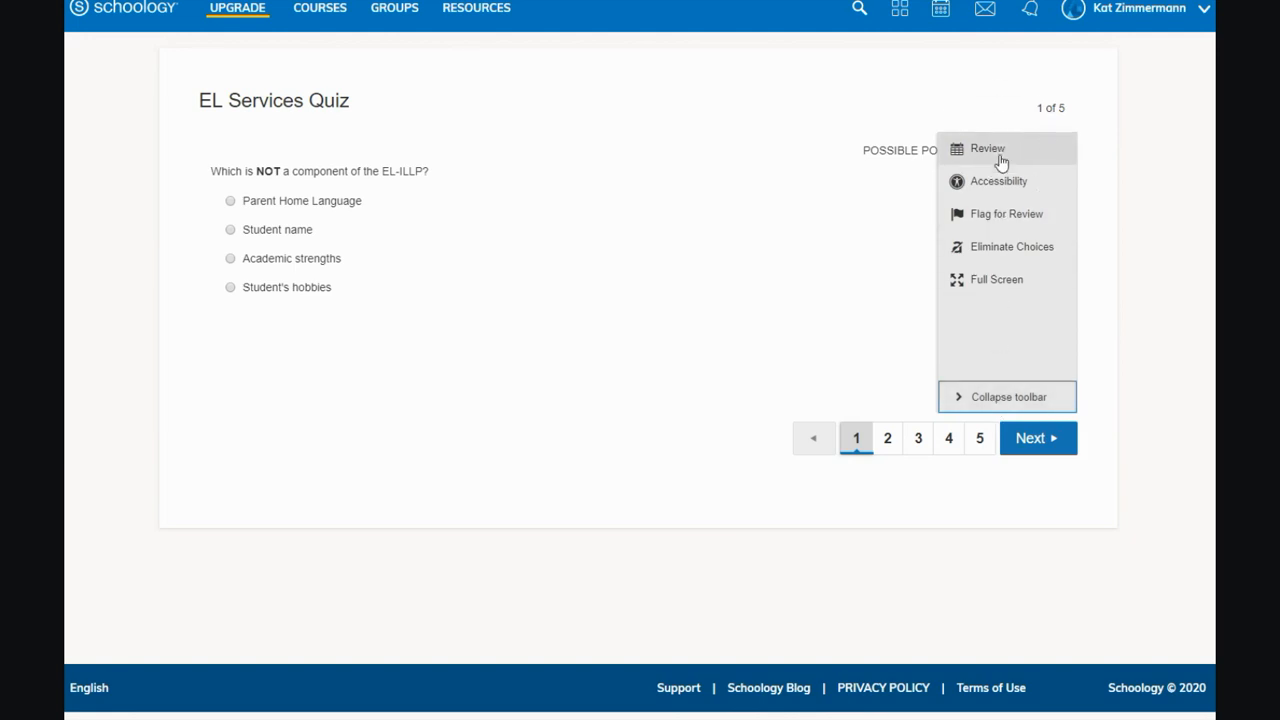
pyautogui.click(999, 181)
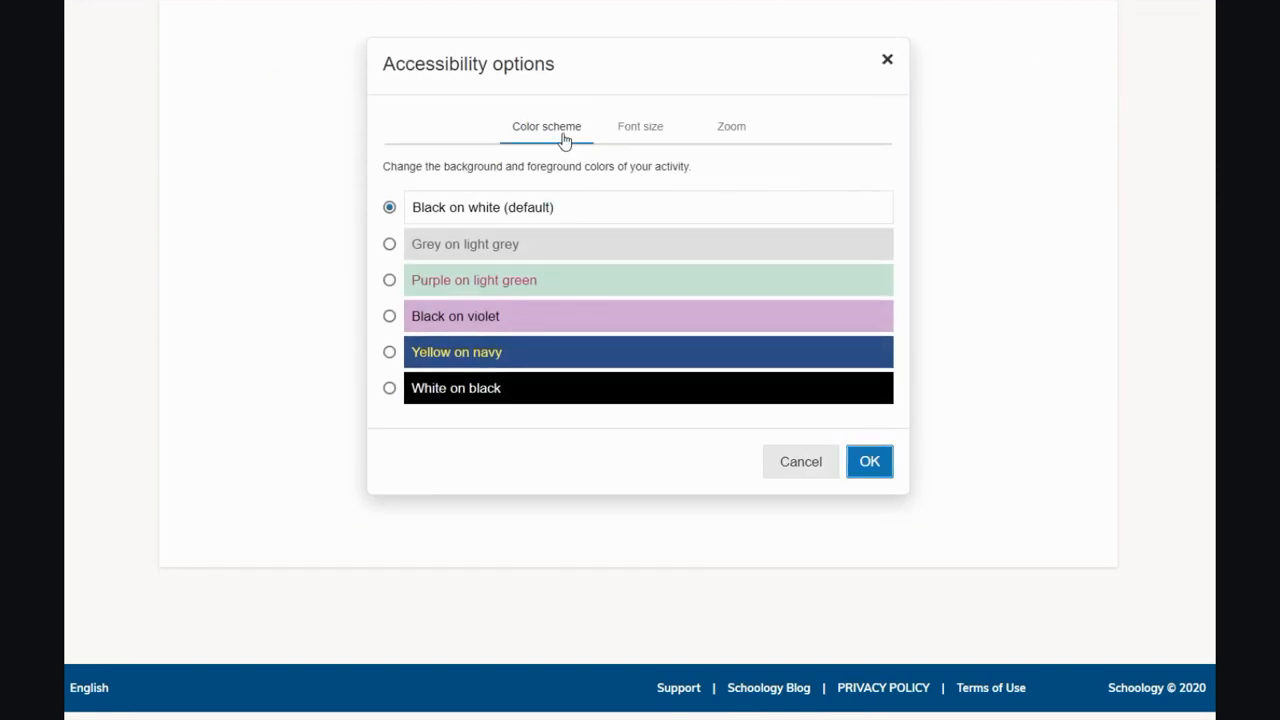
pyautogui.click(640, 126)
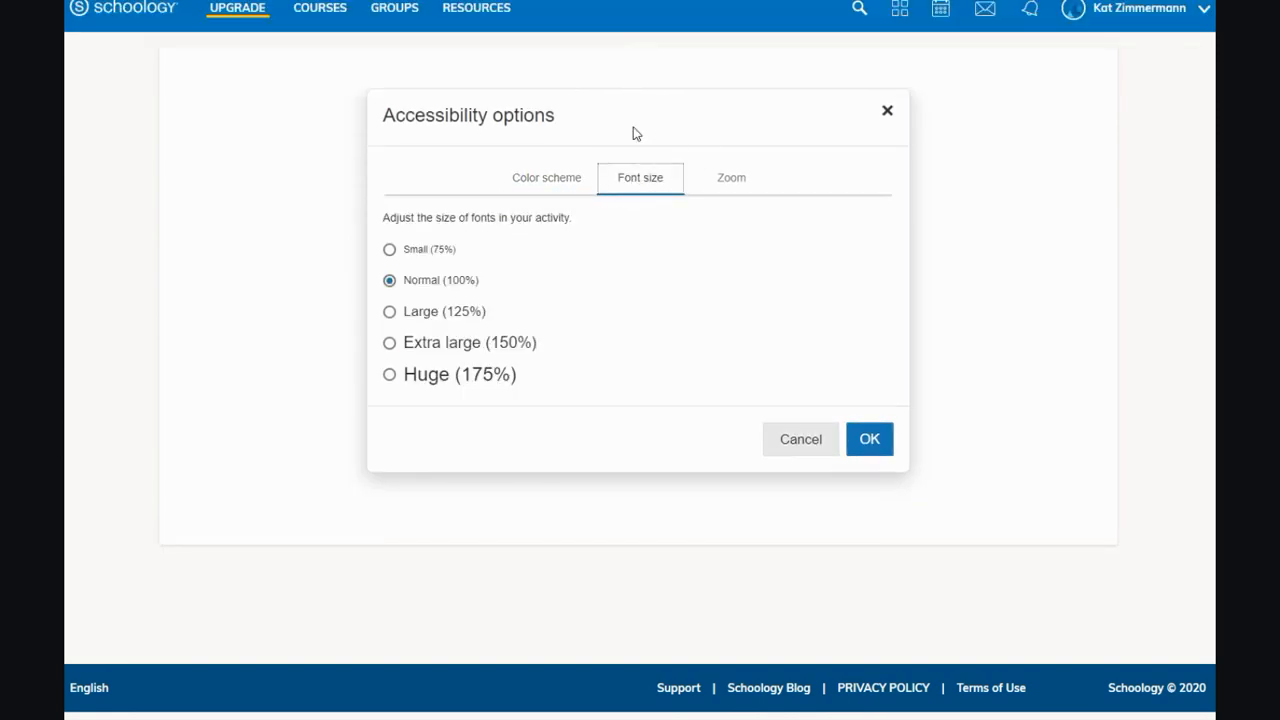
pyautogui.click(731, 177)
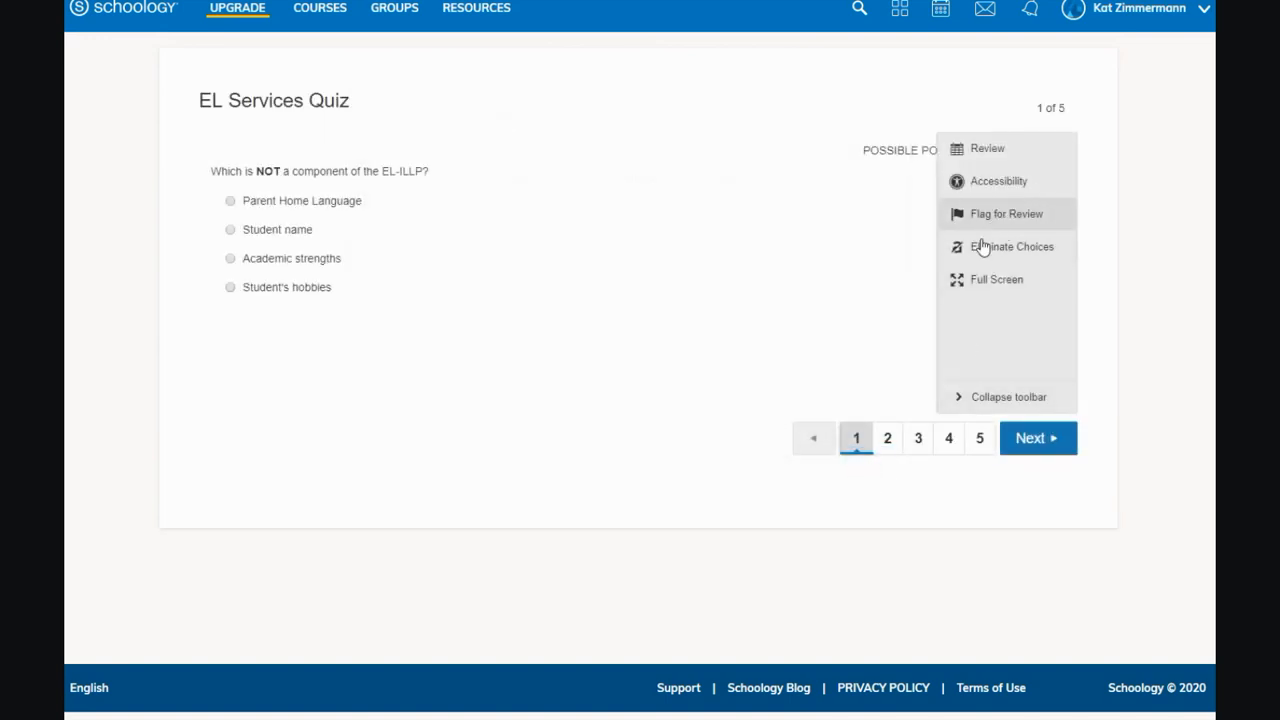
pyautogui.click(1011, 246)
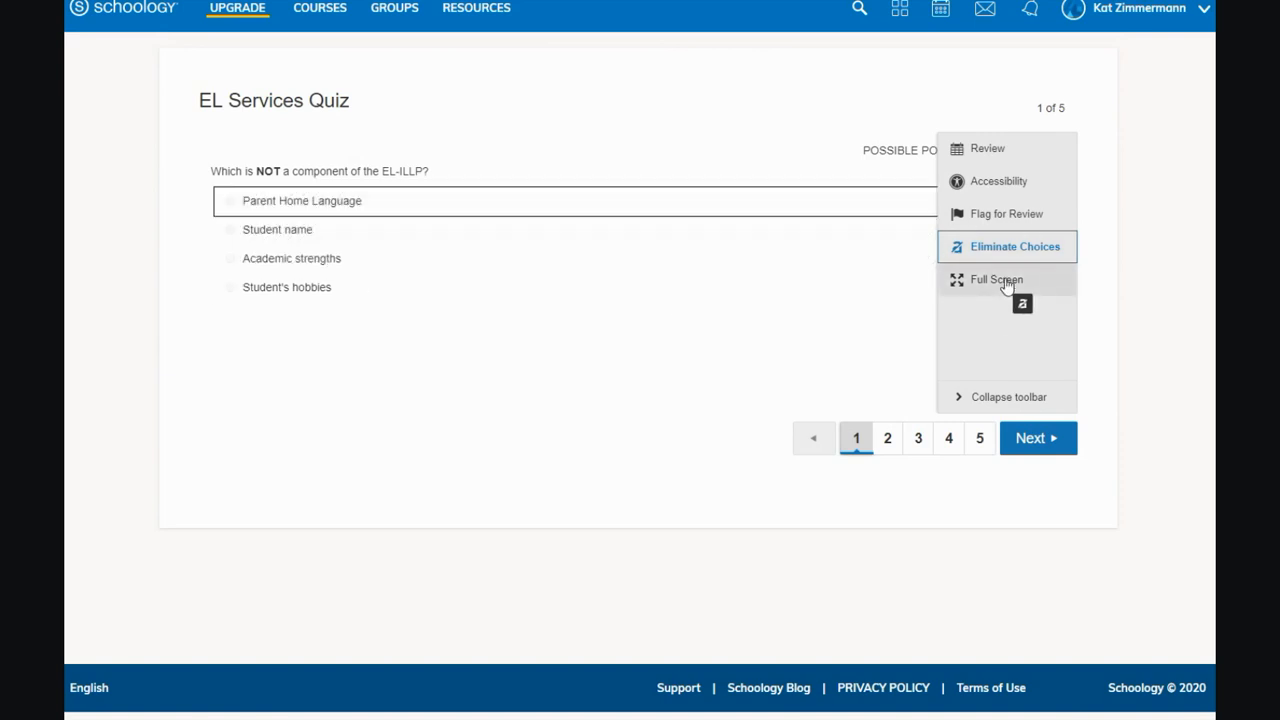
pyautogui.click(1006, 397)
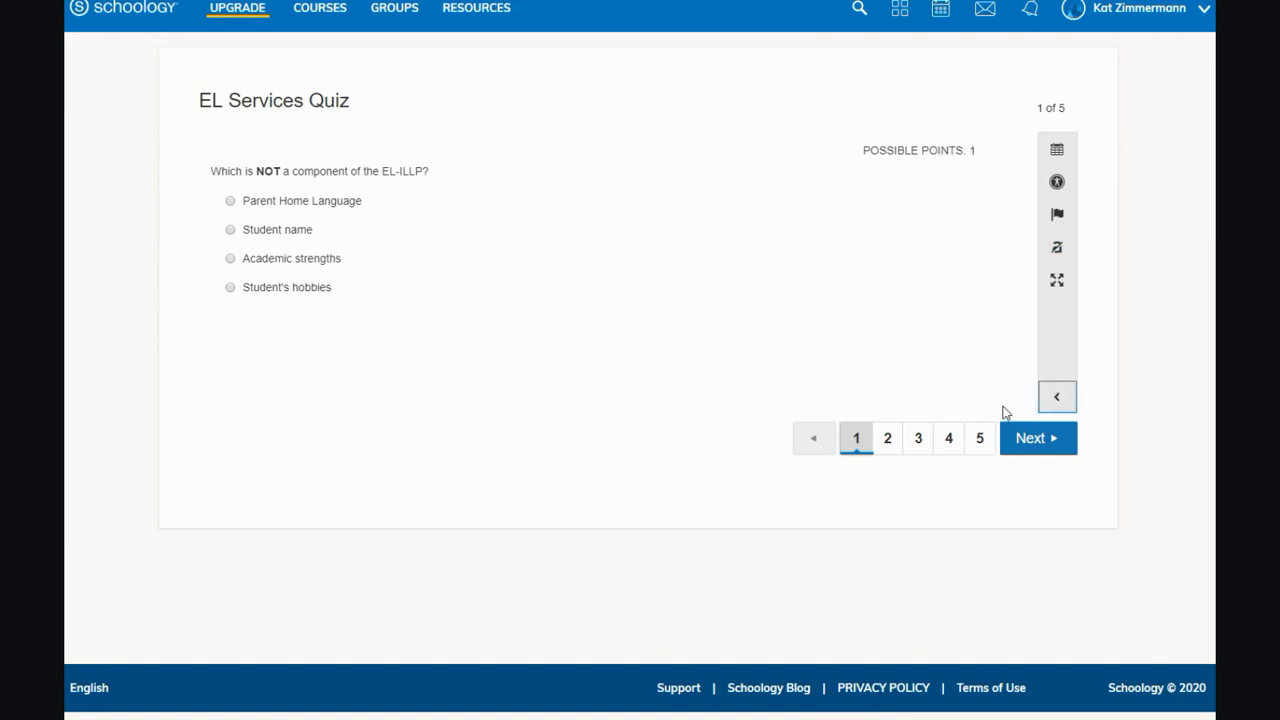
pyautogui.moveTo(320, 426)
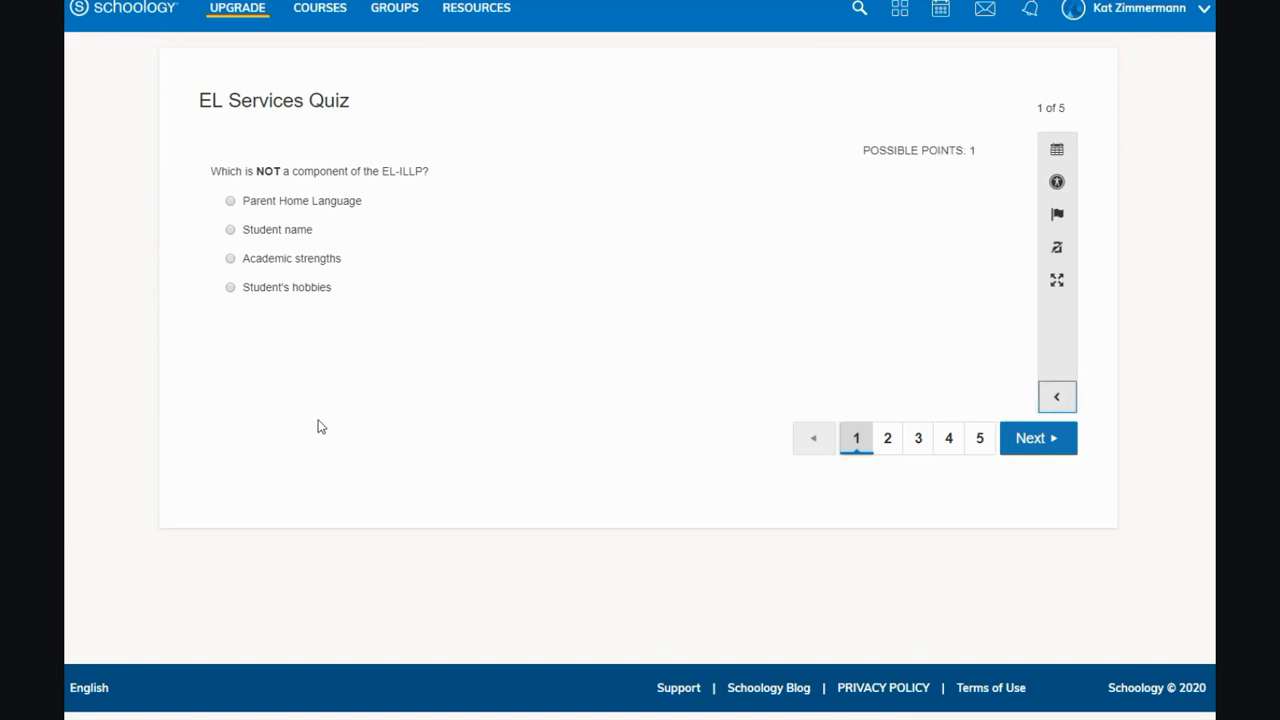
# Step: Select Academic strengths, Student's hobbies, then Student name as question 1 answers
pyautogui.click(230, 258)
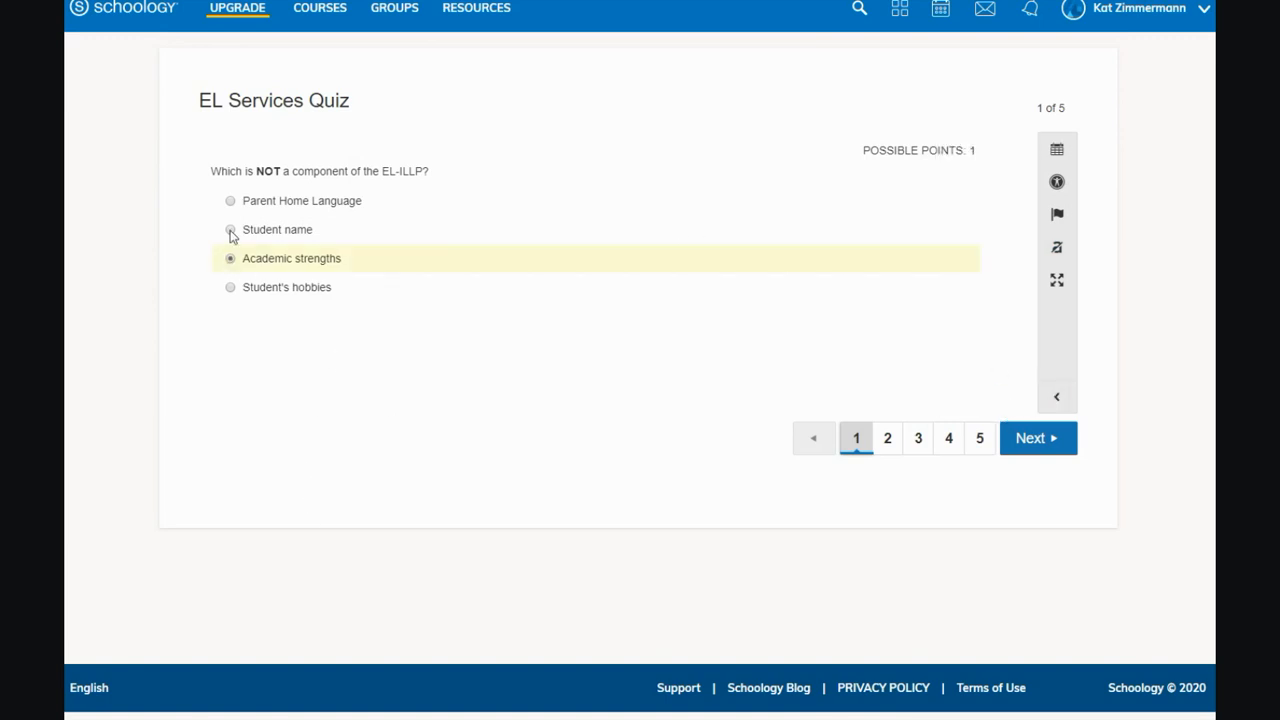
pyautogui.click(230, 287)
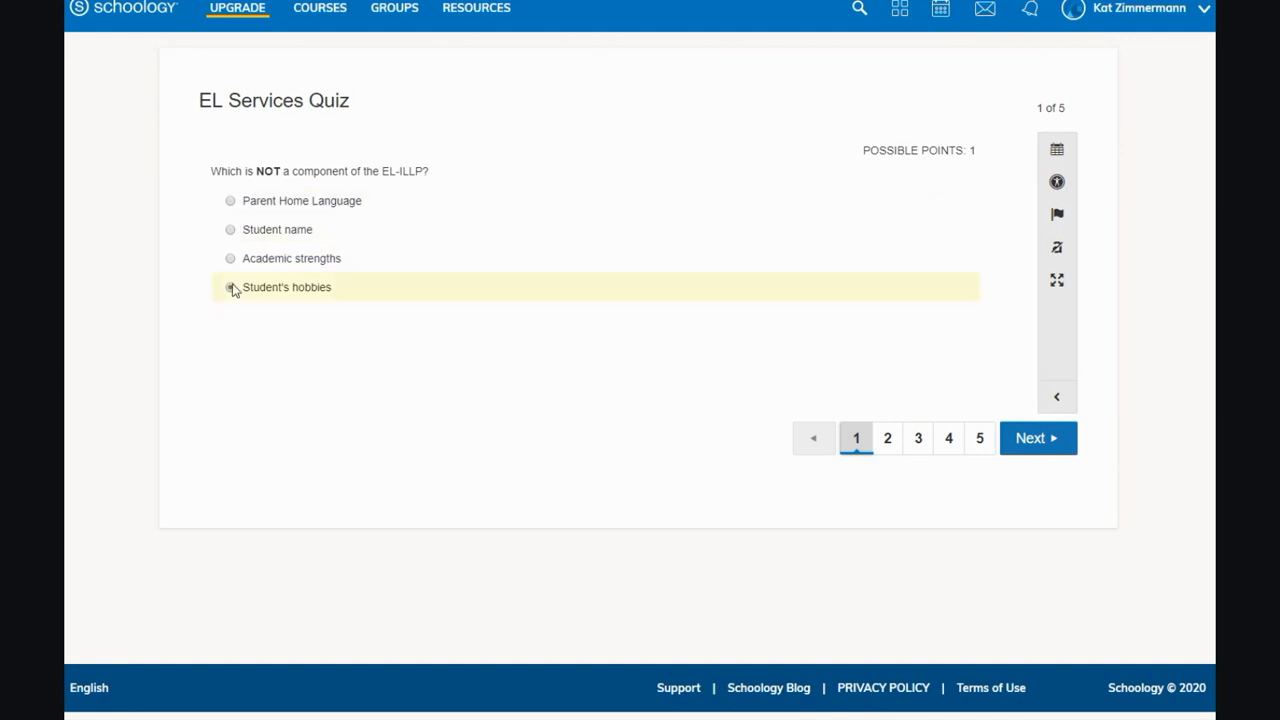
pyautogui.click(230, 229)
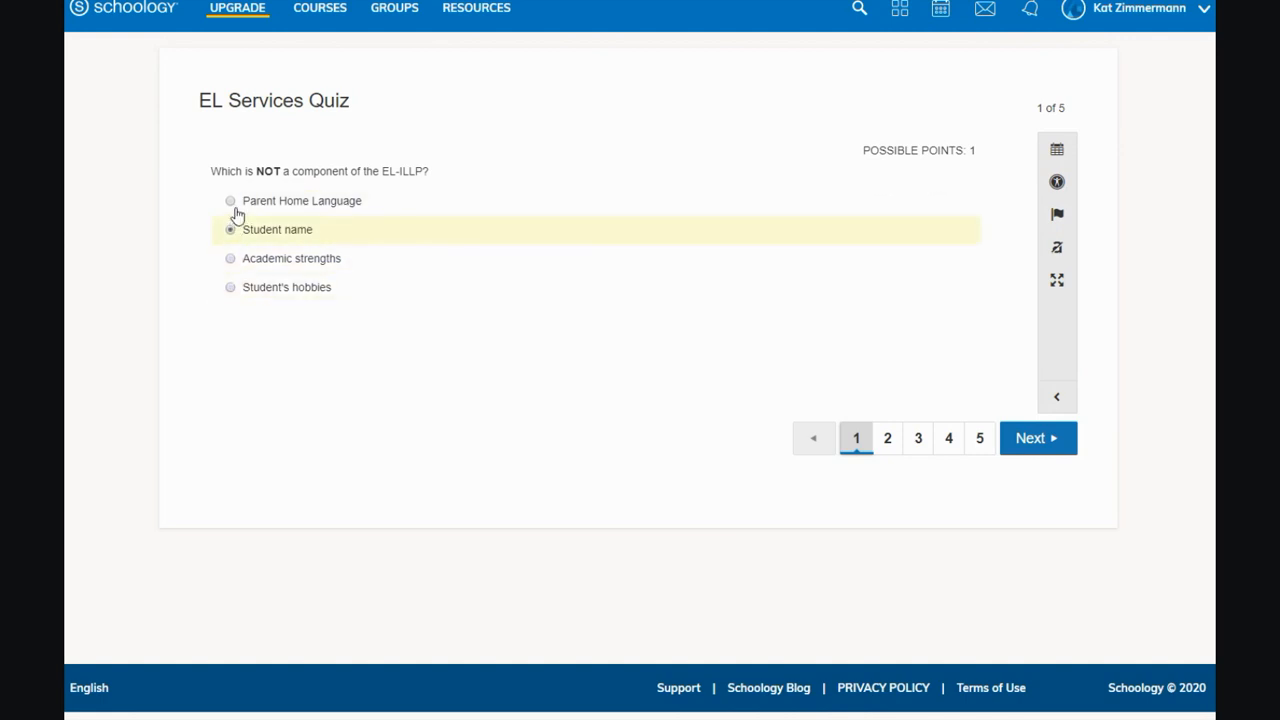
pyautogui.click(230, 200)
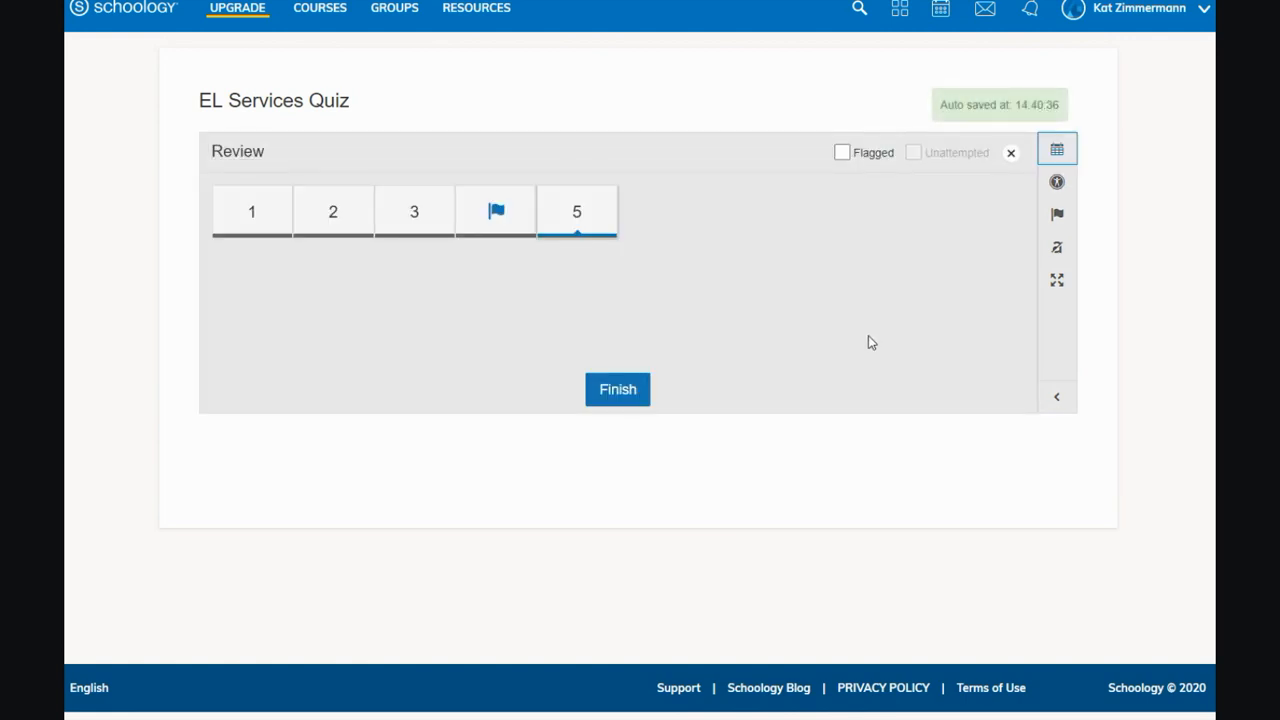
pyautogui.moveTo(495, 220)
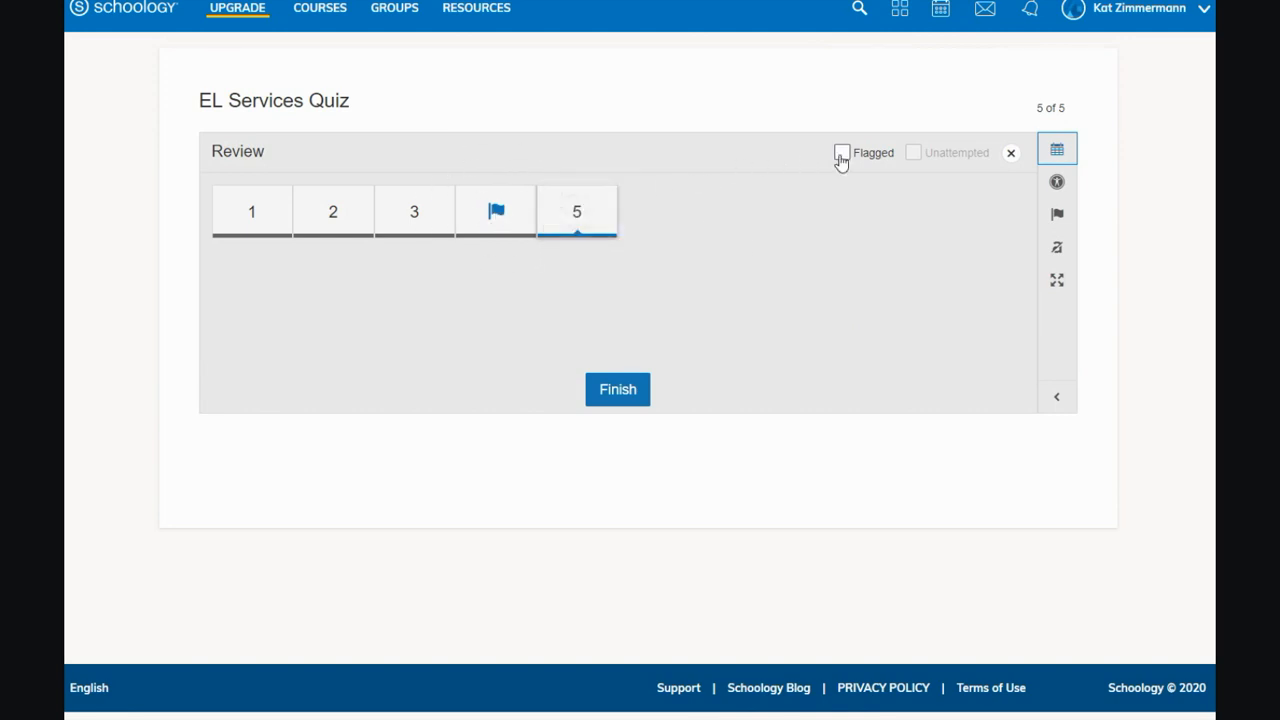
# Step: Toggle the Flagged review filter, then Finish and confirm Yes to submit the quiz
pyautogui.click(839, 152)
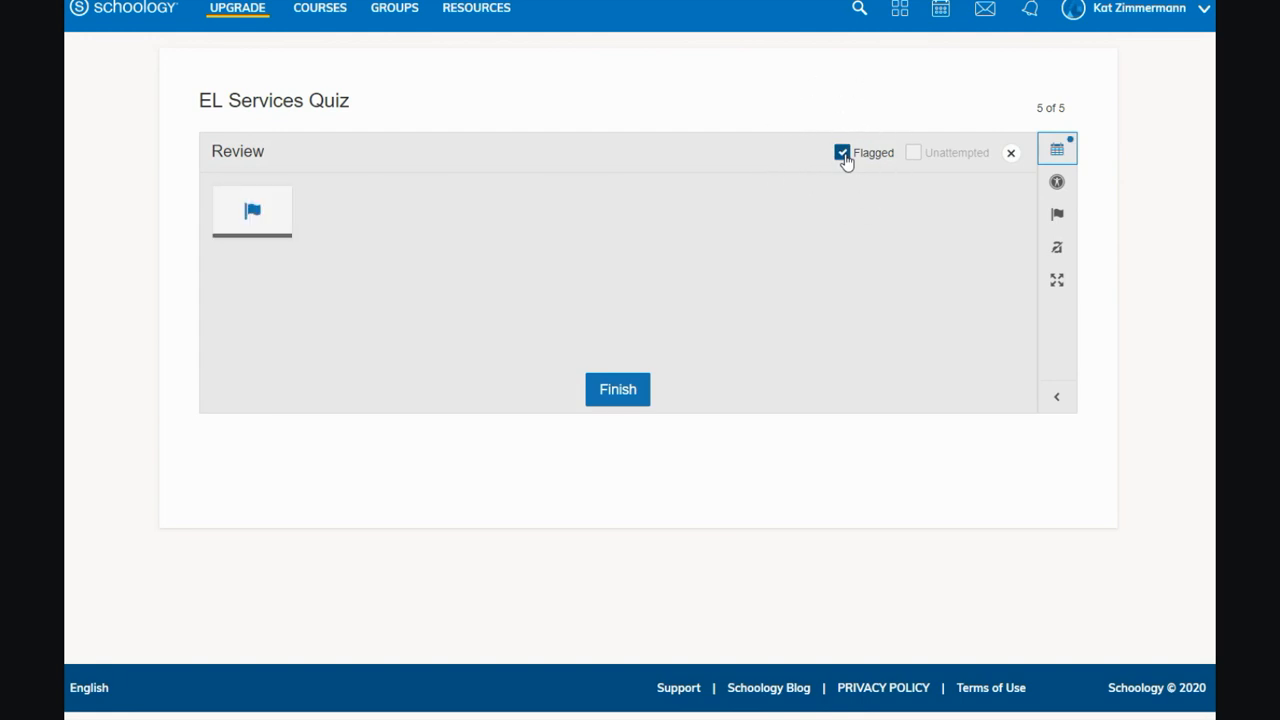
pyautogui.click(842, 152)
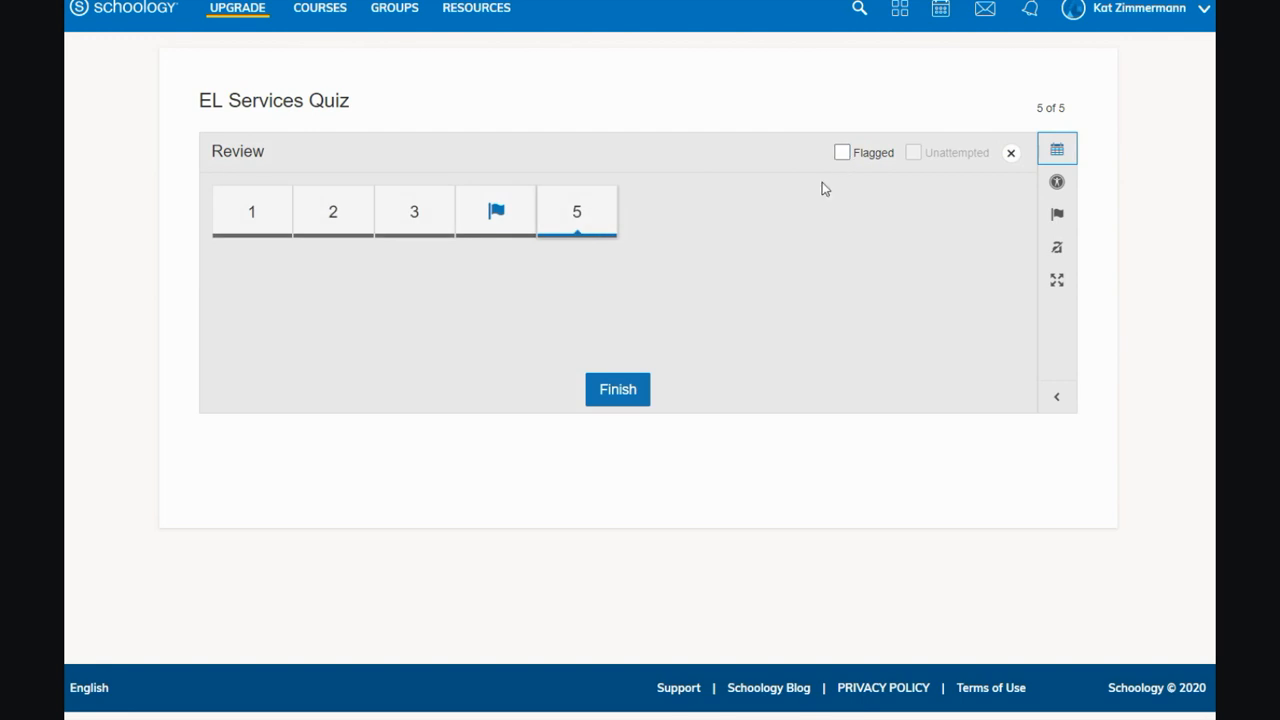
pyautogui.click(617, 389)
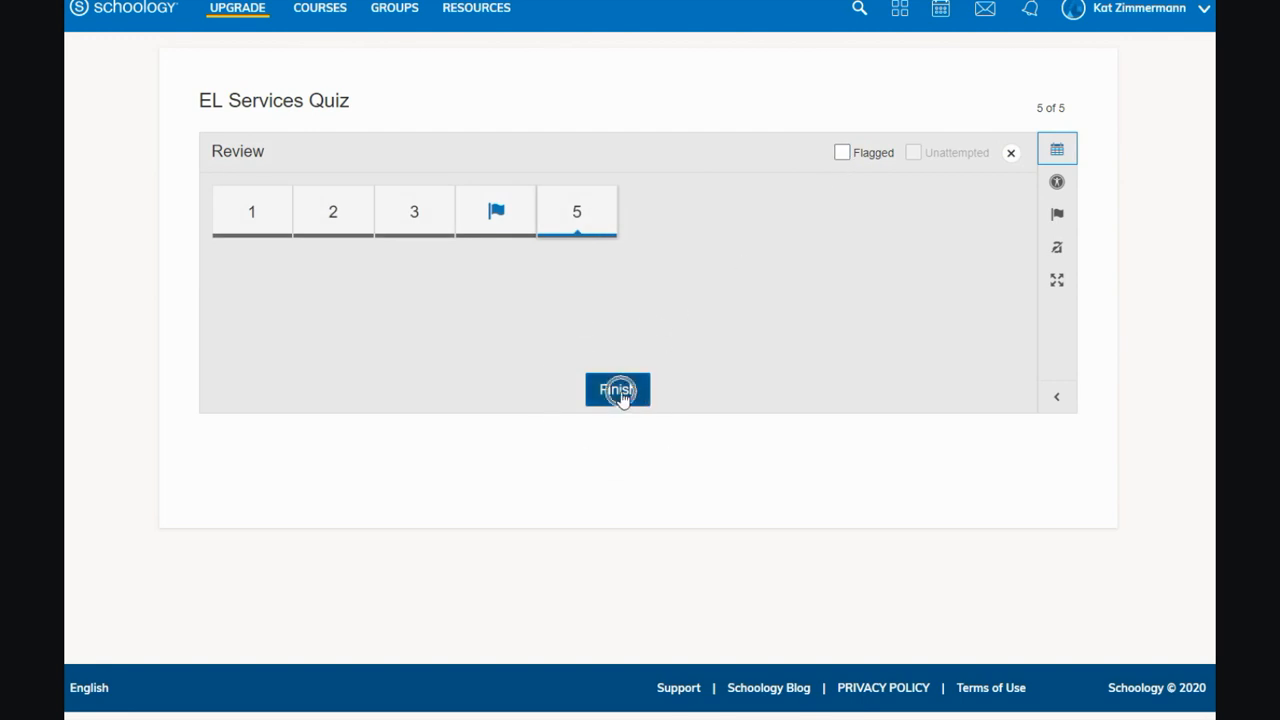
pyautogui.click(616, 389)
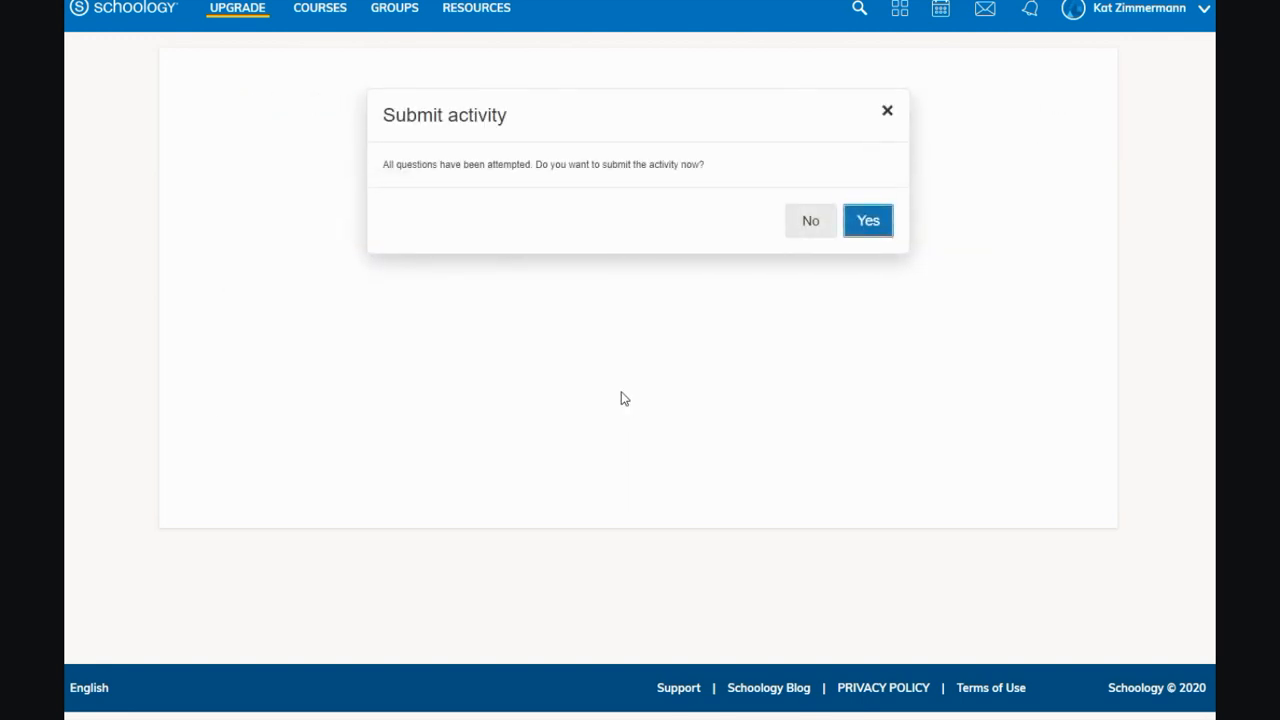
pyautogui.moveTo(794, 187)
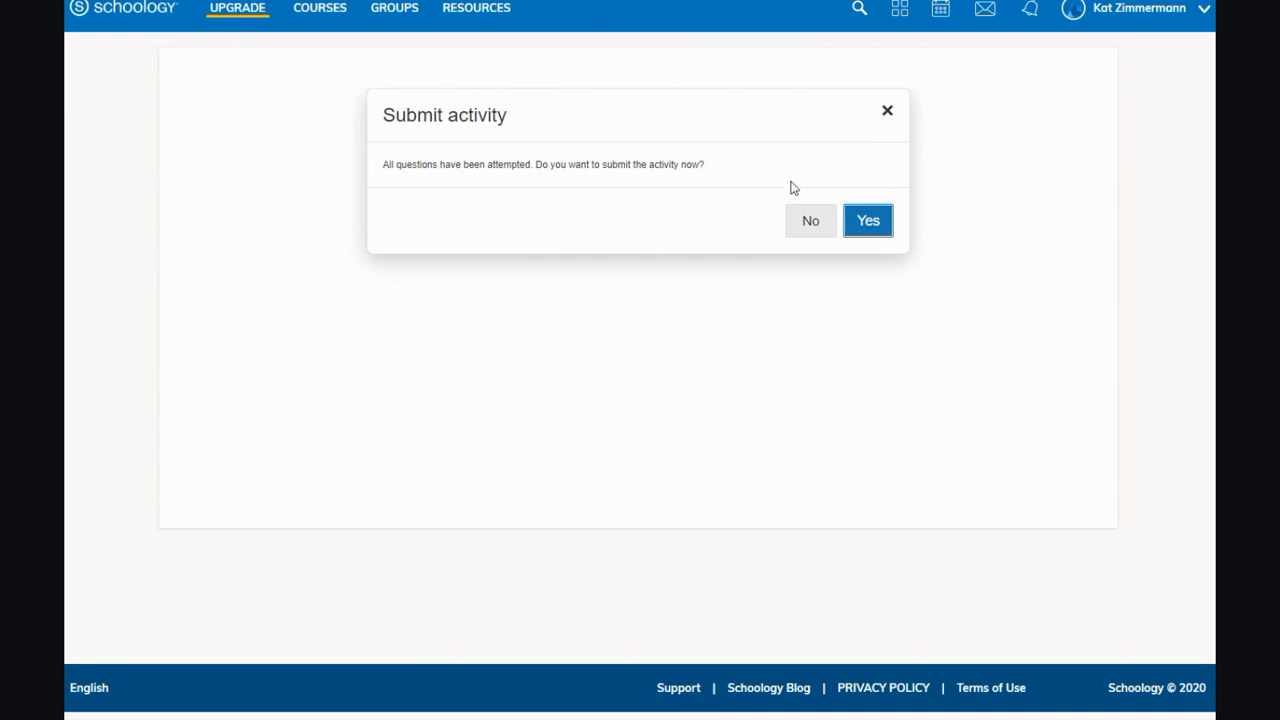
pyautogui.click(868, 220)
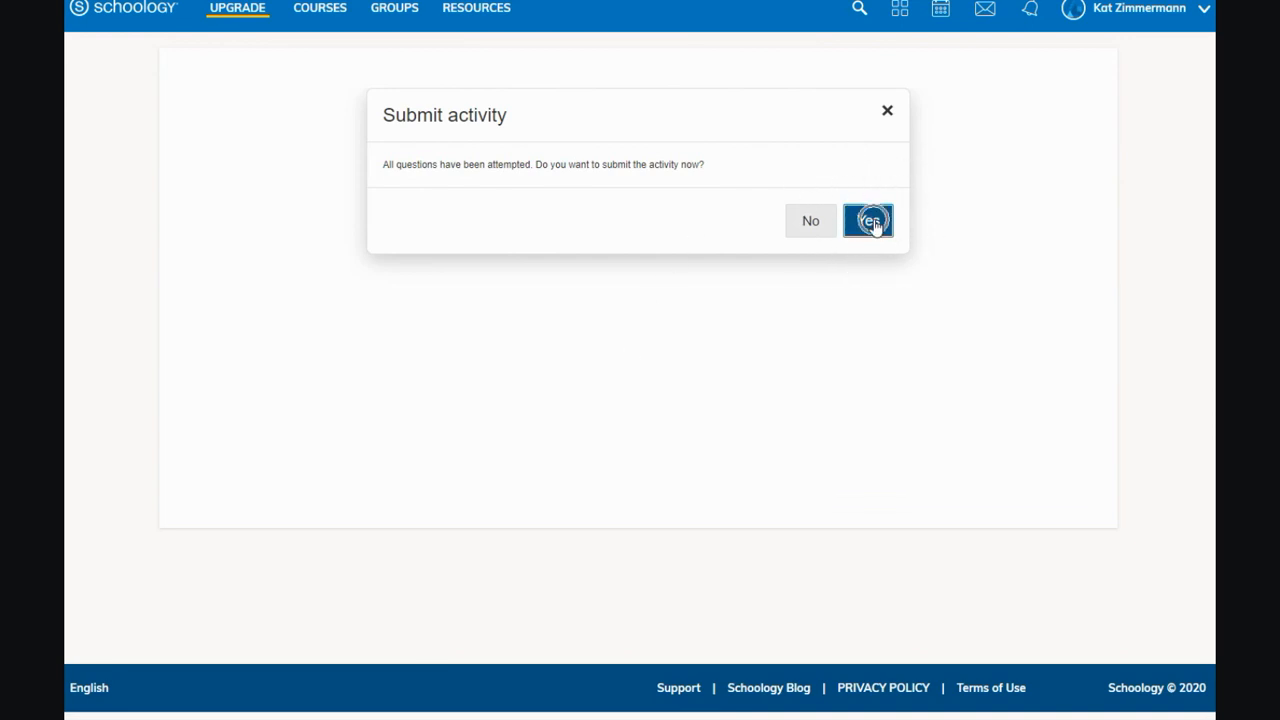
pyautogui.click(868, 220)
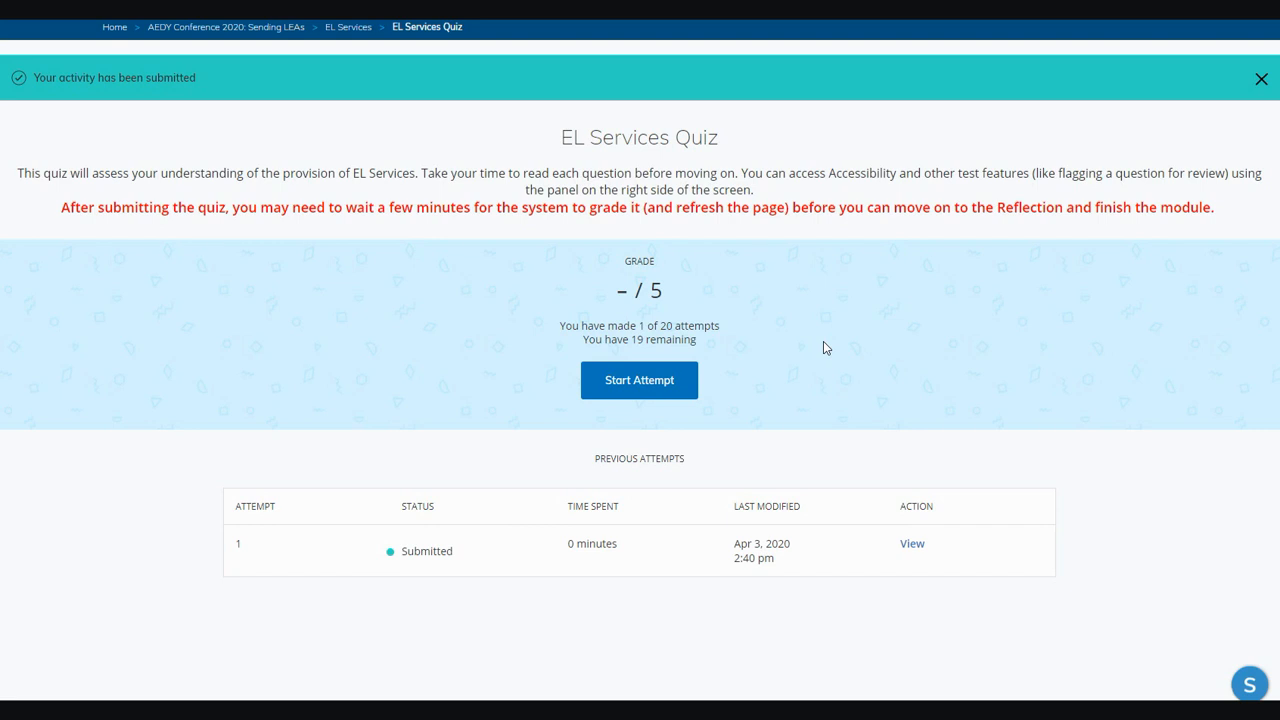
pyautogui.moveTo(639, 291)
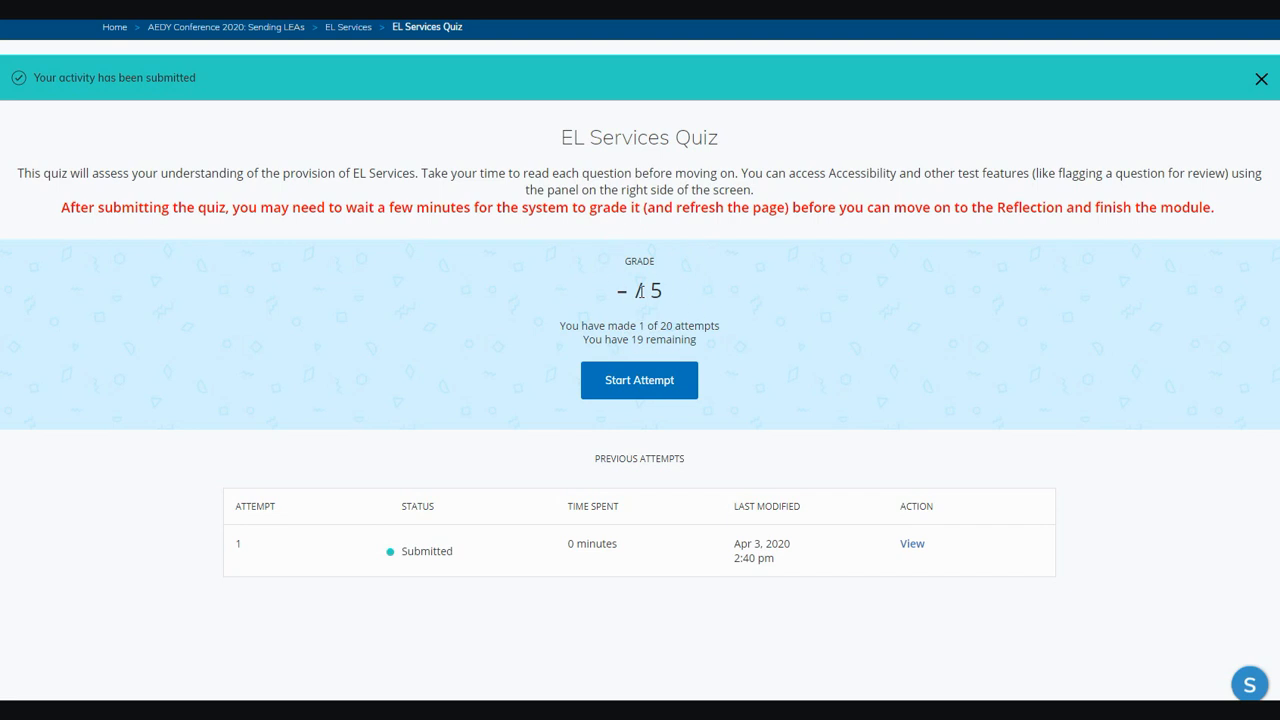
pyautogui.moveTo(770, 297)
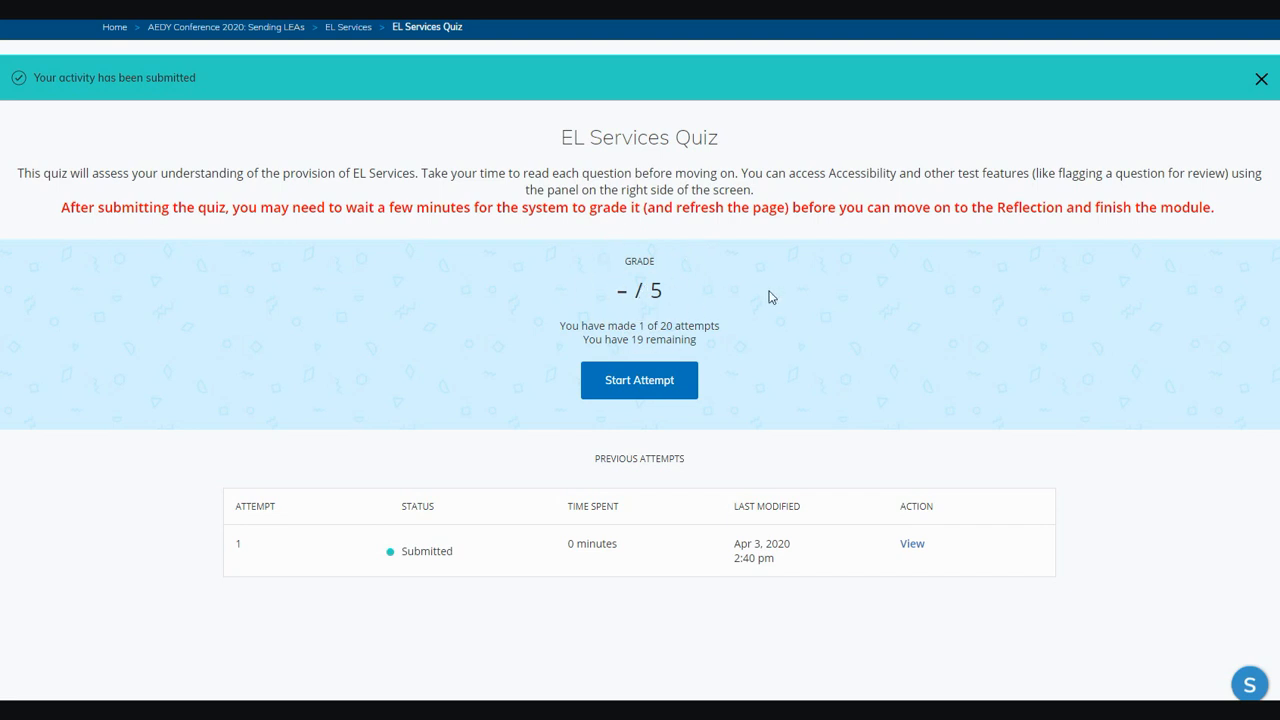
pyautogui.moveTo(740, 190)
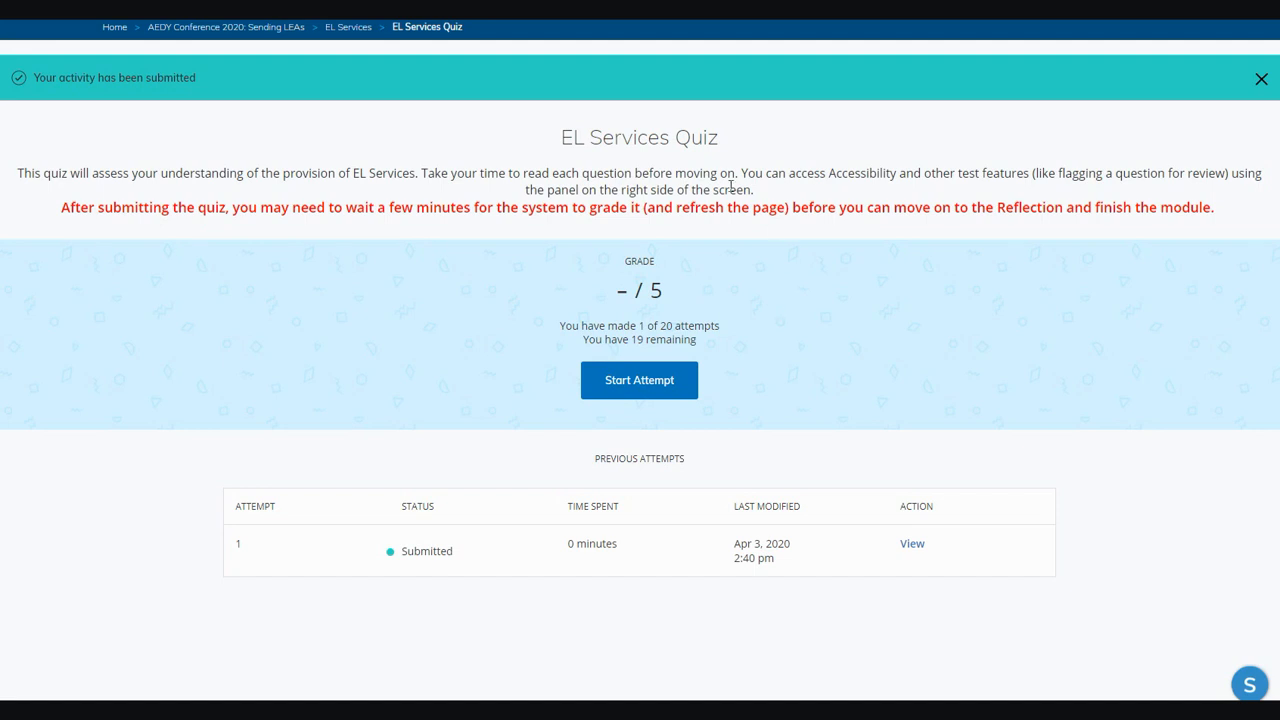
pyautogui.moveTo(22, 85)
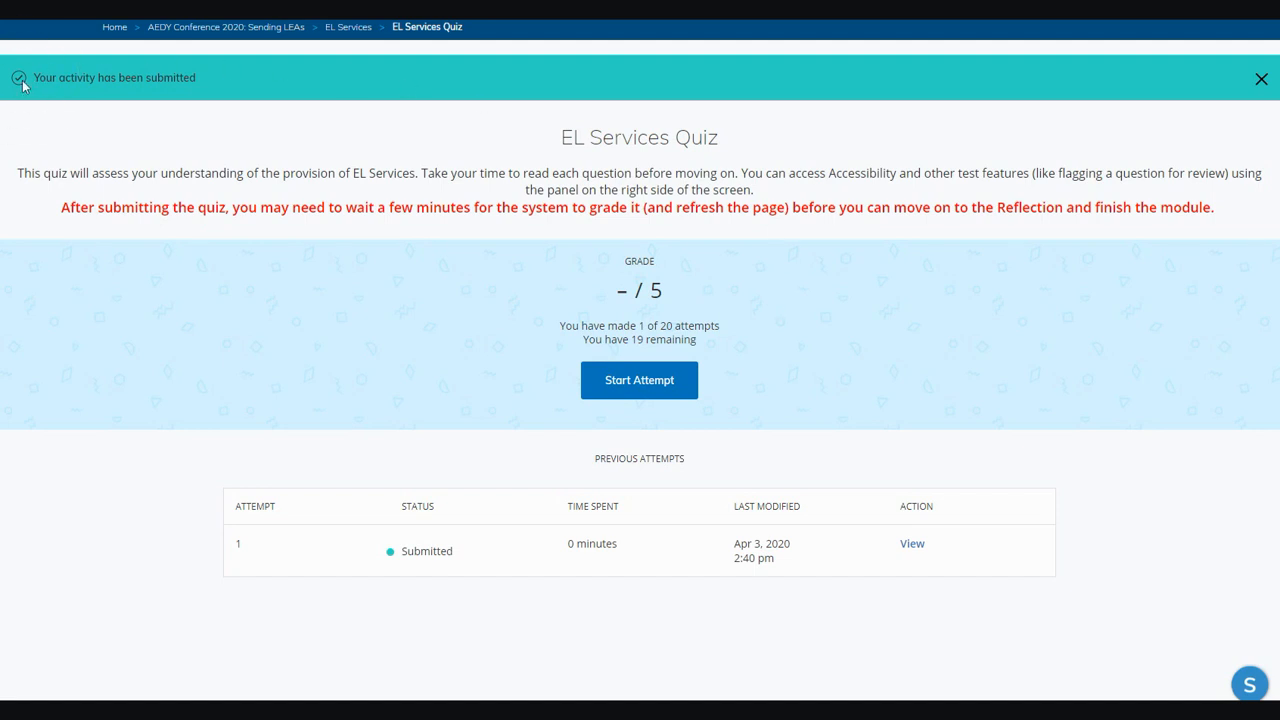
pyautogui.moveTo(210, 85)
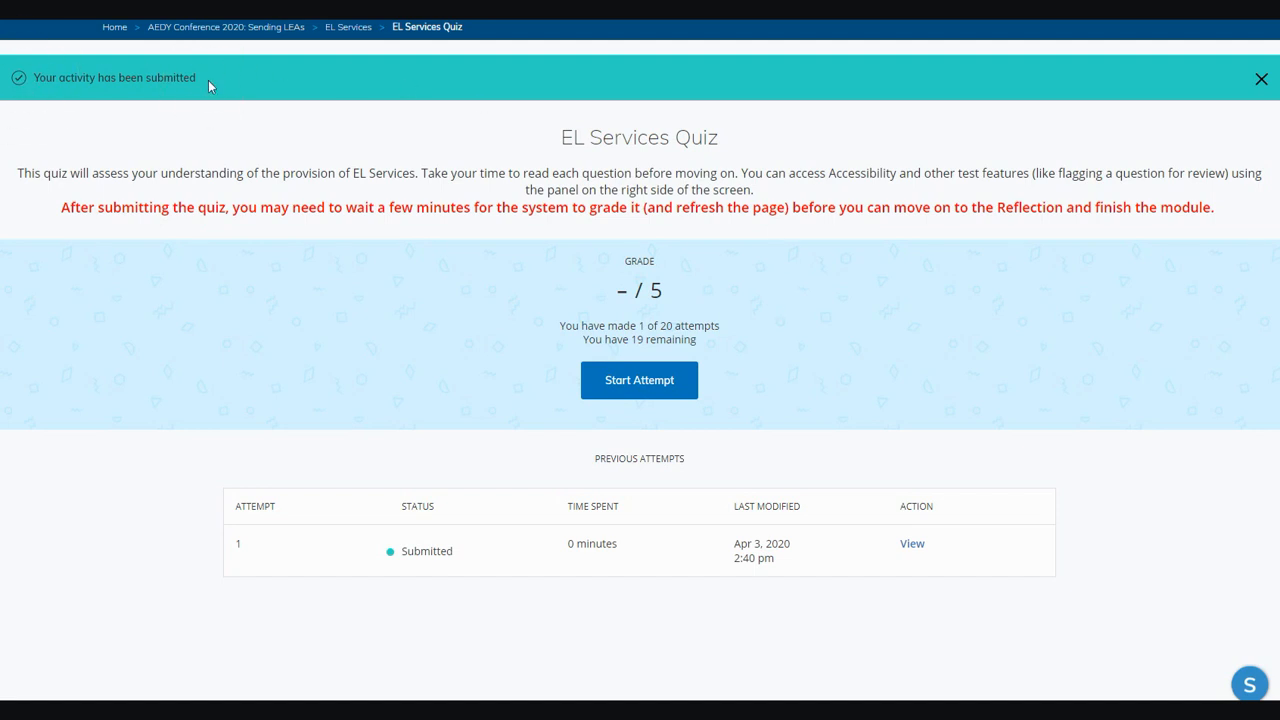
pyautogui.moveTo(378, 152)
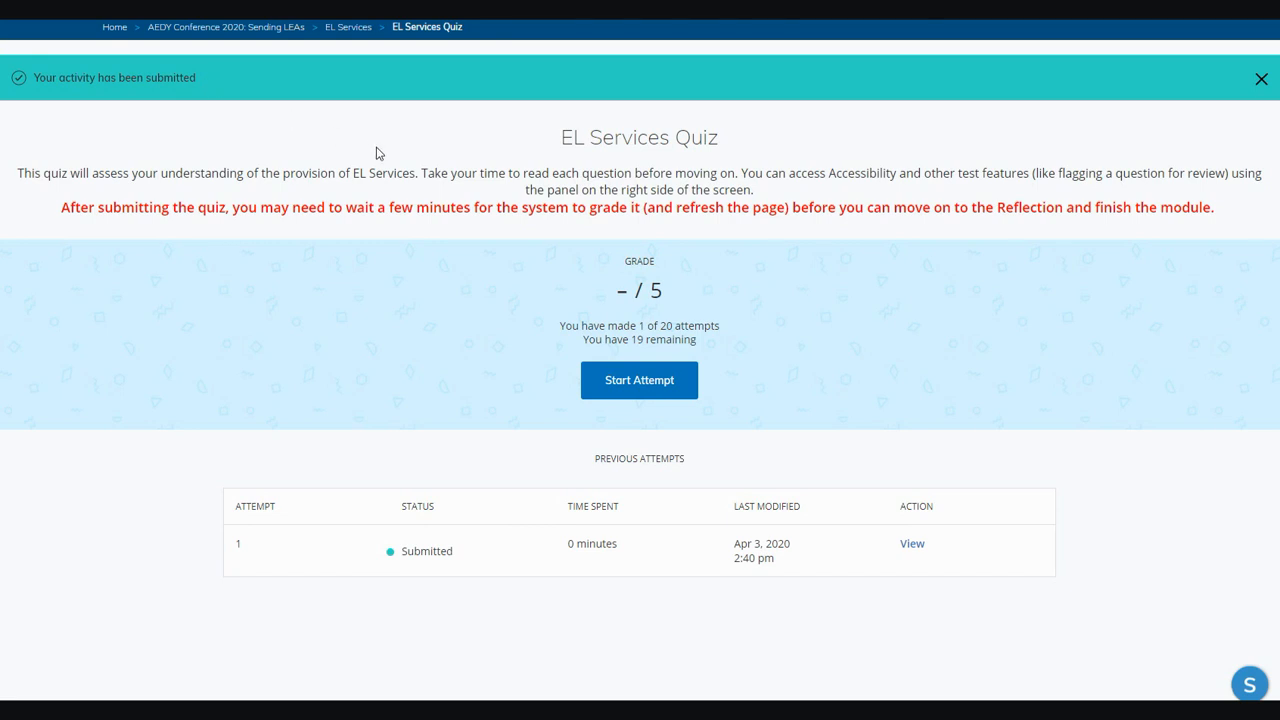
pyautogui.moveTo(347, 31)
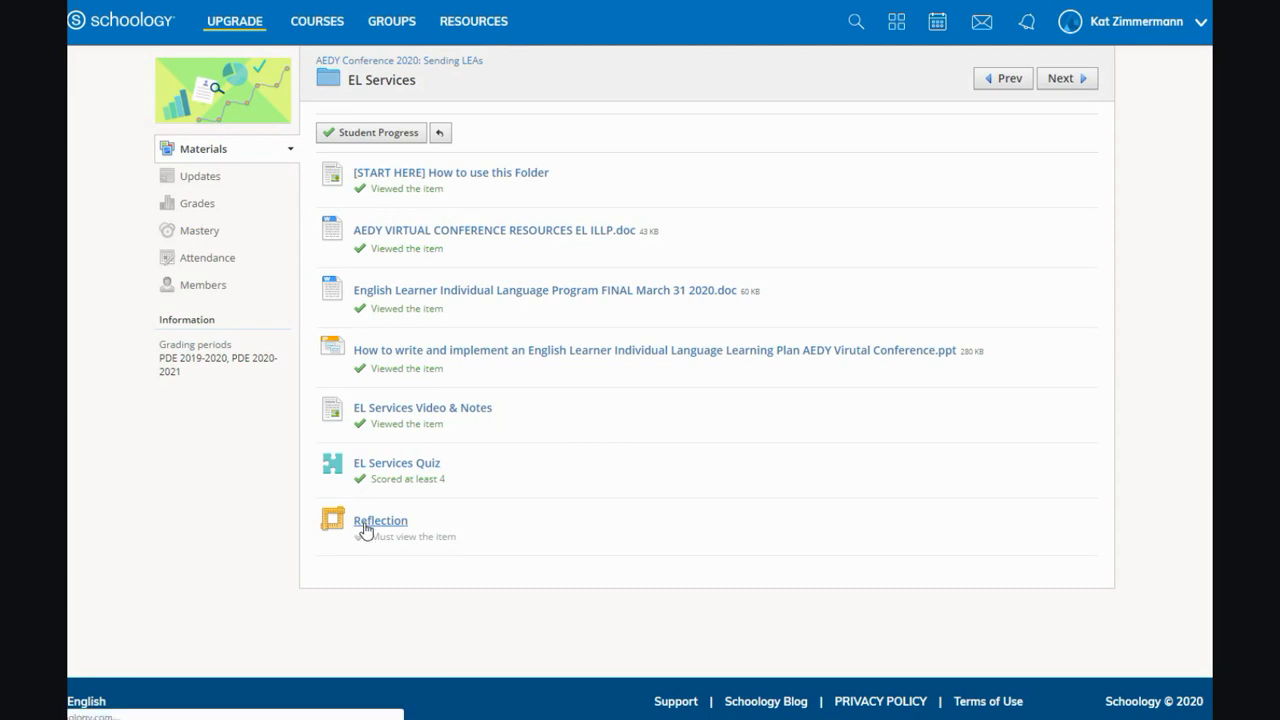
pyautogui.click(379, 520)
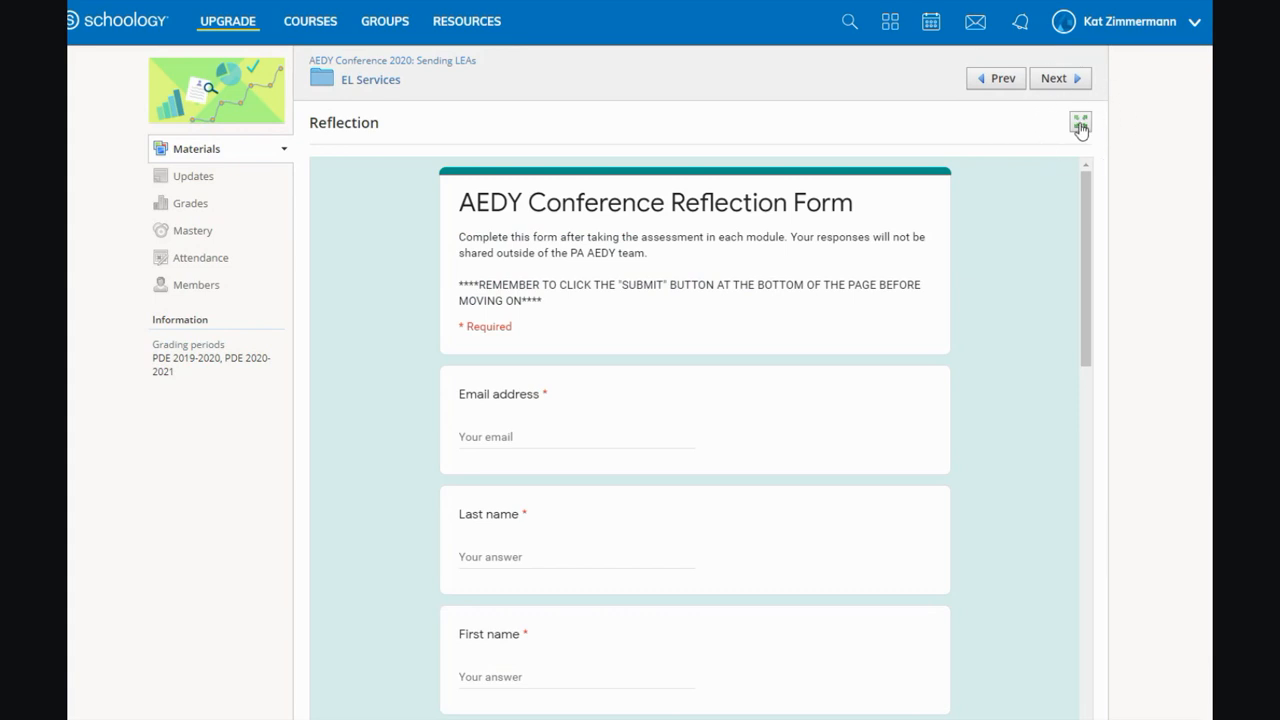
pyautogui.click(577, 437)
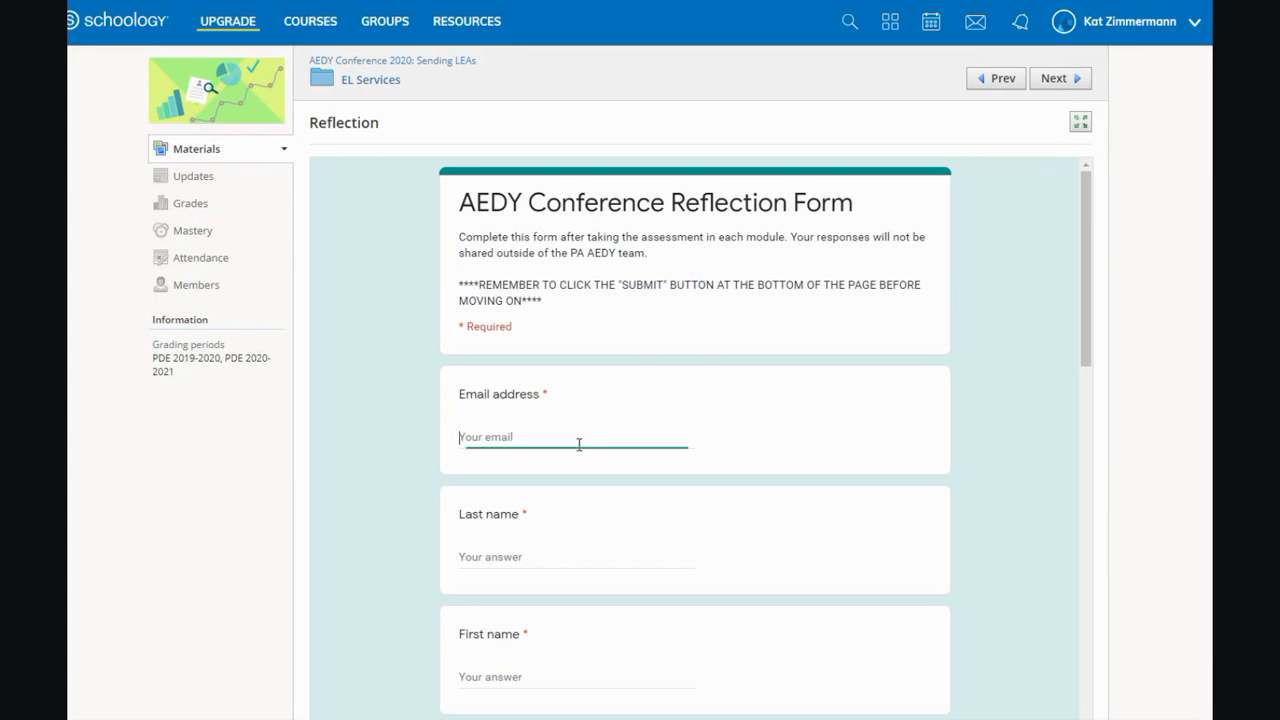
pyautogui.write('teacher@schooldistrict.org')
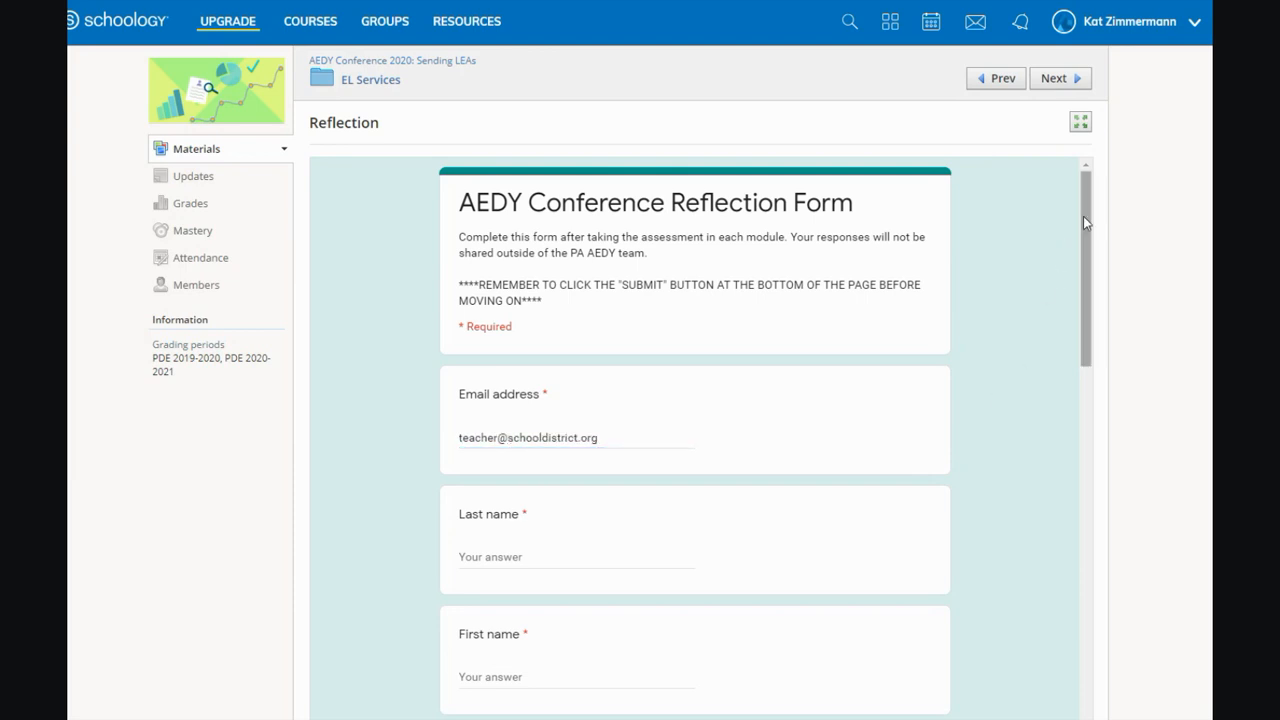
# Step: Scroll down and leave 'Send me a copy of my responses' switched off
pyautogui.scroll(-3)
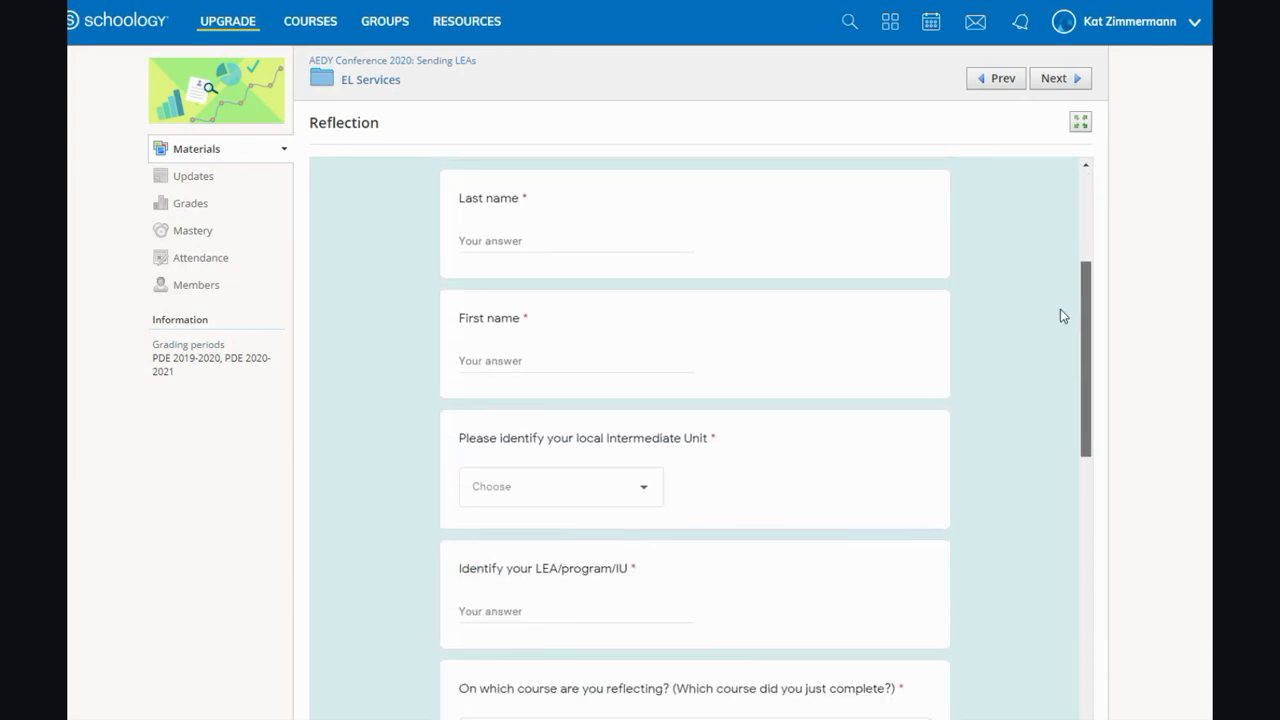
pyautogui.scroll(-3)
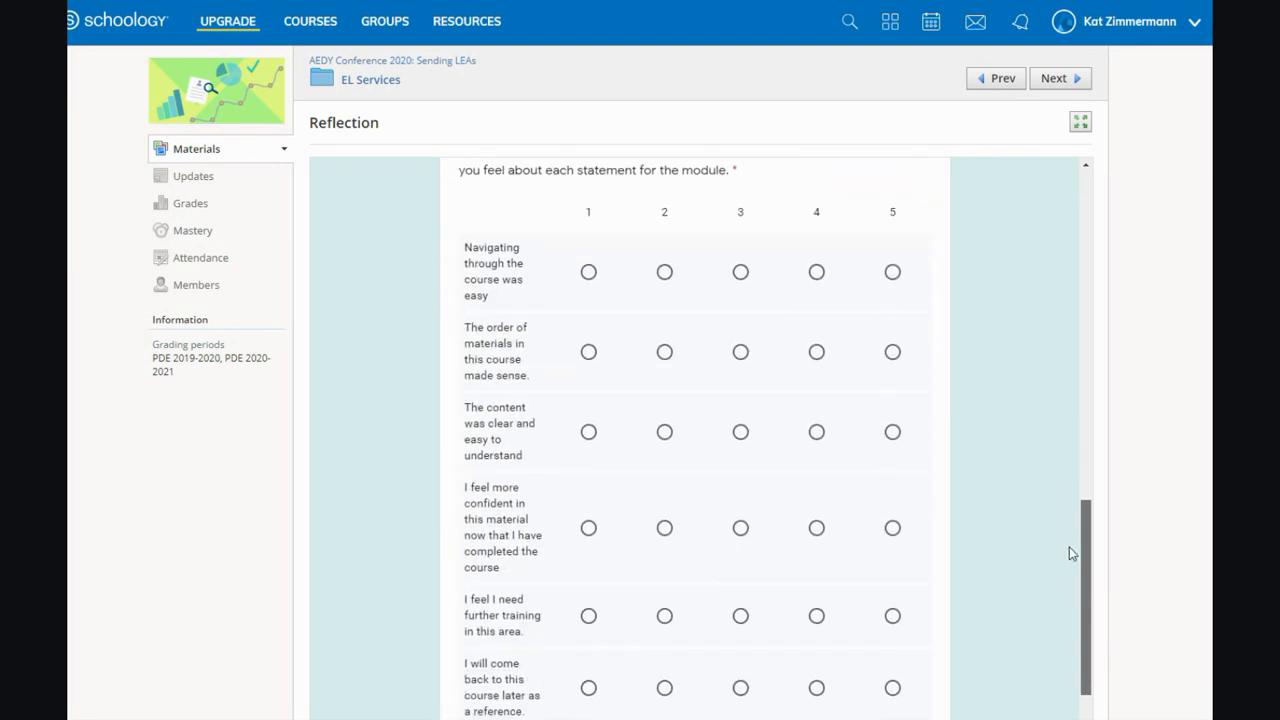
pyautogui.scroll(-3)
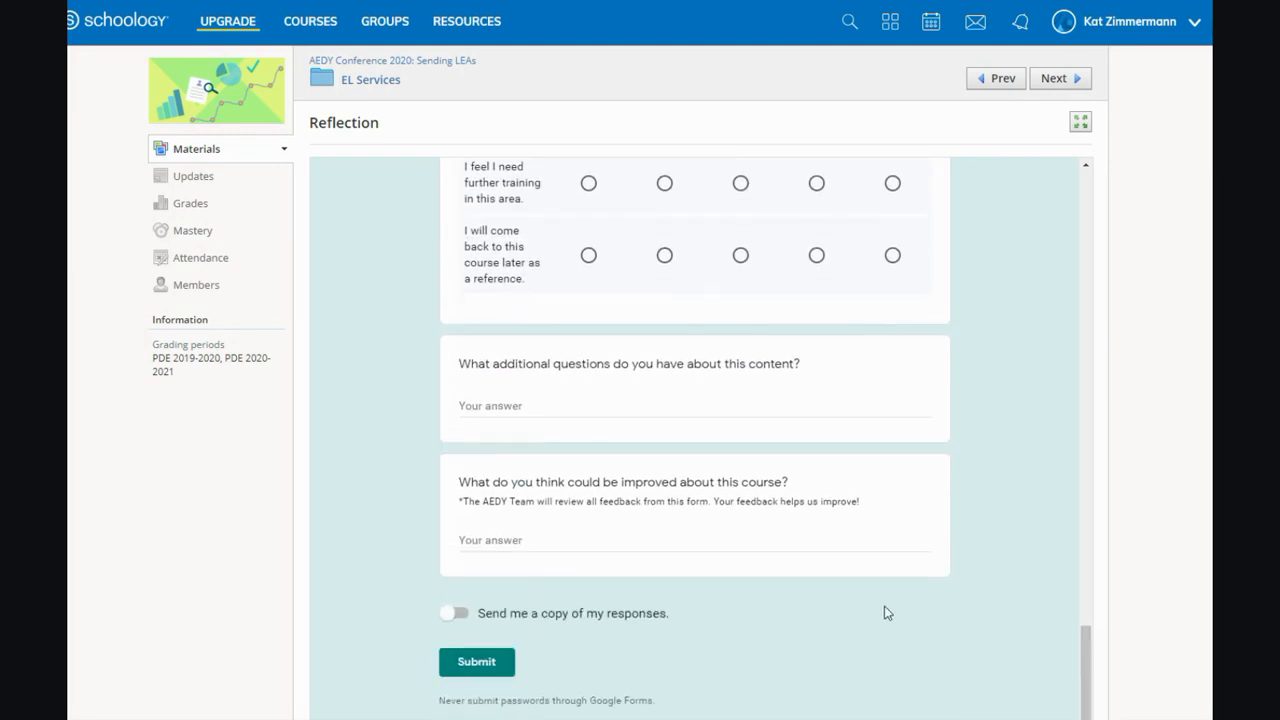
pyautogui.click(452, 613)
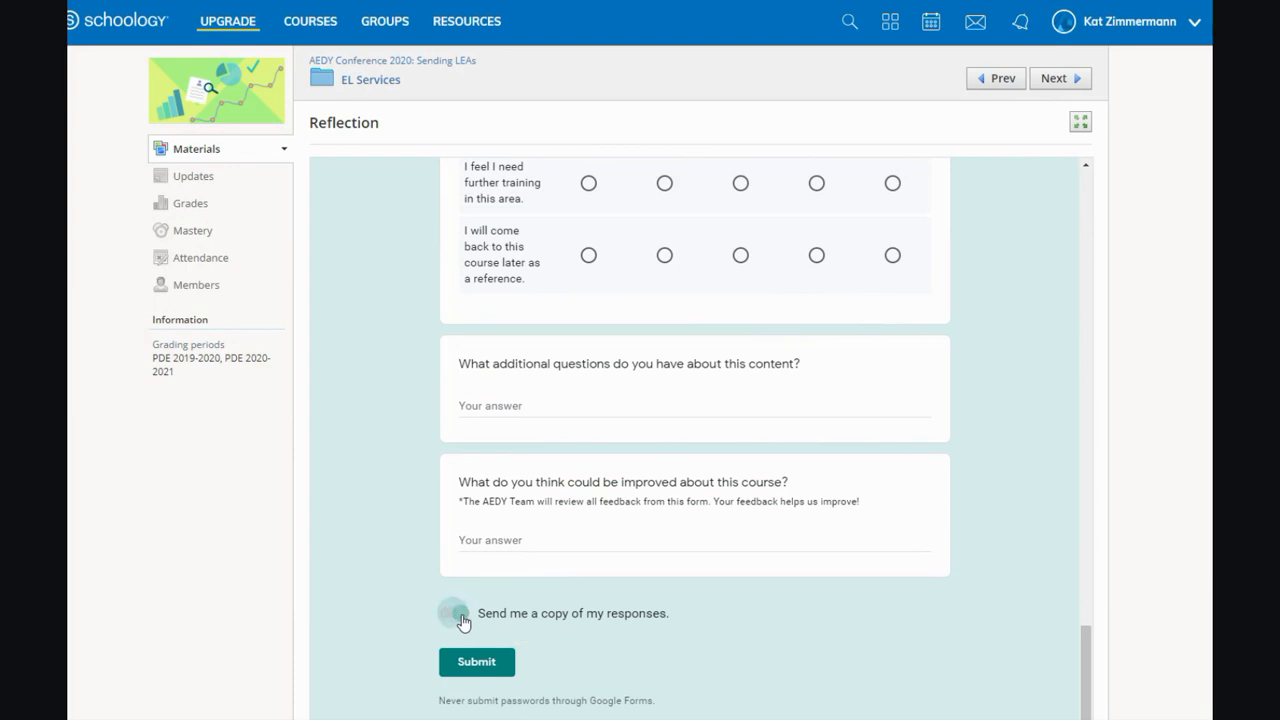
pyautogui.click(453, 613)
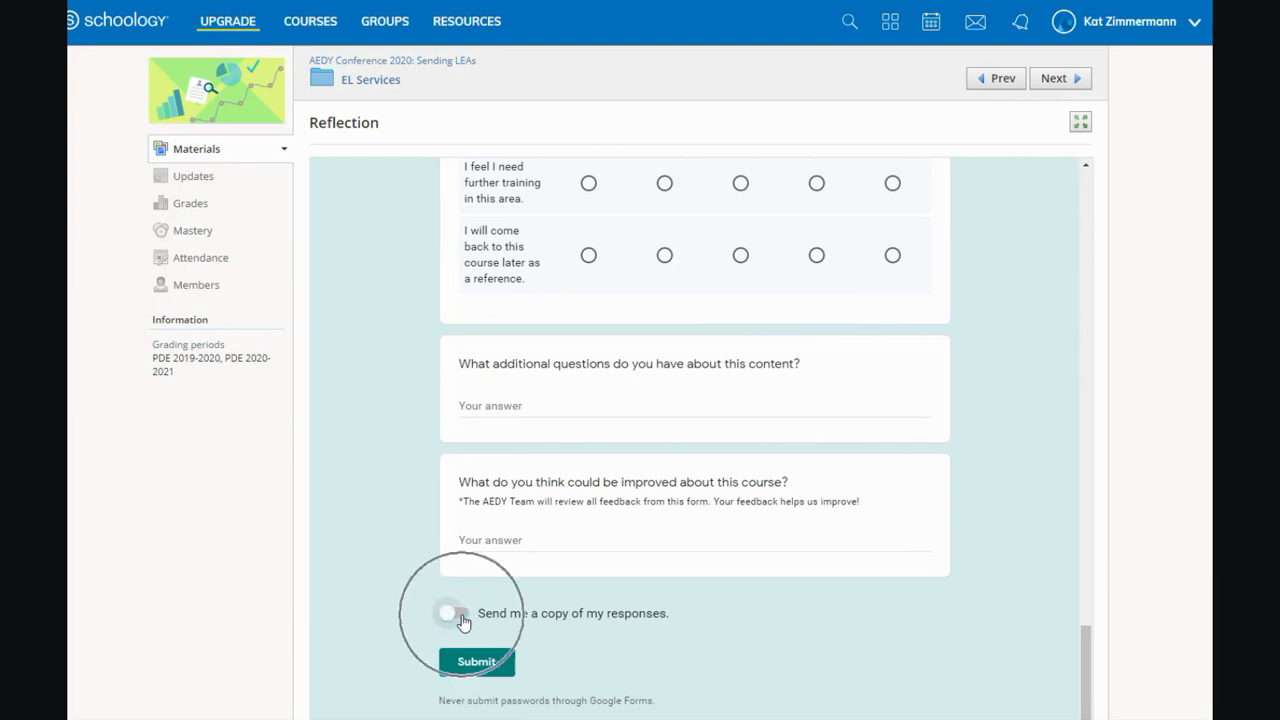
pyautogui.click(453, 613)
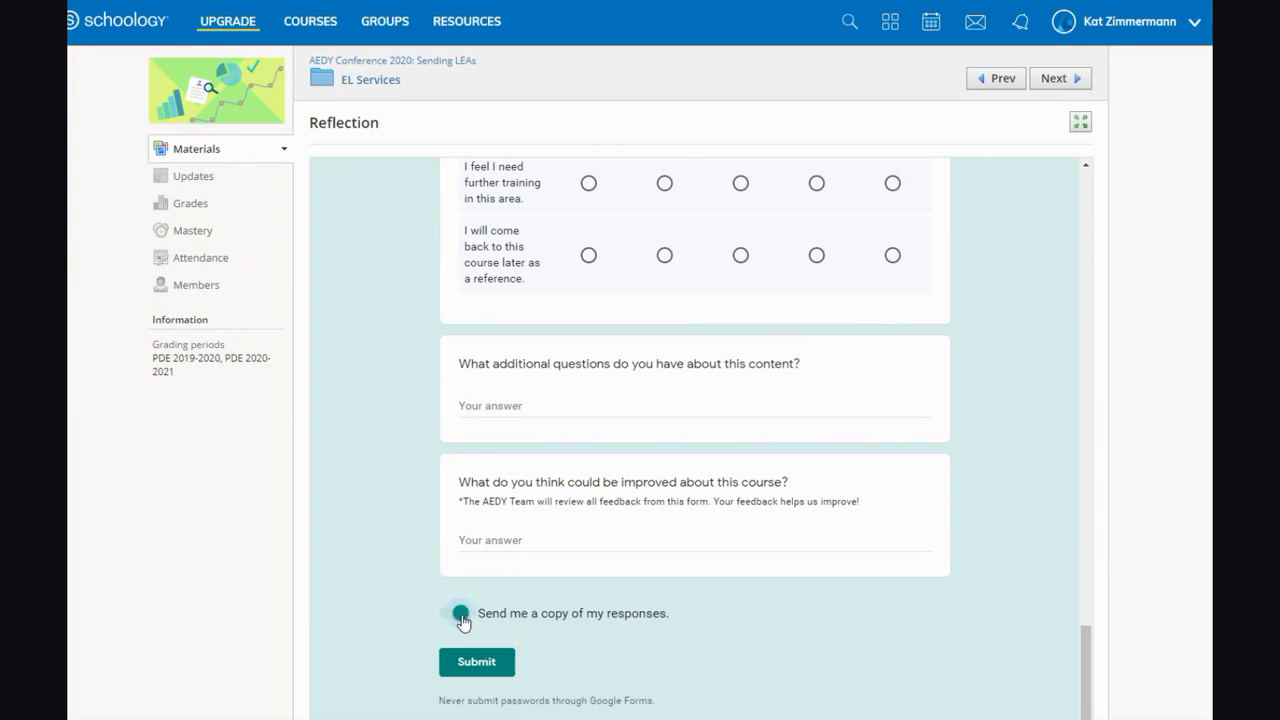
pyautogui.click(454, 614)
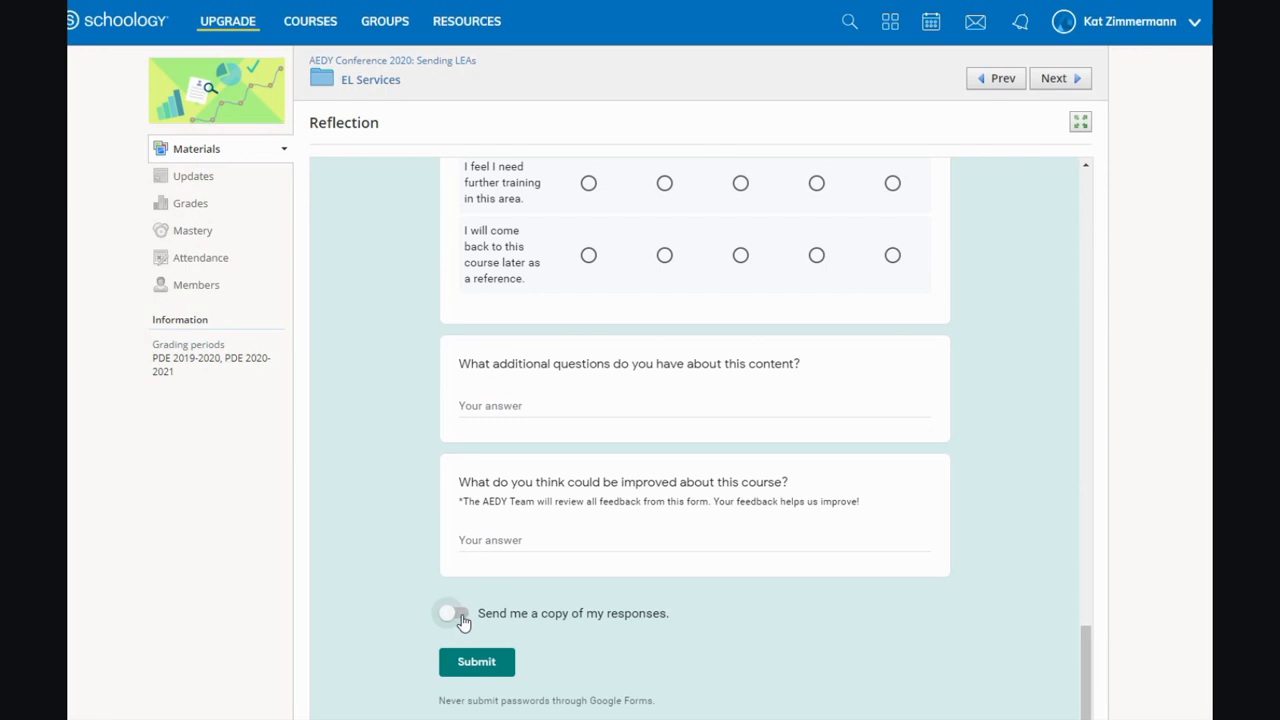
pyautogui.moveTo(477, 670)
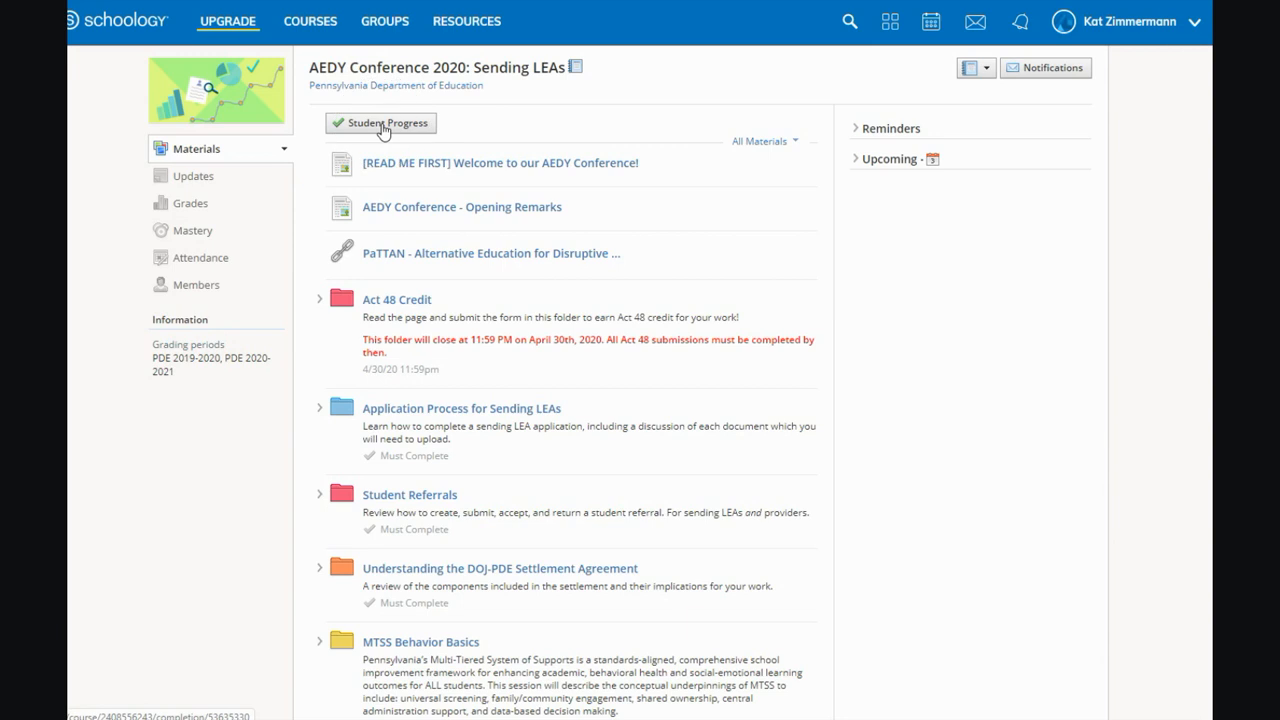
pyautogui.click(381, 122)
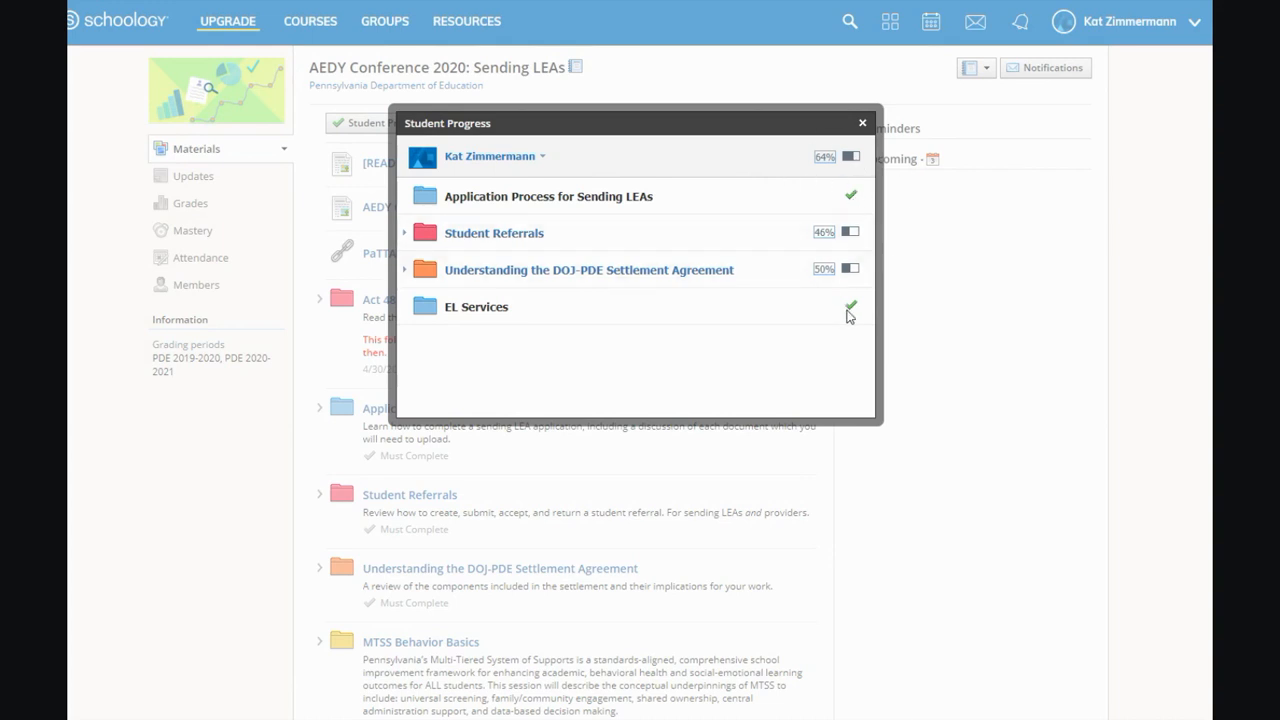
pyautogui.moveTo(862, 218)
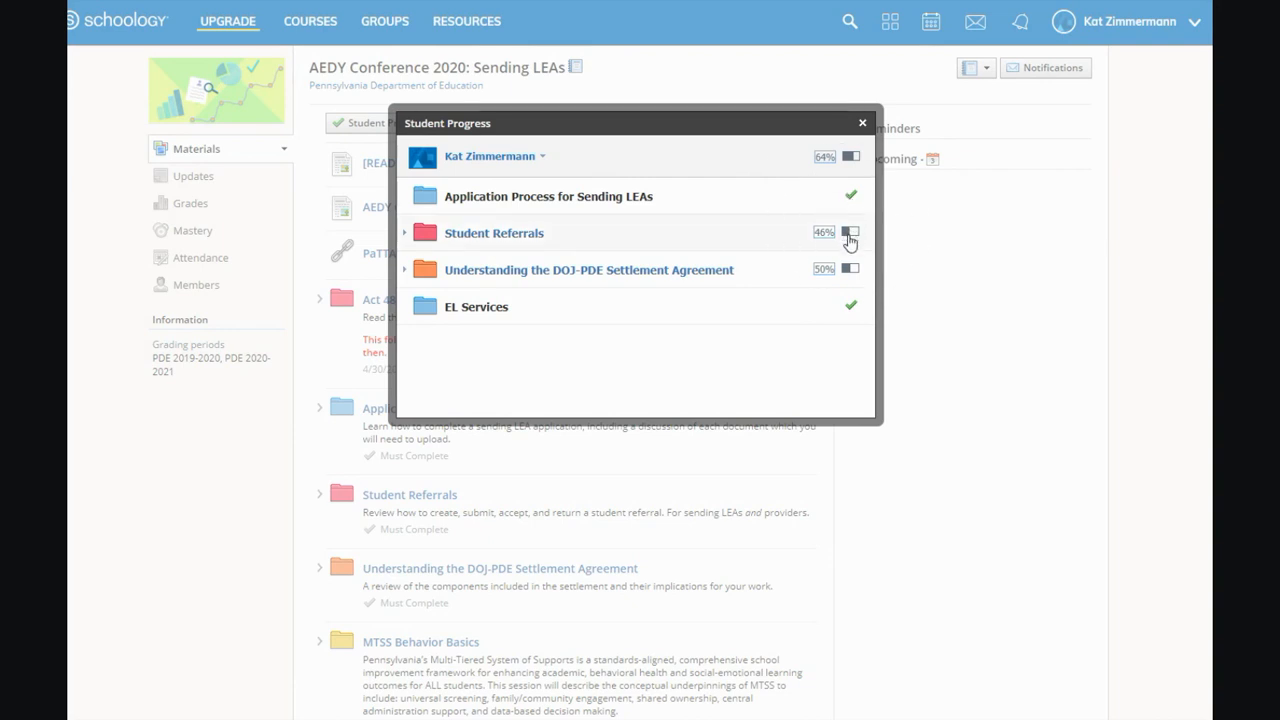
pyautogui.moveTo(724, 238)
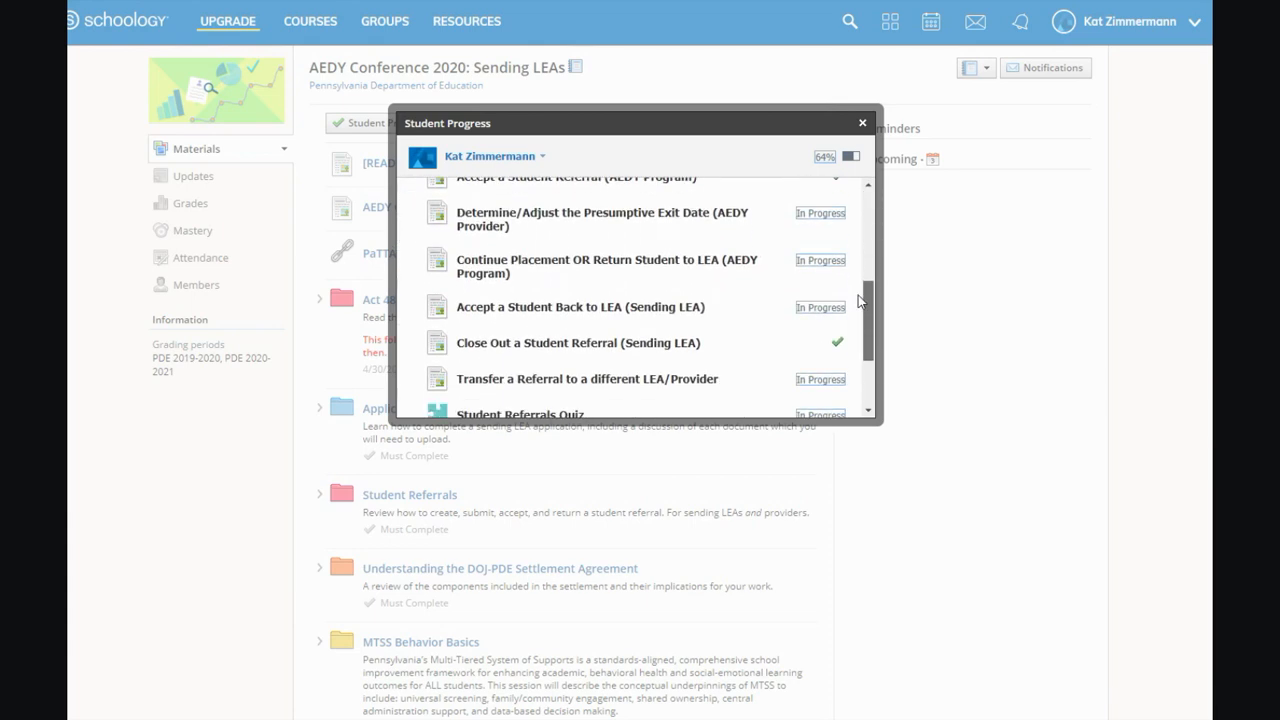
pyautogui.scroll(-3)
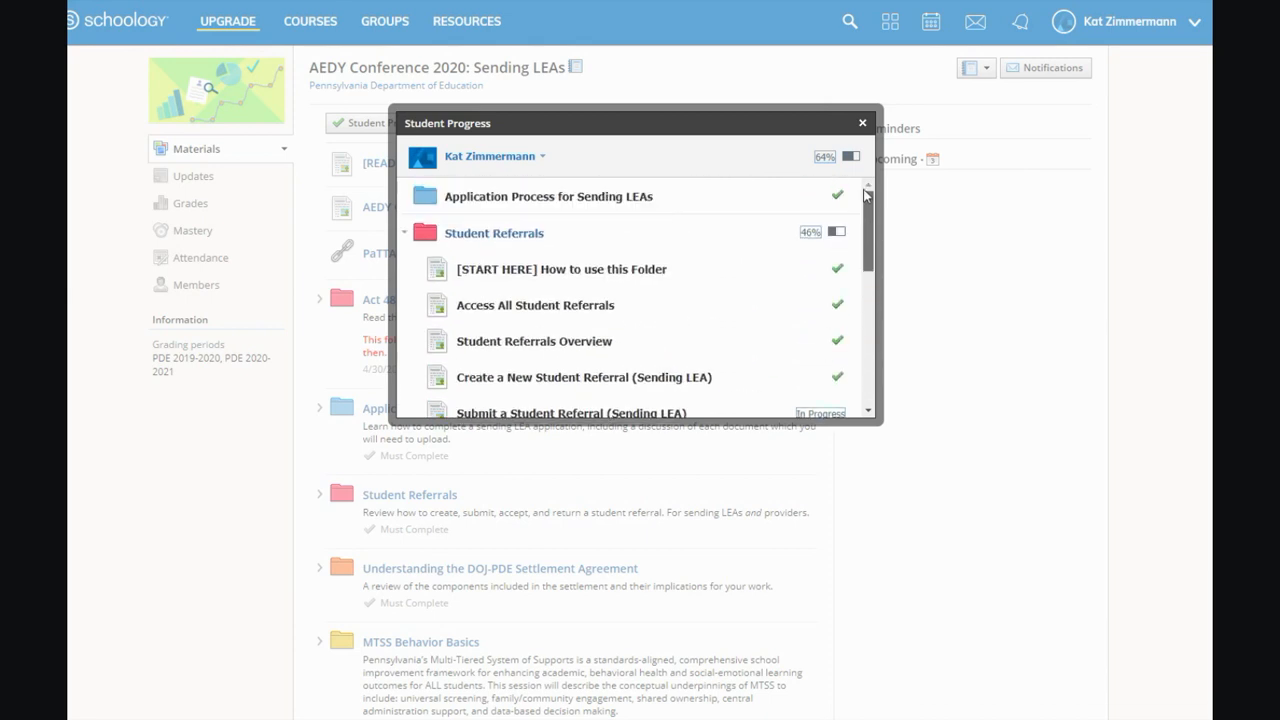
pyautogui.click(862, 121)
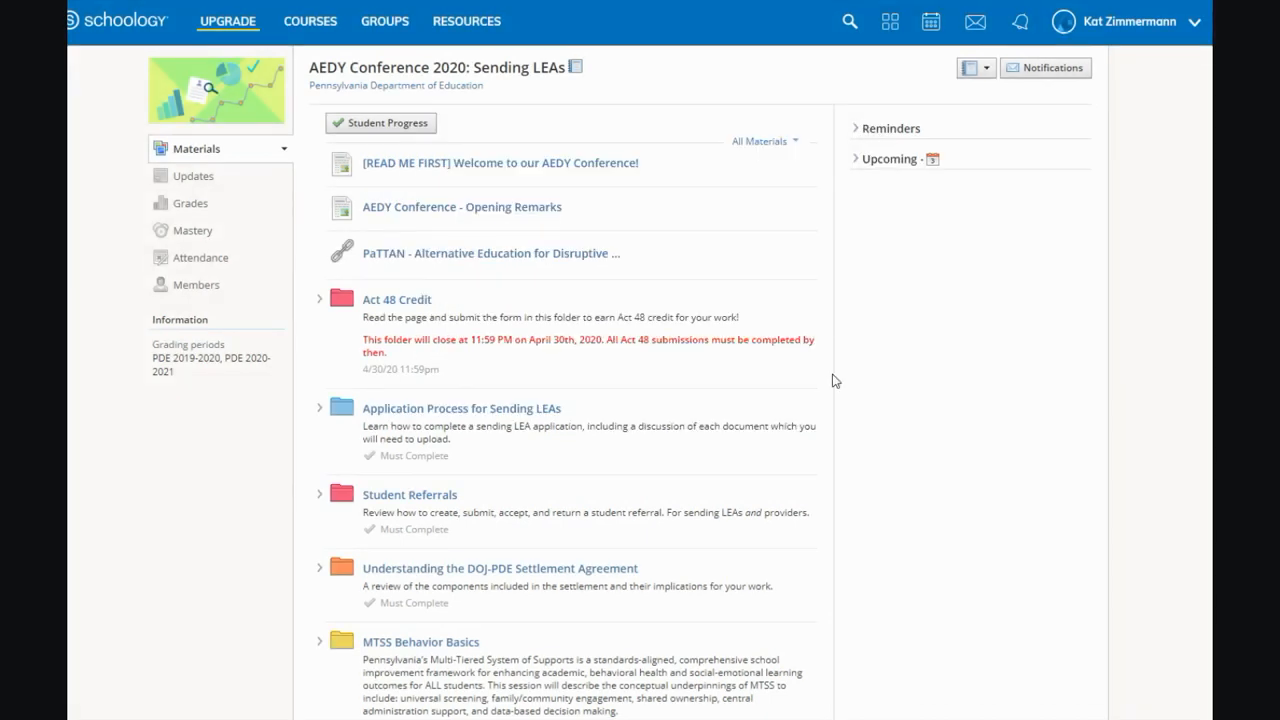
pyautogui.moveTo(820, 370)
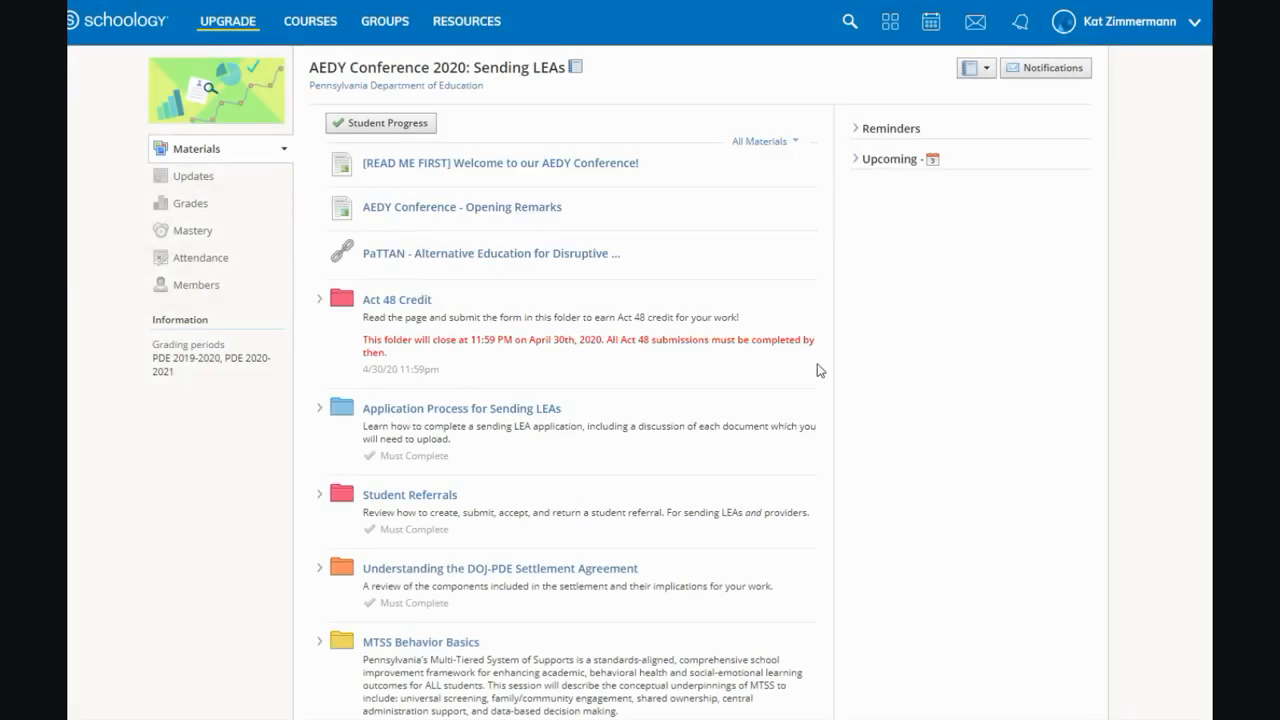
pyautogui.moveTo(412, 307)
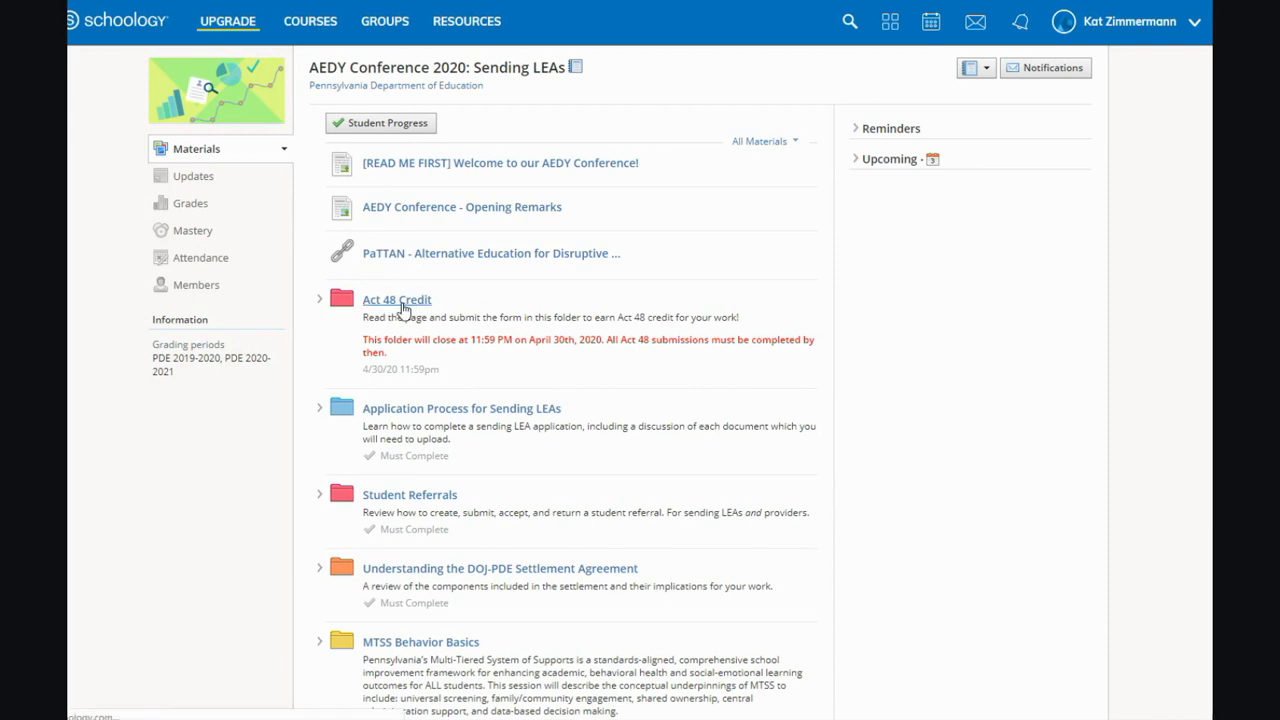
pyautogui.click(396, 299)
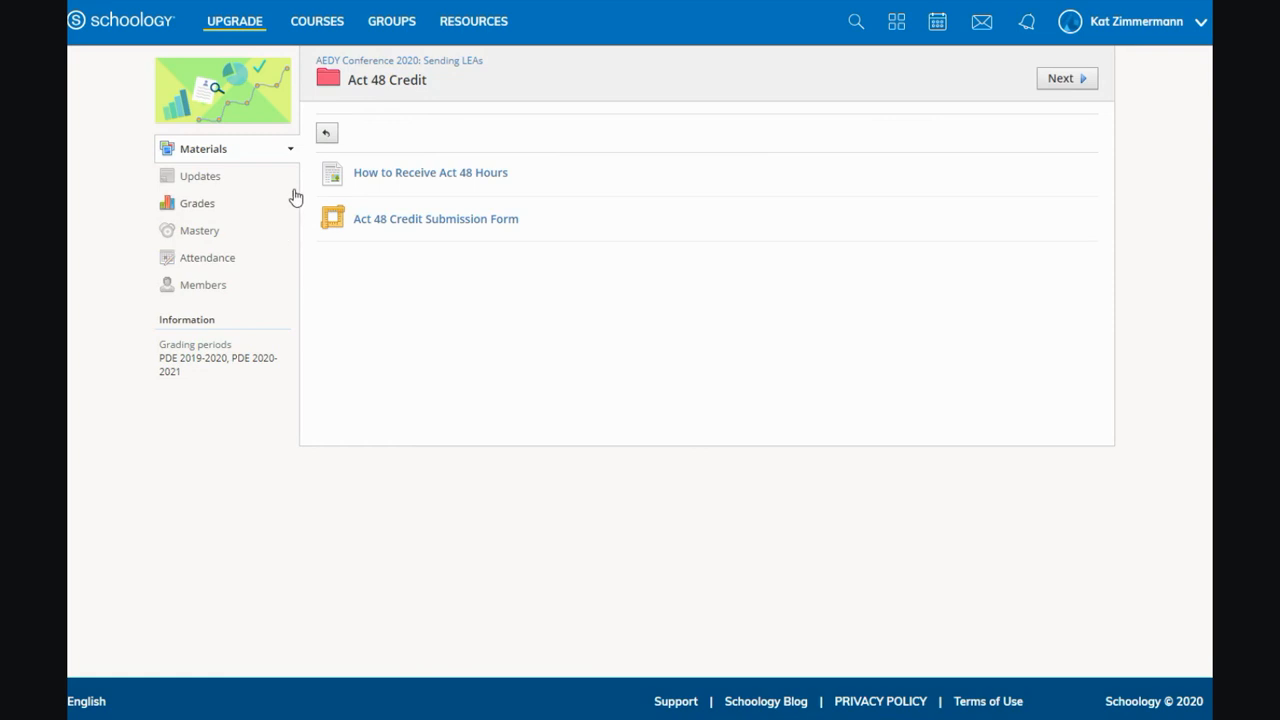
pyautogui.moveTo(332, 176)
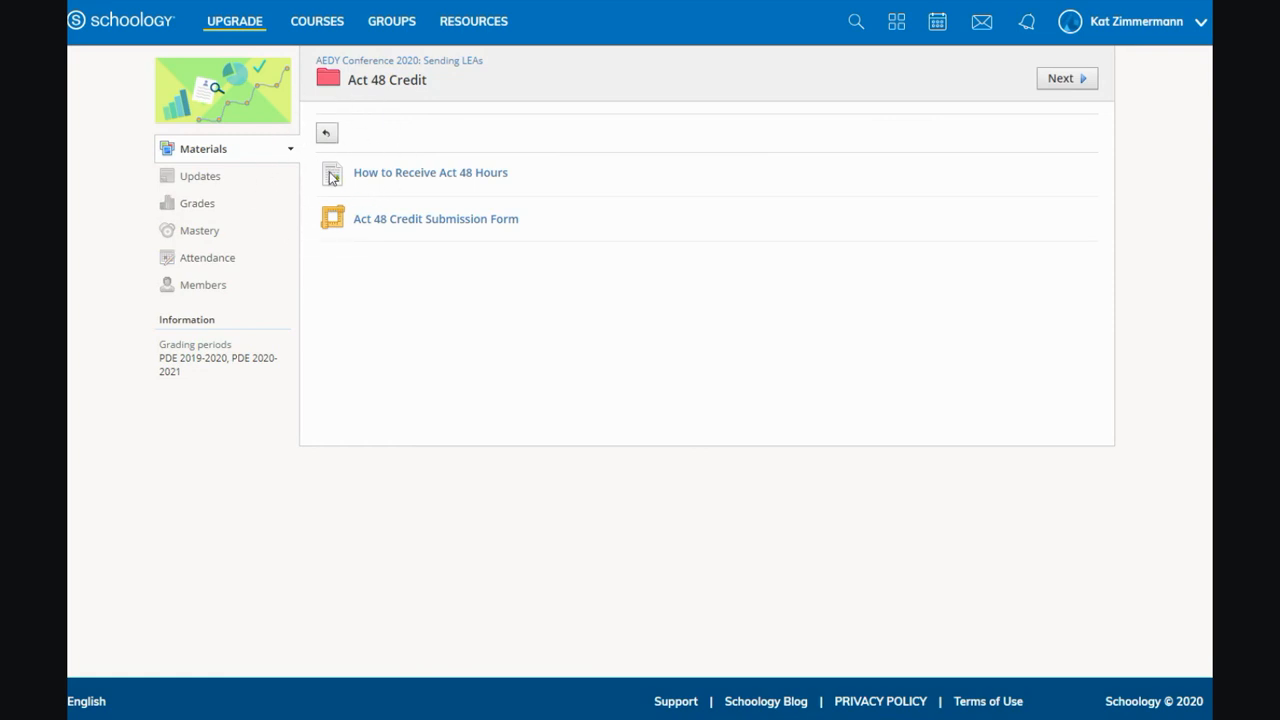
pyautogui.moveTo(334, 225)
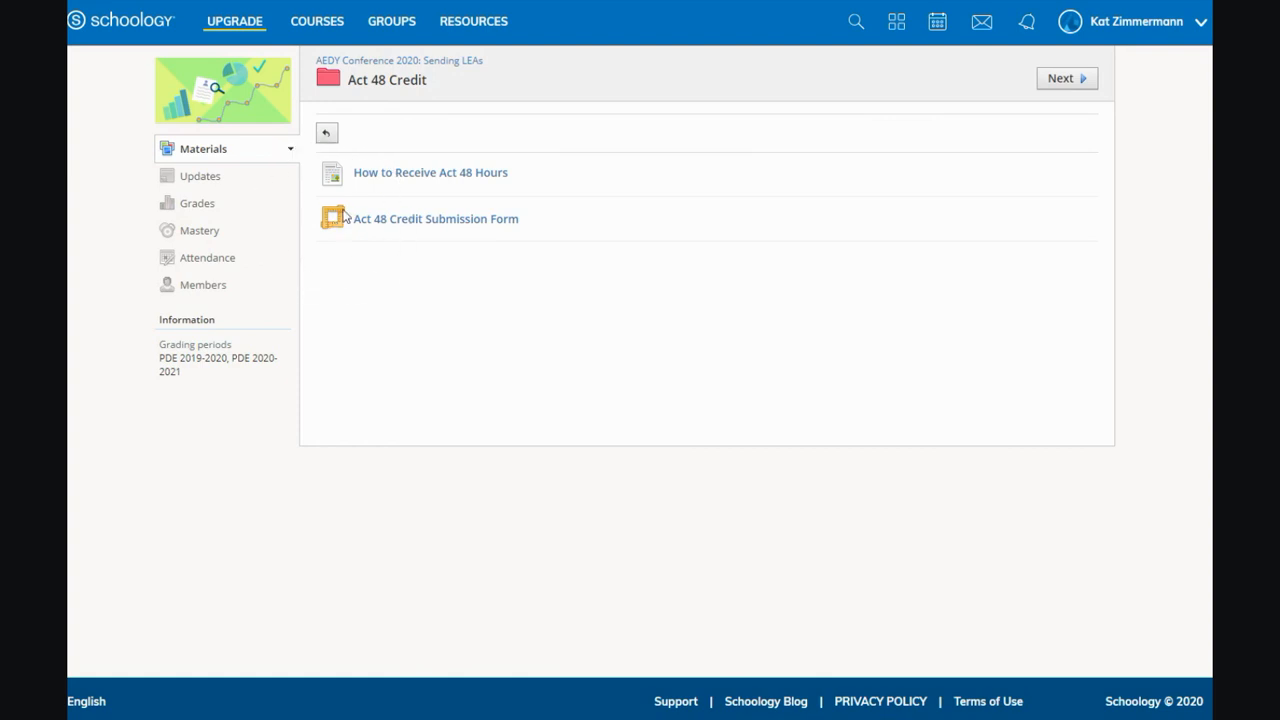
pyautogui.click(430, 172)
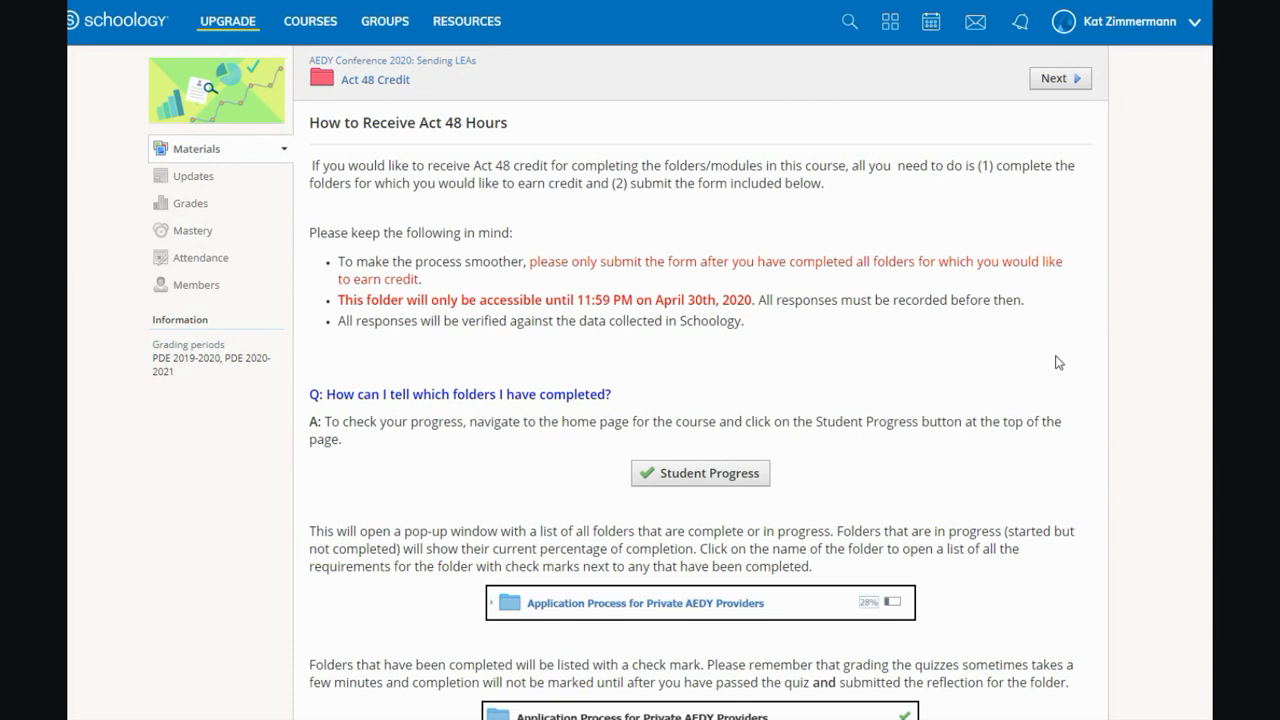
pyautogui.moveTo(880, 331)
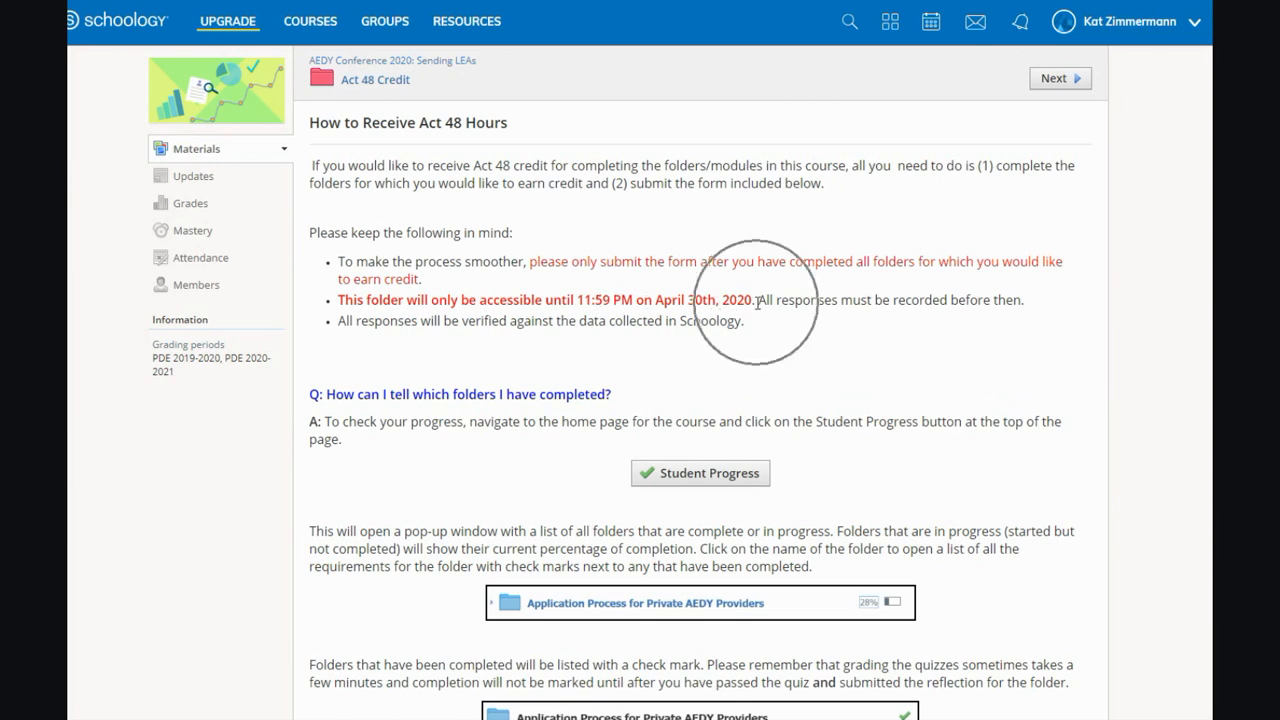
pyautogui.moveTo(992, 350)
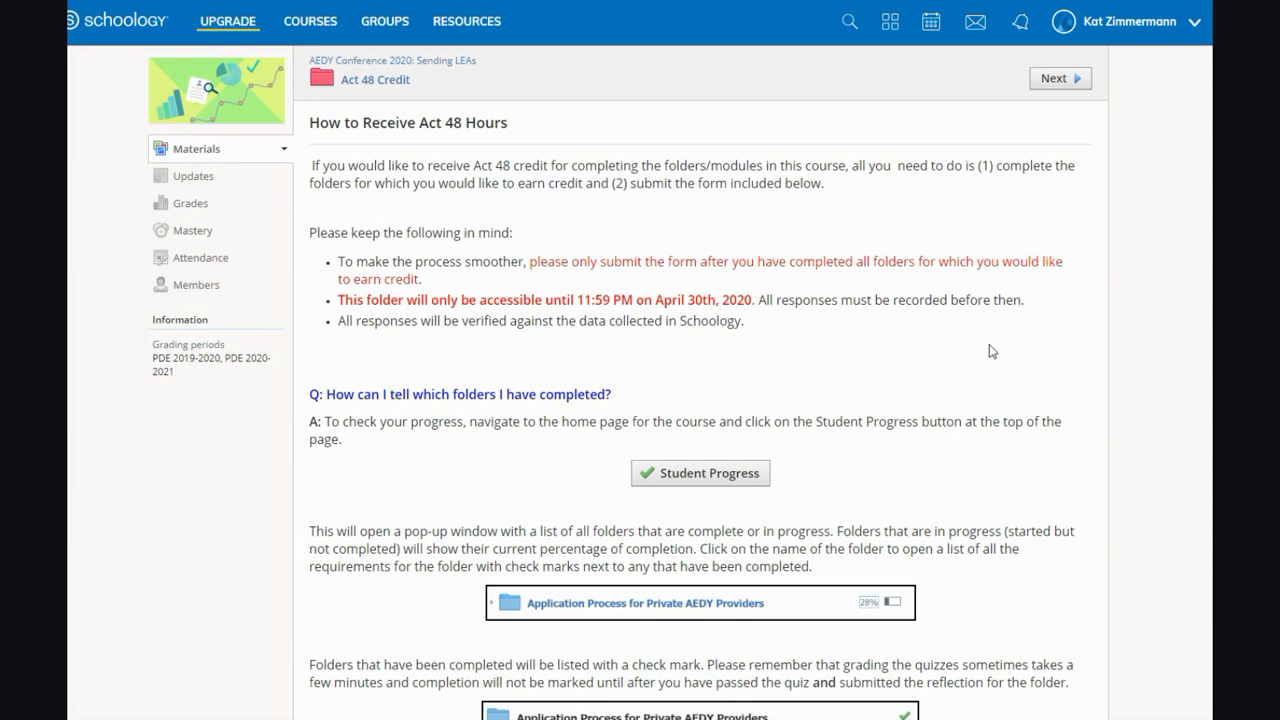
pyautogui.moveTo(984, 360)
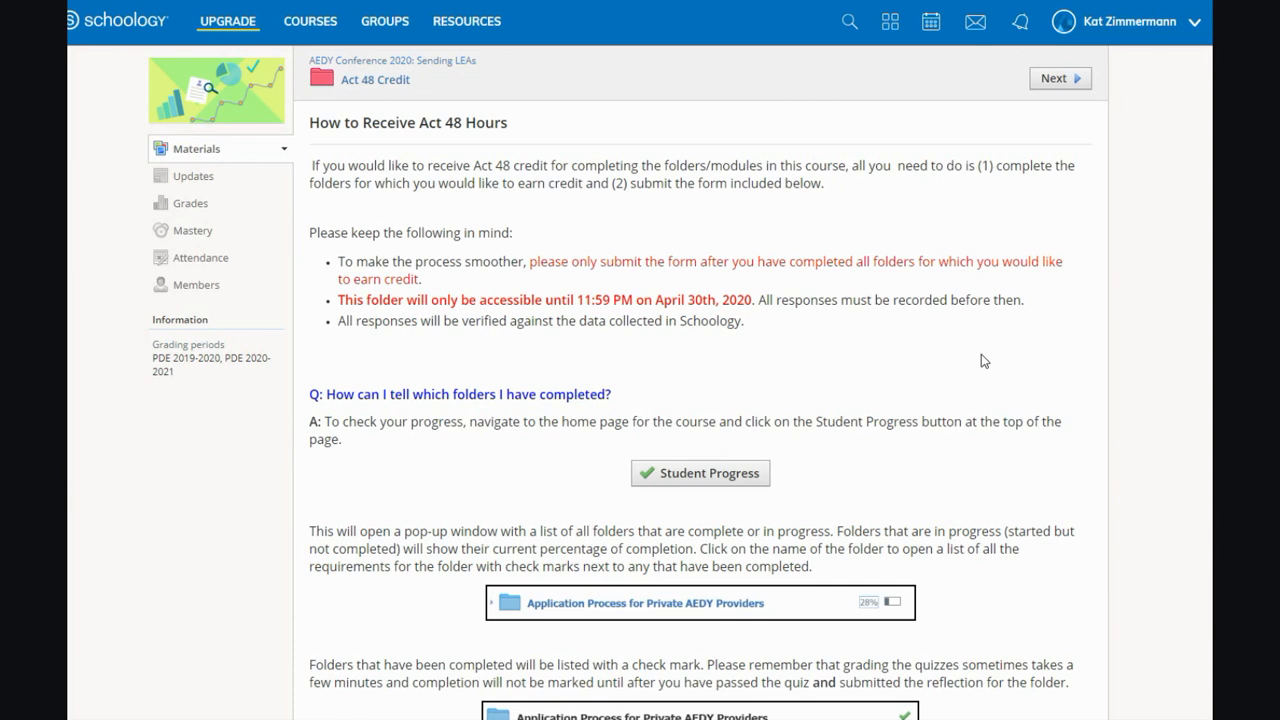
pyautogui.scroll(-3)
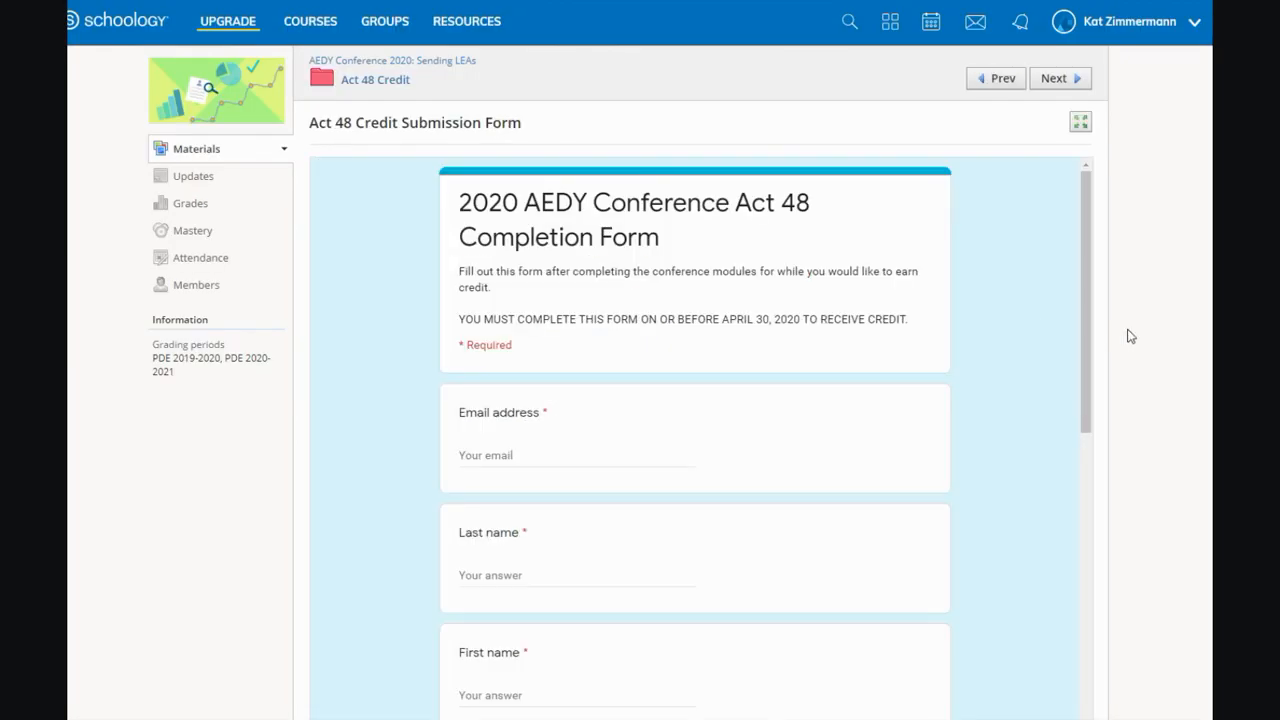
pyautogui.moveTo(1155, 342)
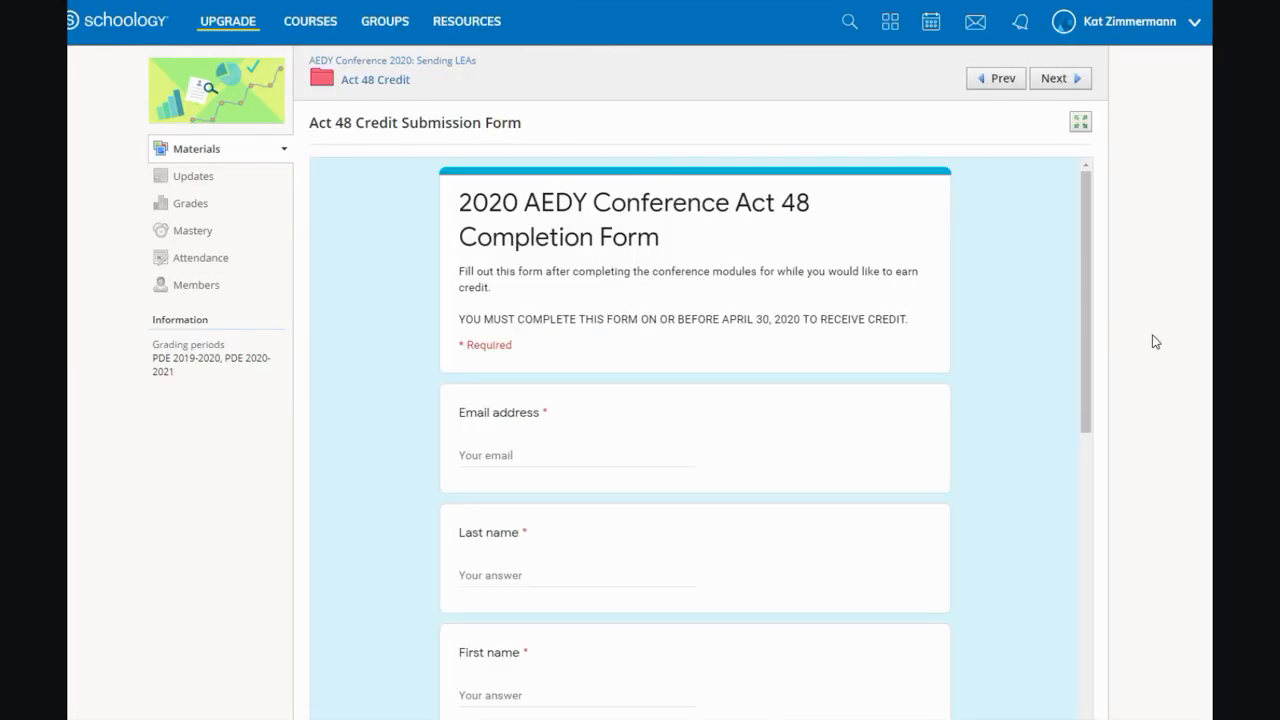
pyautogui.moveTo(1020, 245)
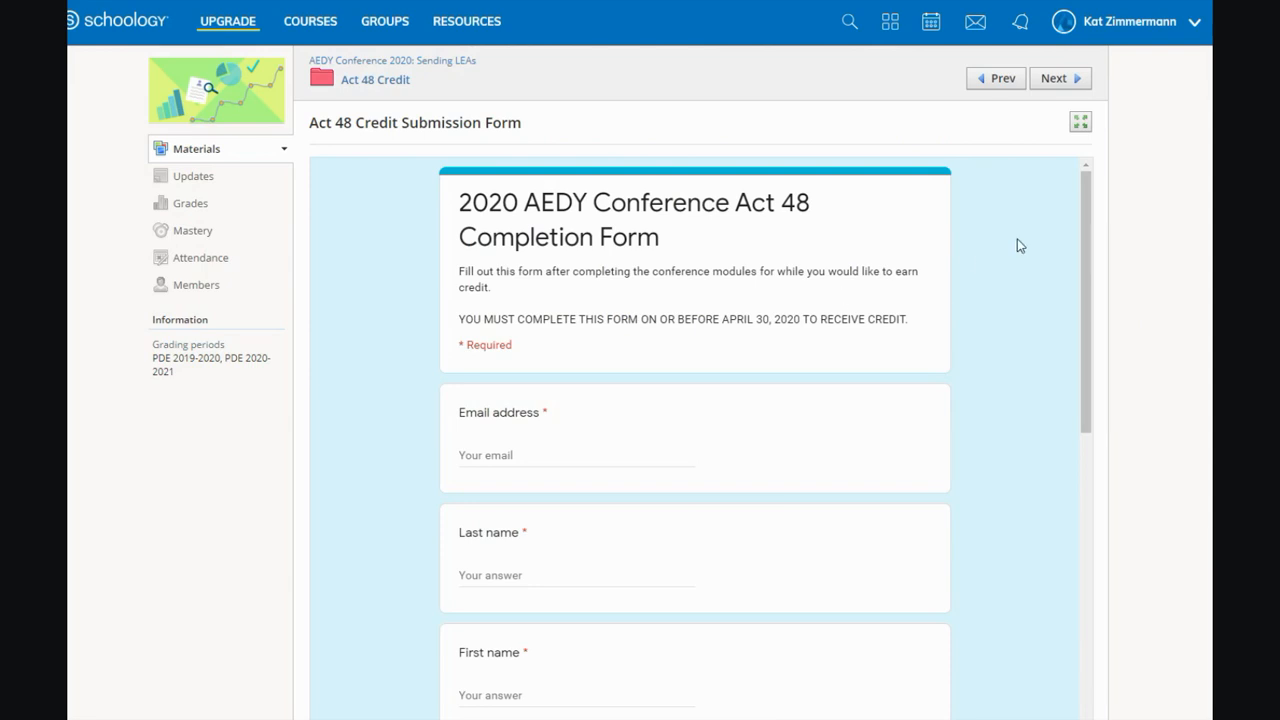
# Step: Mark Application Process for Sending LEAs as completed on the Act 48 form
pyautogui.scroll(-3)
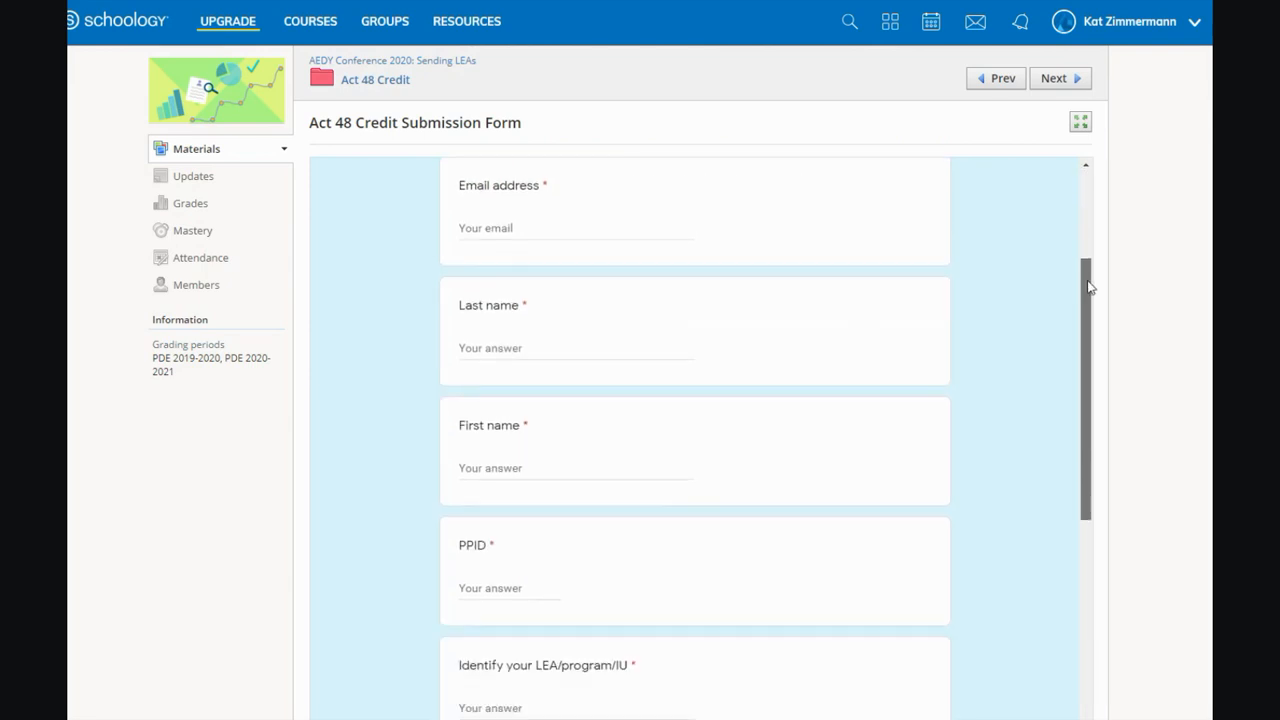
pyautogui.scroll(-3)
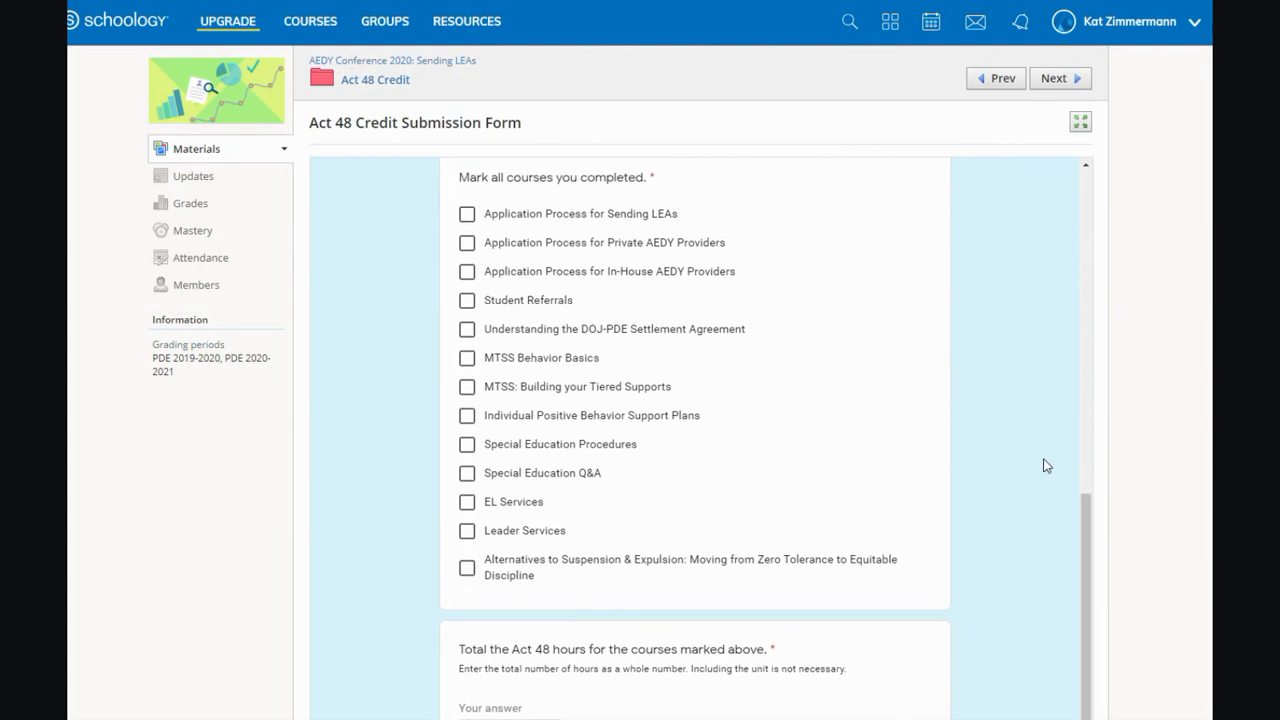
pyautogui.moveTo(652, 192)
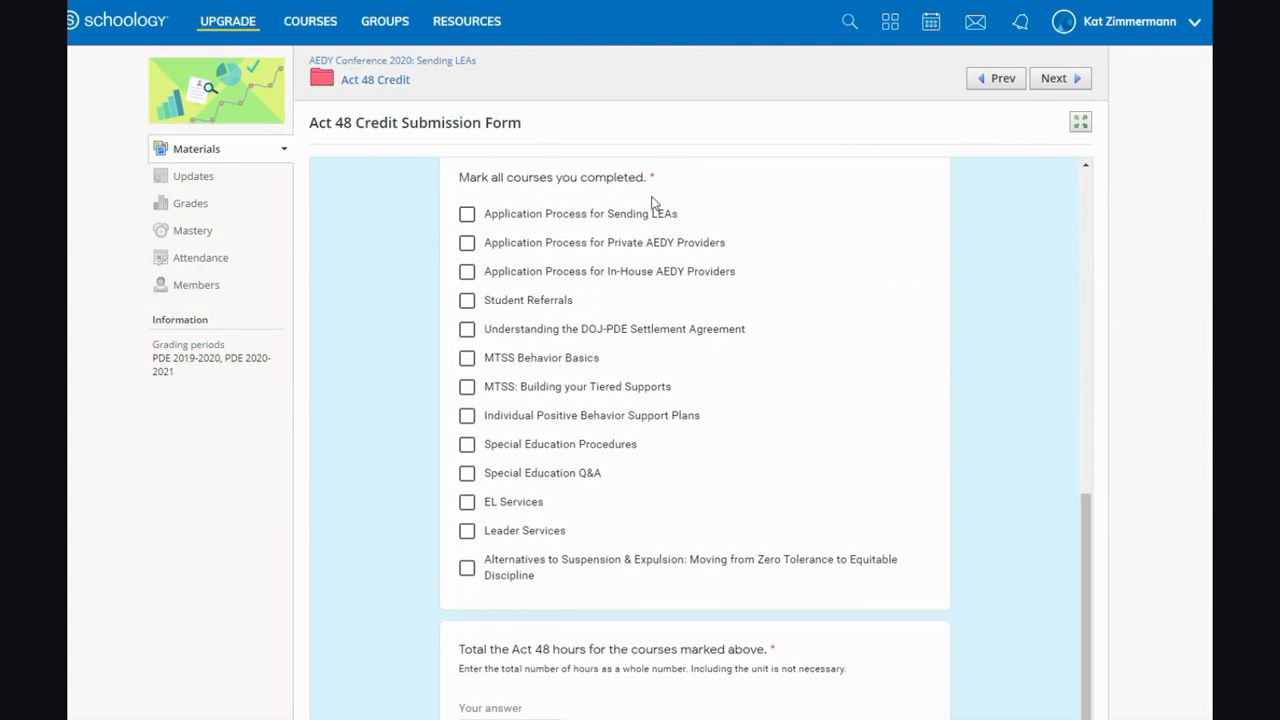
pyautogui.click(466, 214)
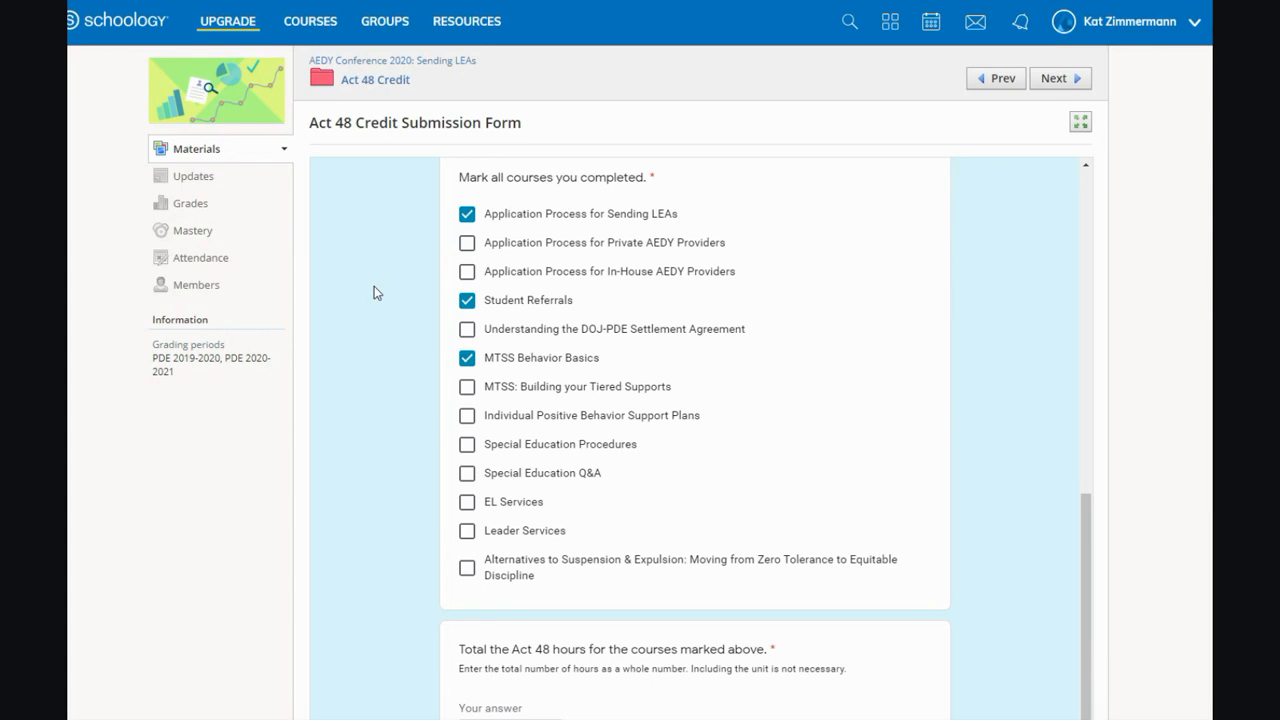
# Step: Try submitting the Act 48 form, triggering the required total-hours warning
pyautogui.scroll(-3)
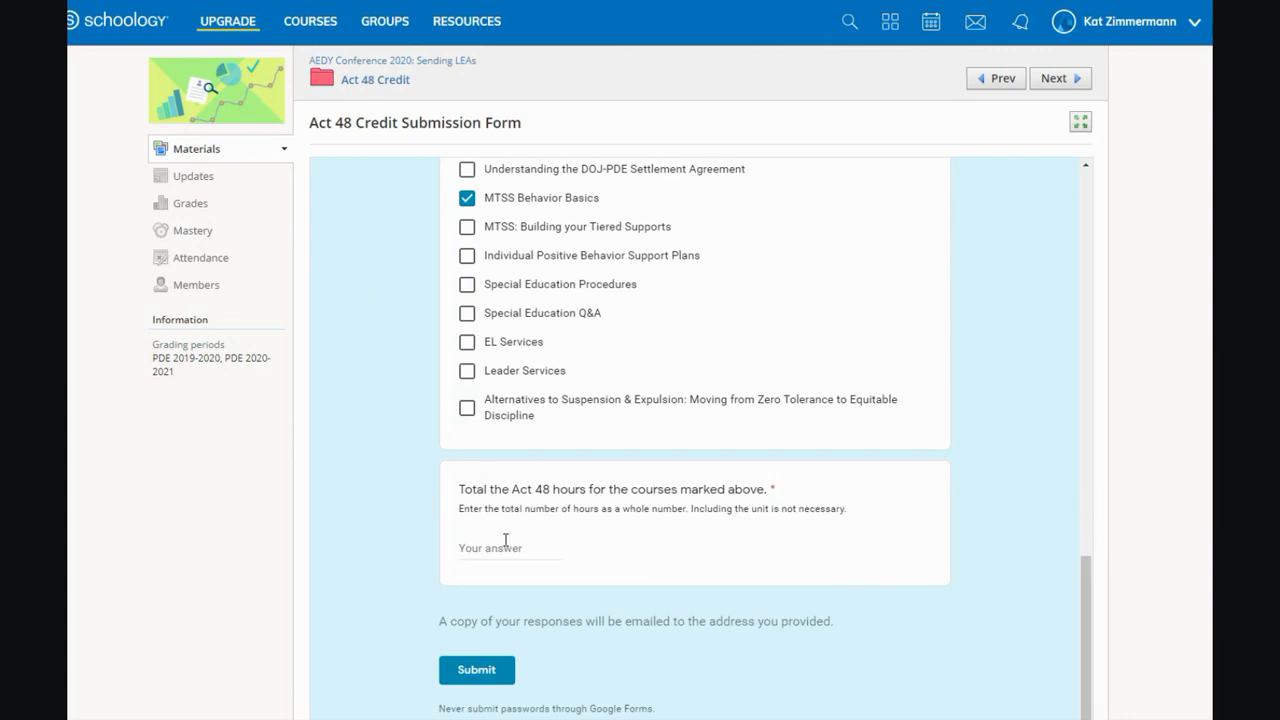
pyautogui.click(508, 548)
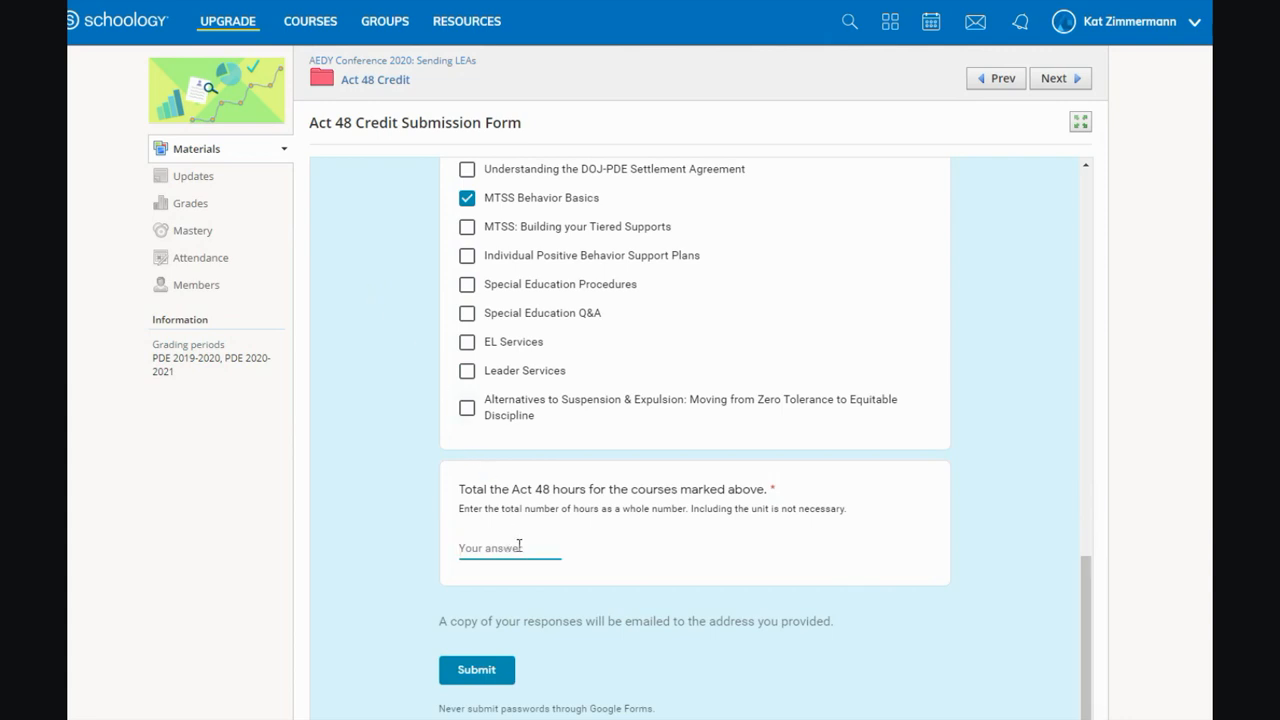
pyautogui.click(476, 669)
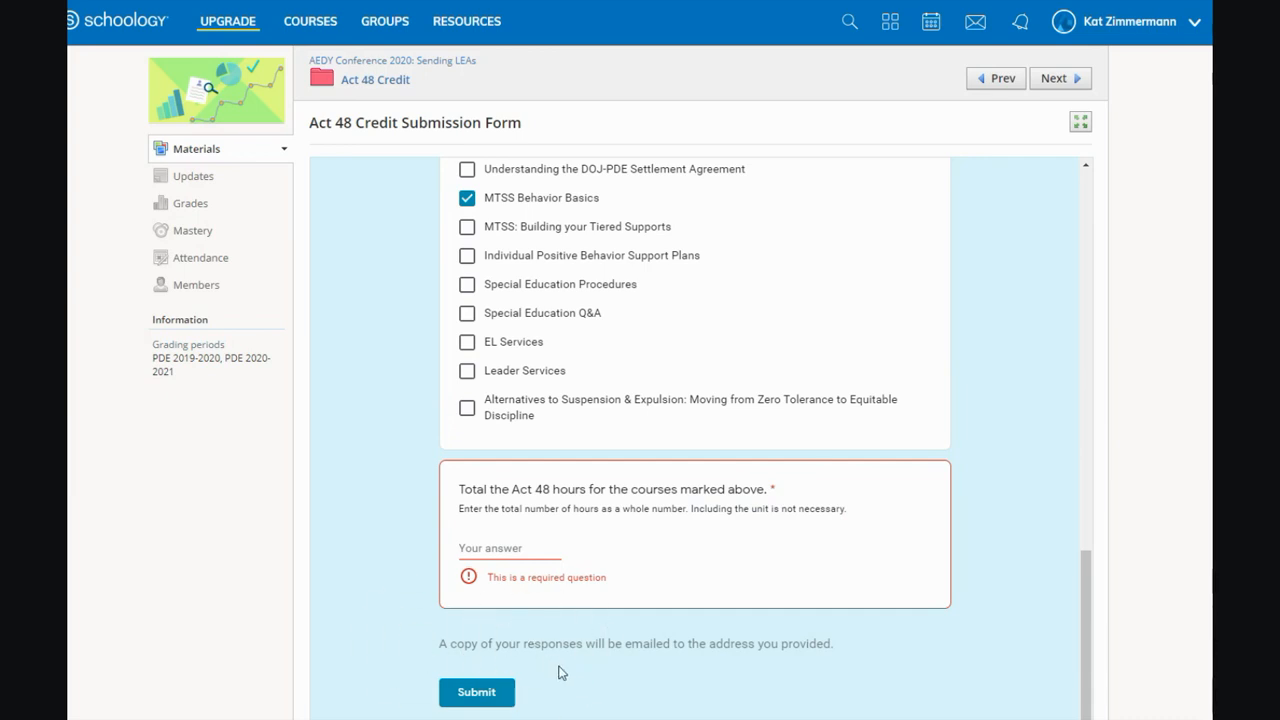
pyautogui.moveTo(477, 704)
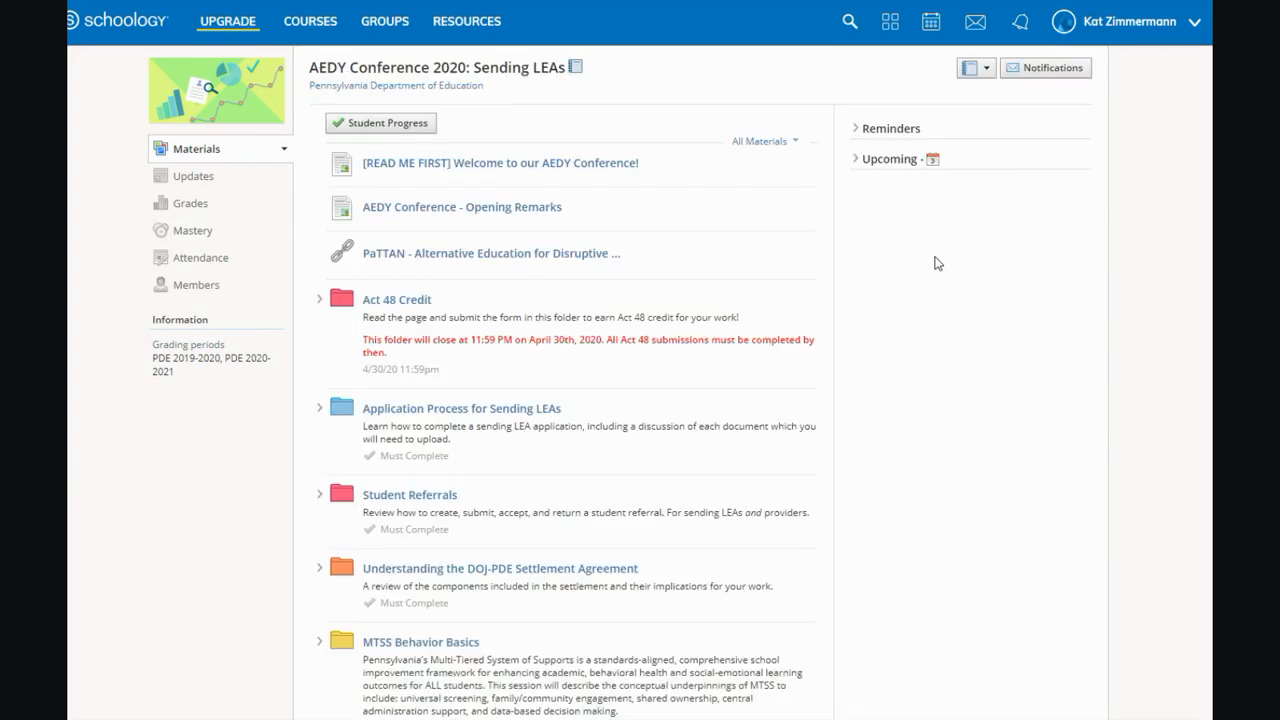
pyautogui.moveTo(953, 270)
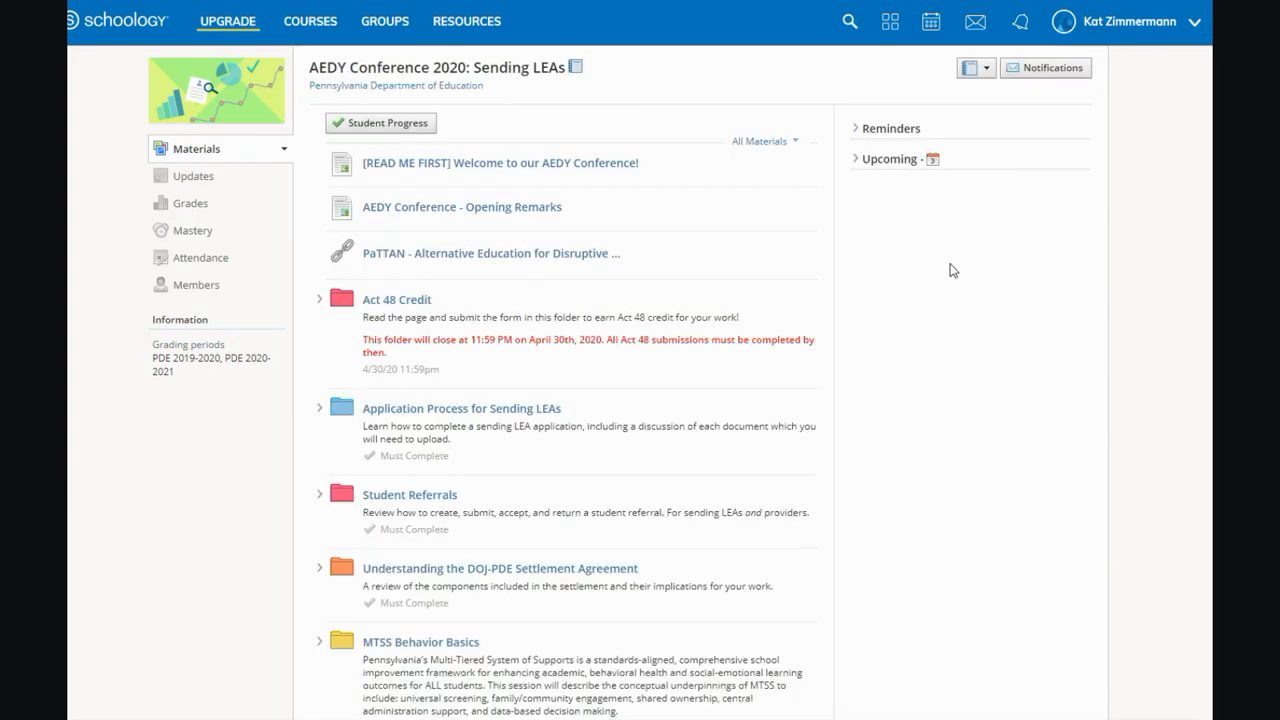
pyautogui.moveTo(284, 151)
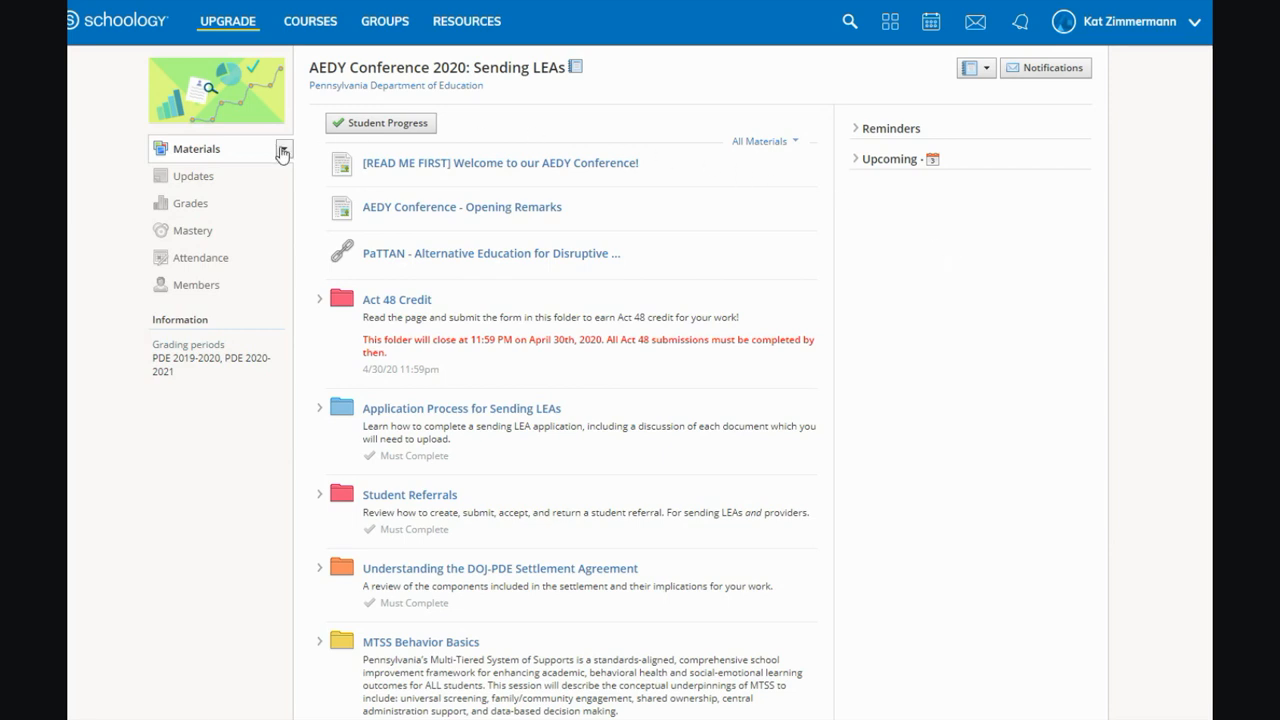
pyautogui.click(285, 148)
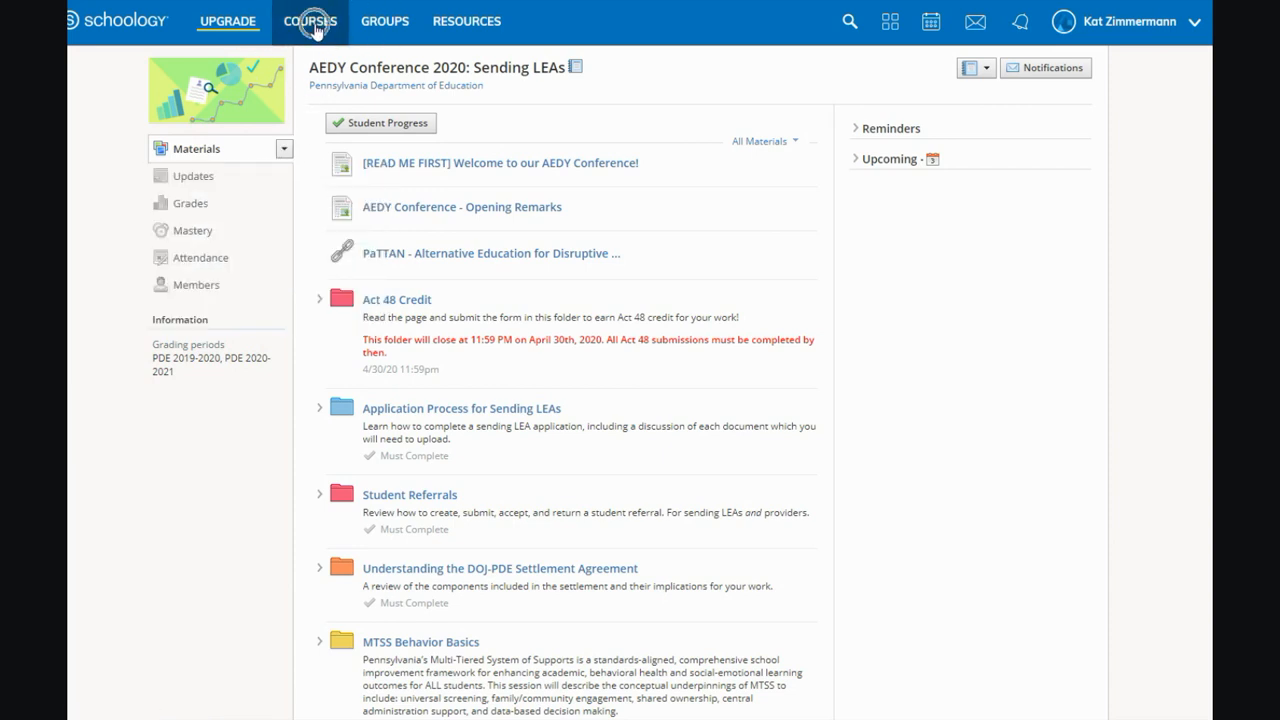
pyautogui.click(310, 21)
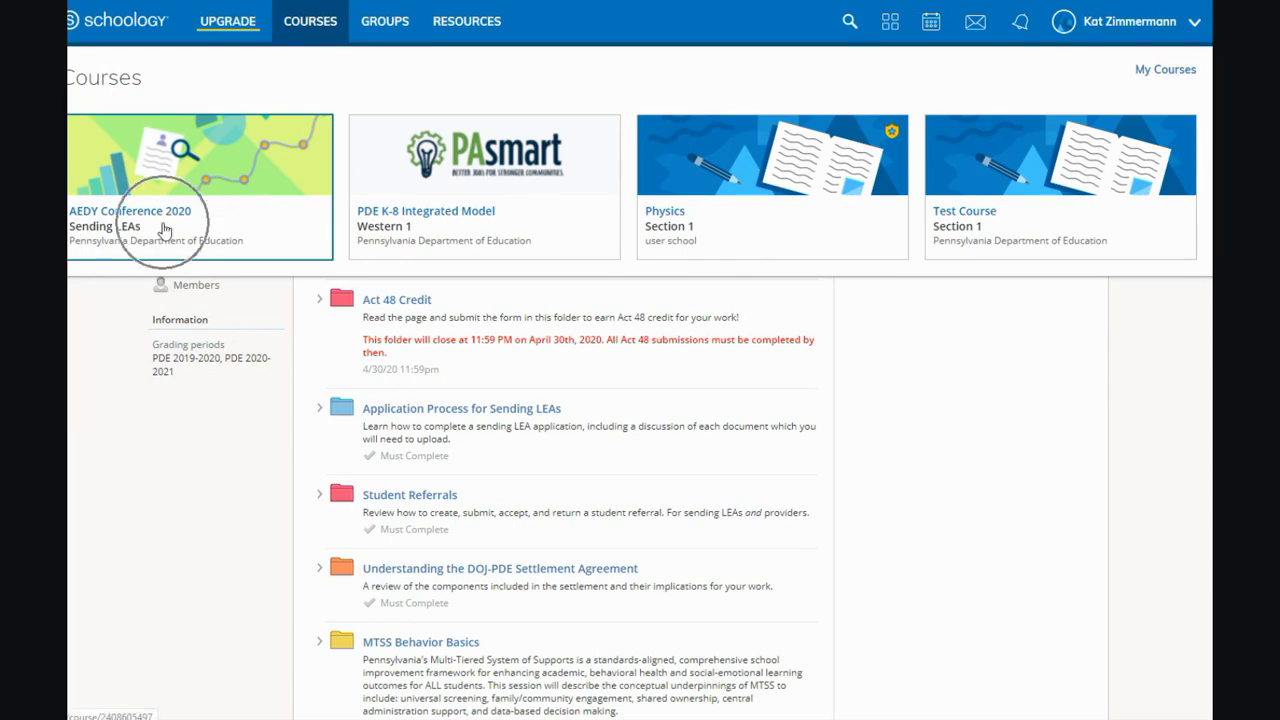
pyautogui.click(130, 211)
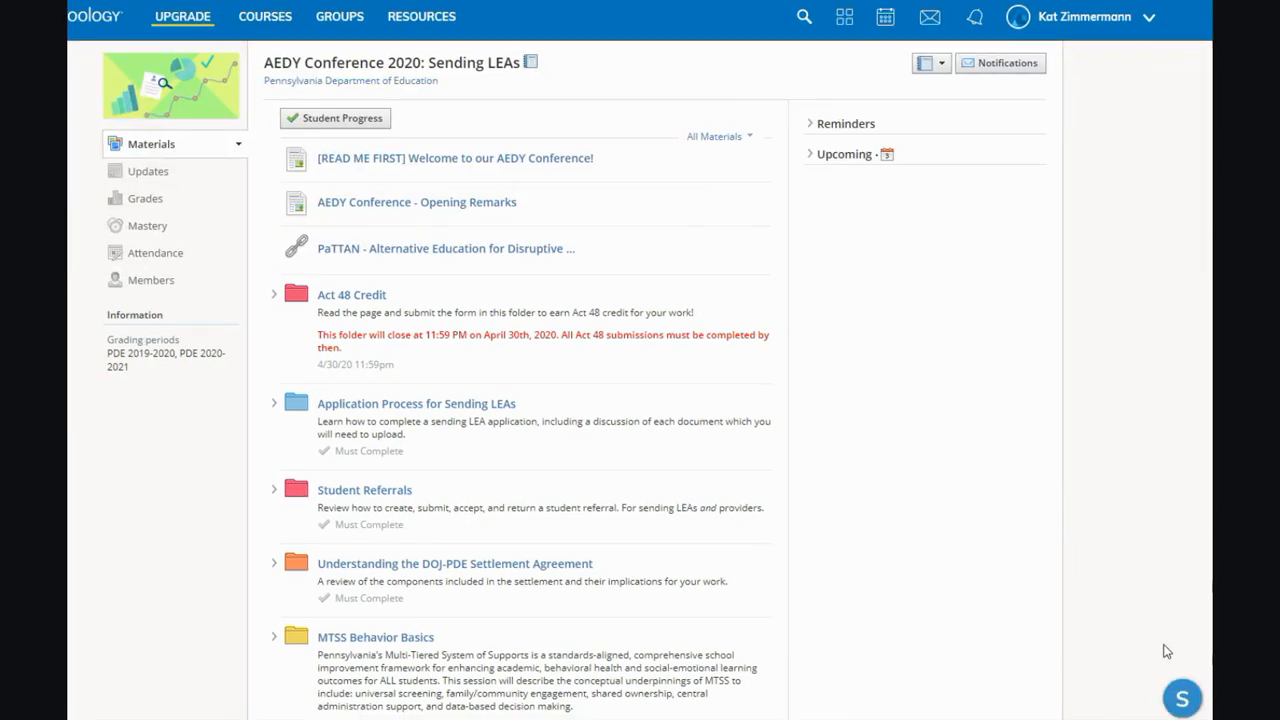
pyautogui.moveTo(1182, 698)
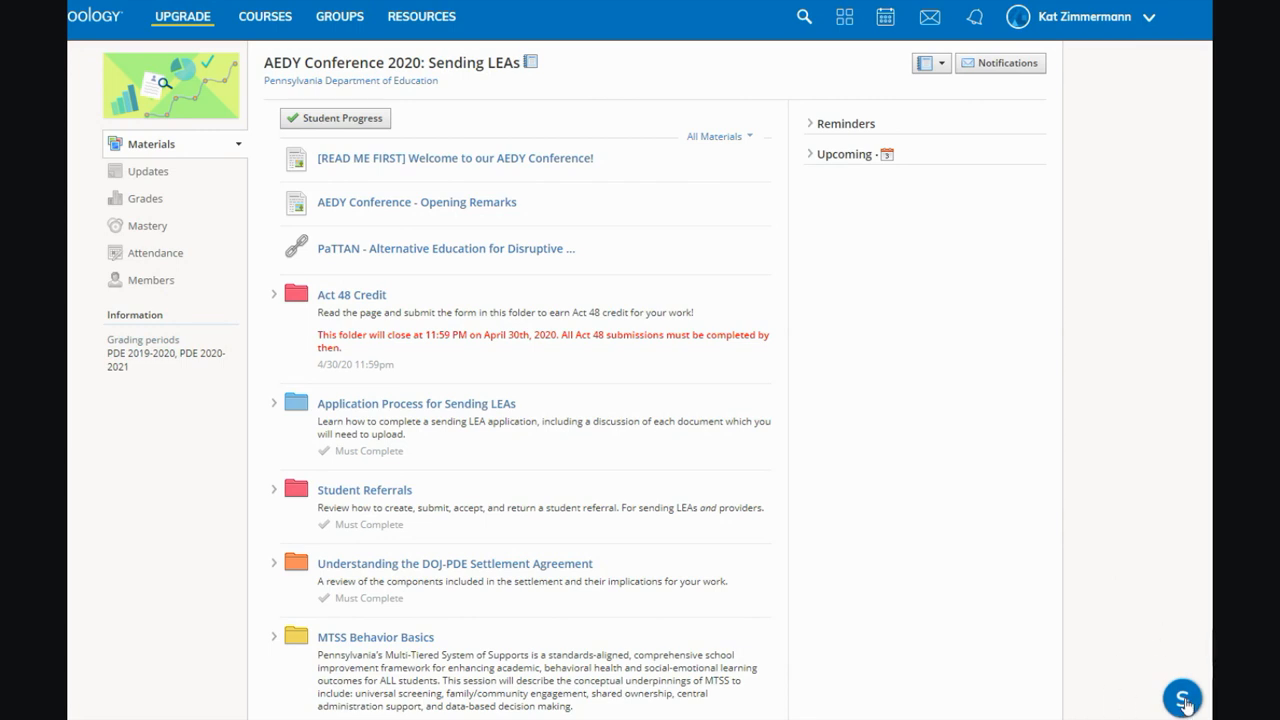
# Step: Search 'student progress' in the Help Center from the bottom-right guide panel
pyautogui.click(1182, 697)
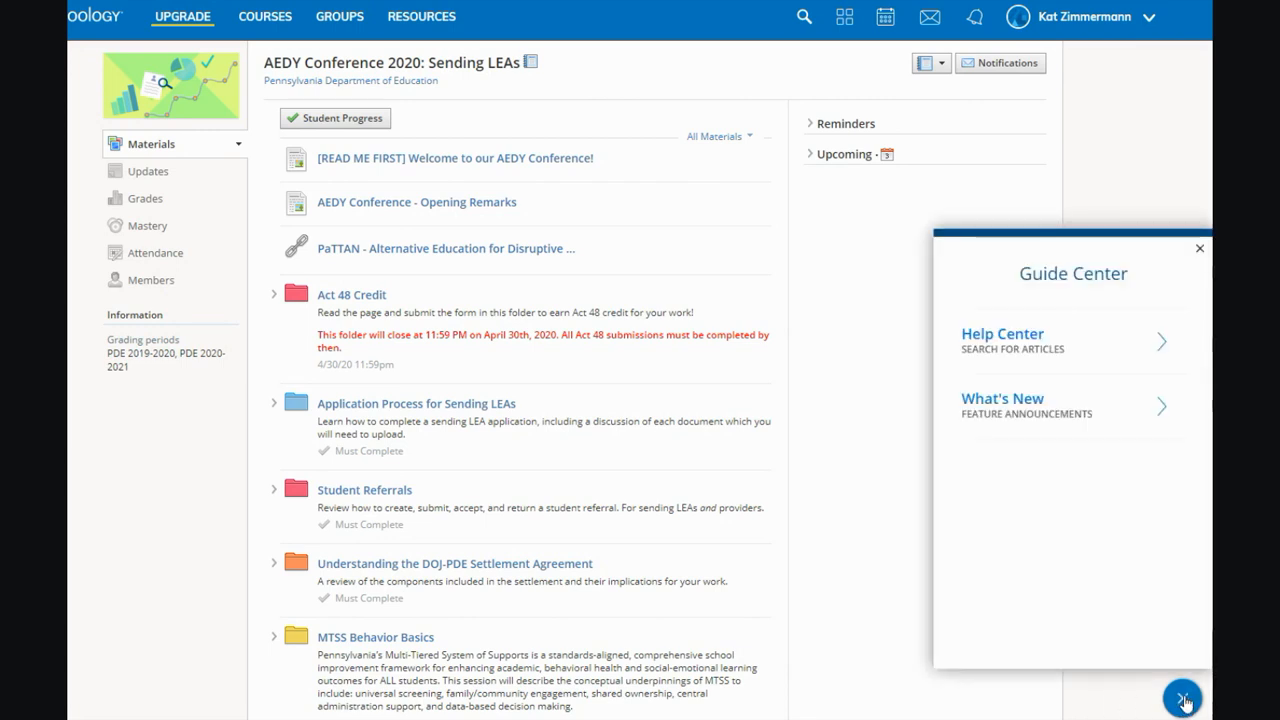
pyautogui.click(1002, 340)
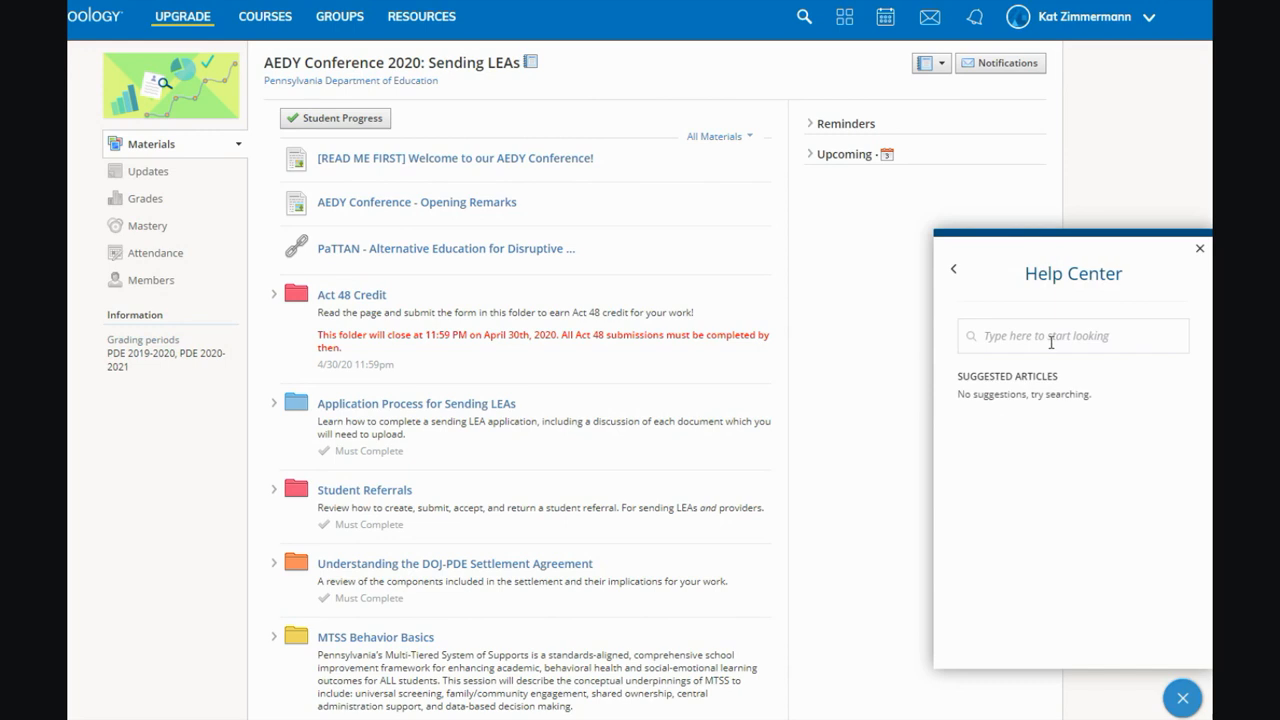
pyautogui.write('student progress')
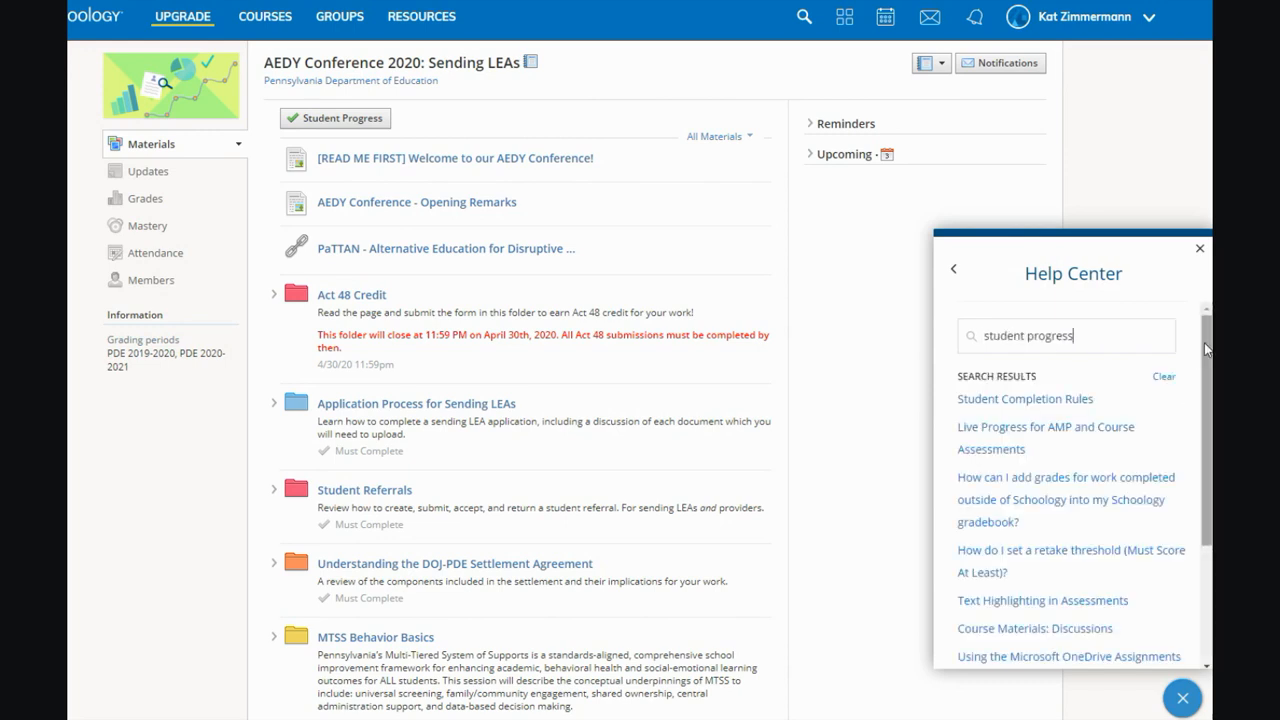